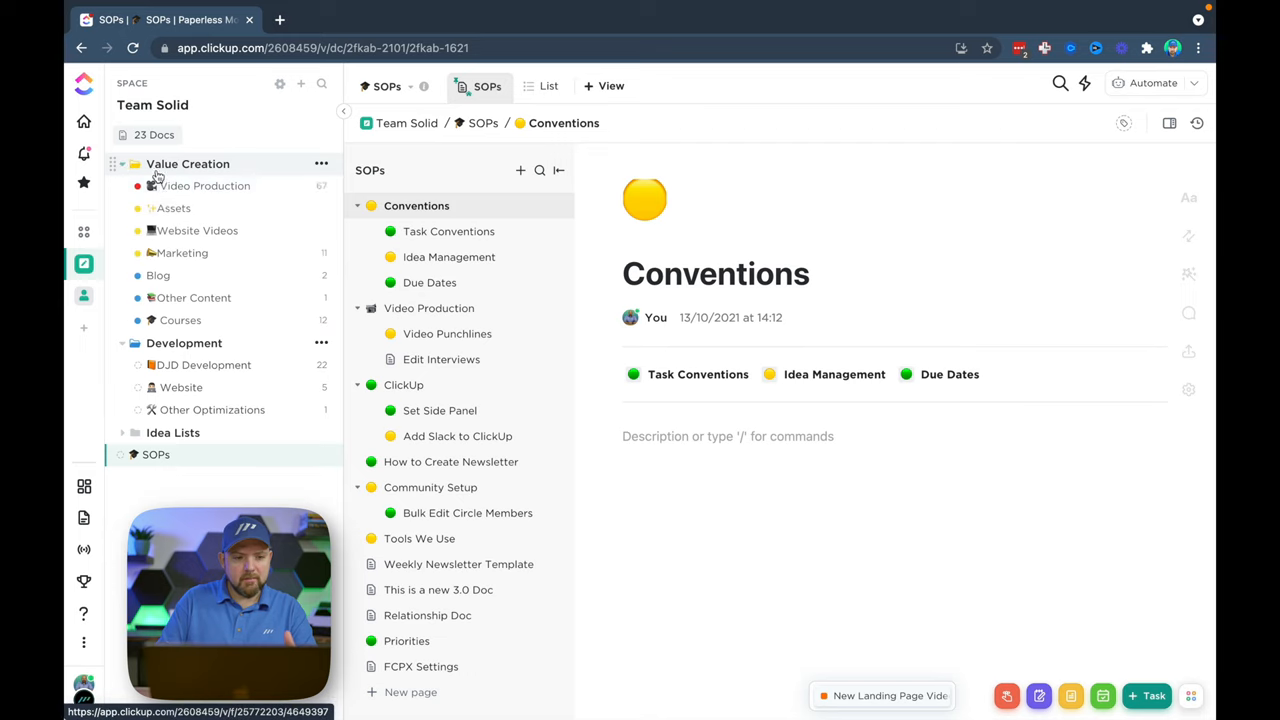
Step: Collapse the space's folders in the sidebar and open the SOPs doc
left_click(205, 186)
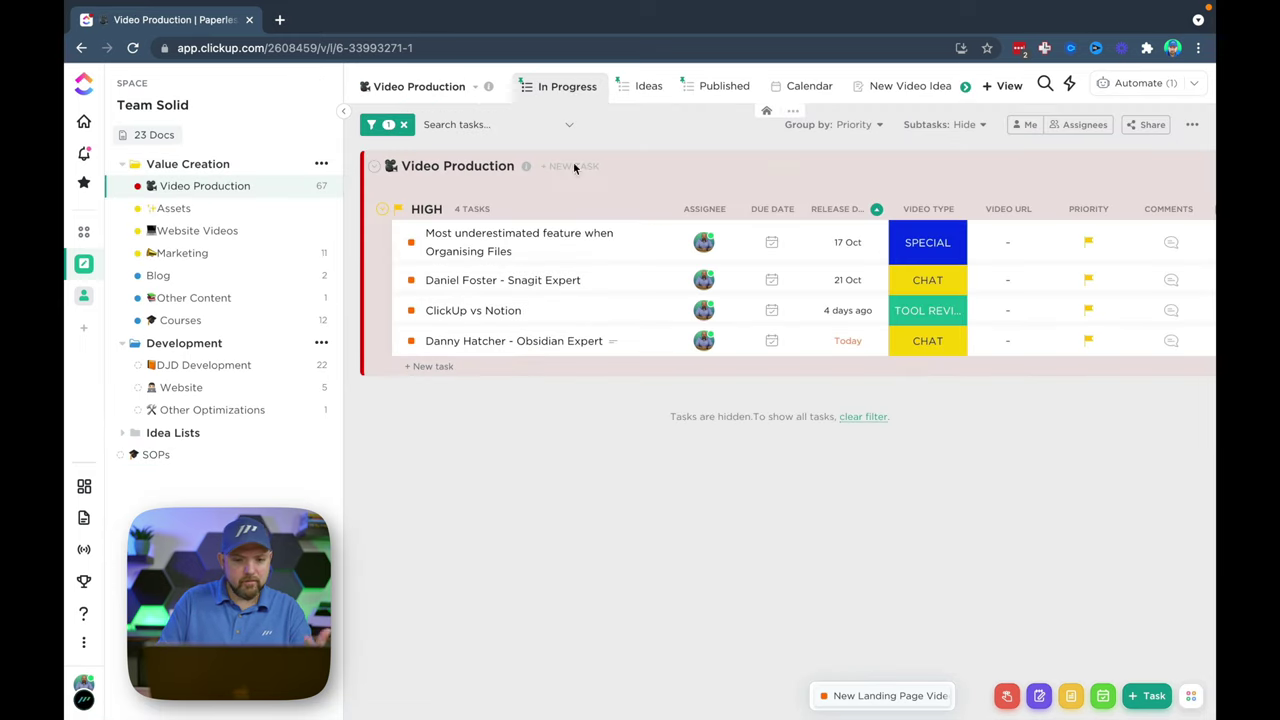
left_click(122, 163)
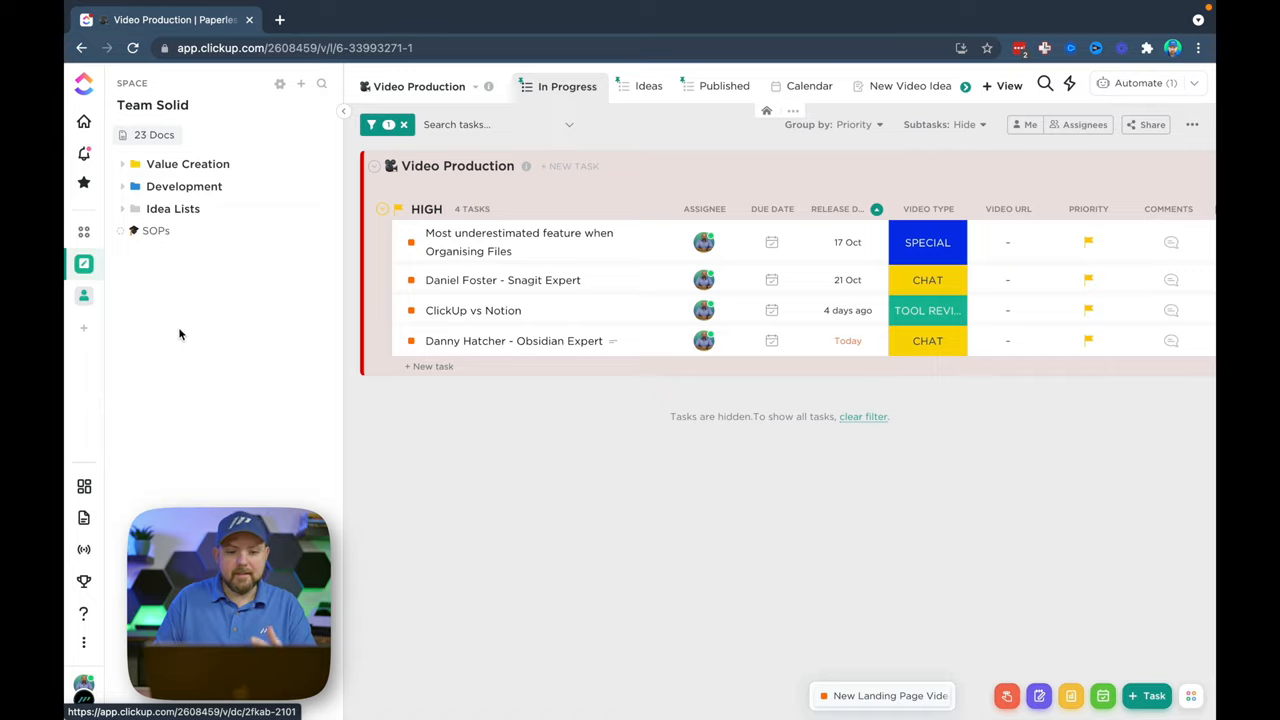
mouse_move(299, 86)
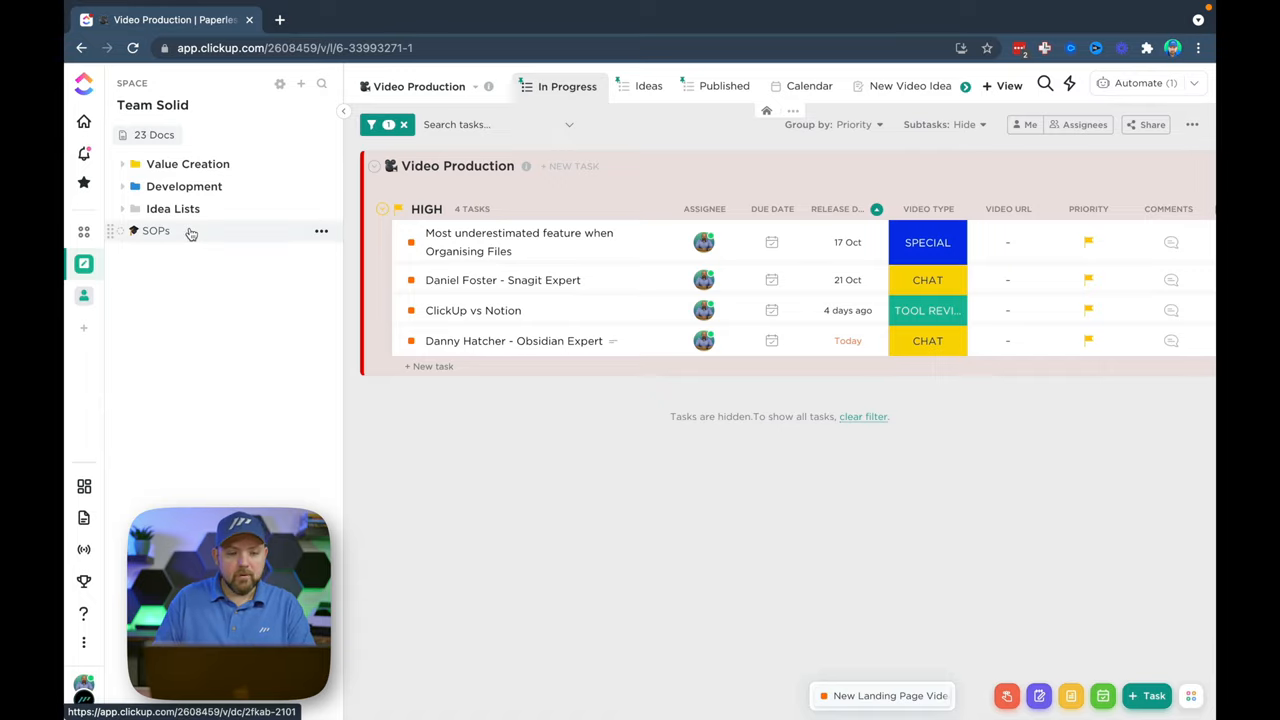
left_click(155, 231)
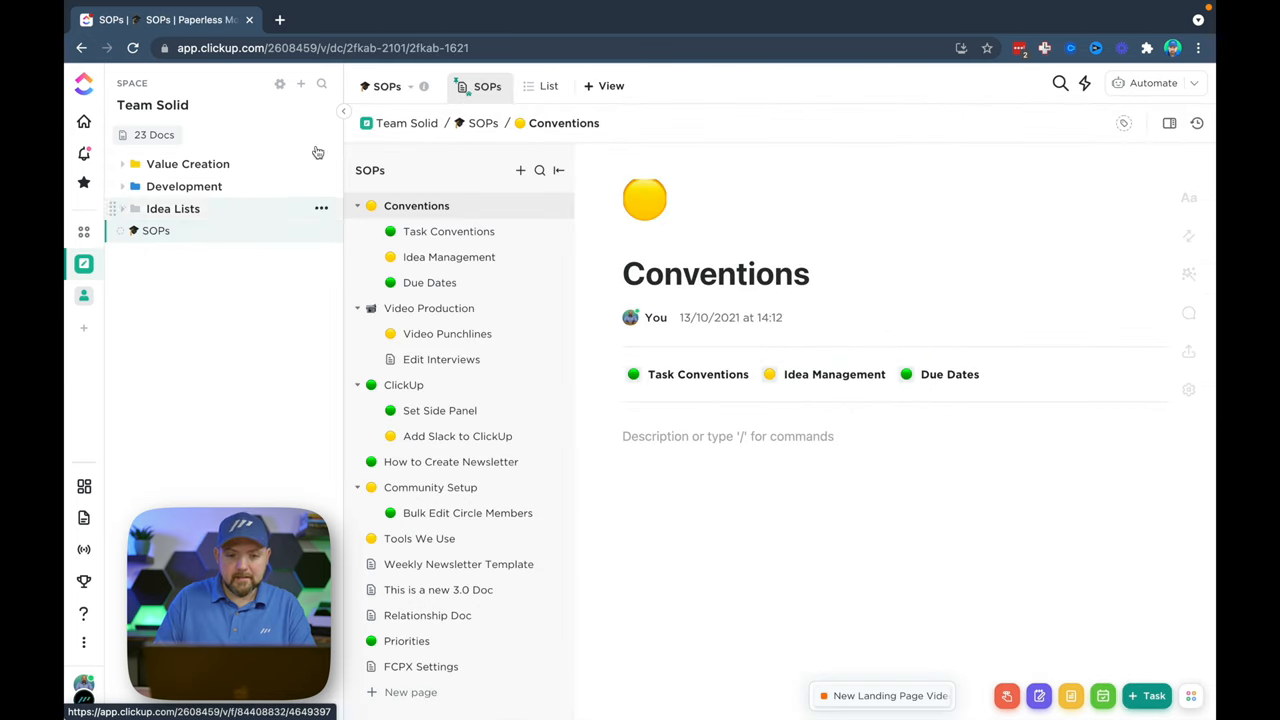
Step: Browse the available view types without adding a view to the SOPs doc
left_click(605, 86)
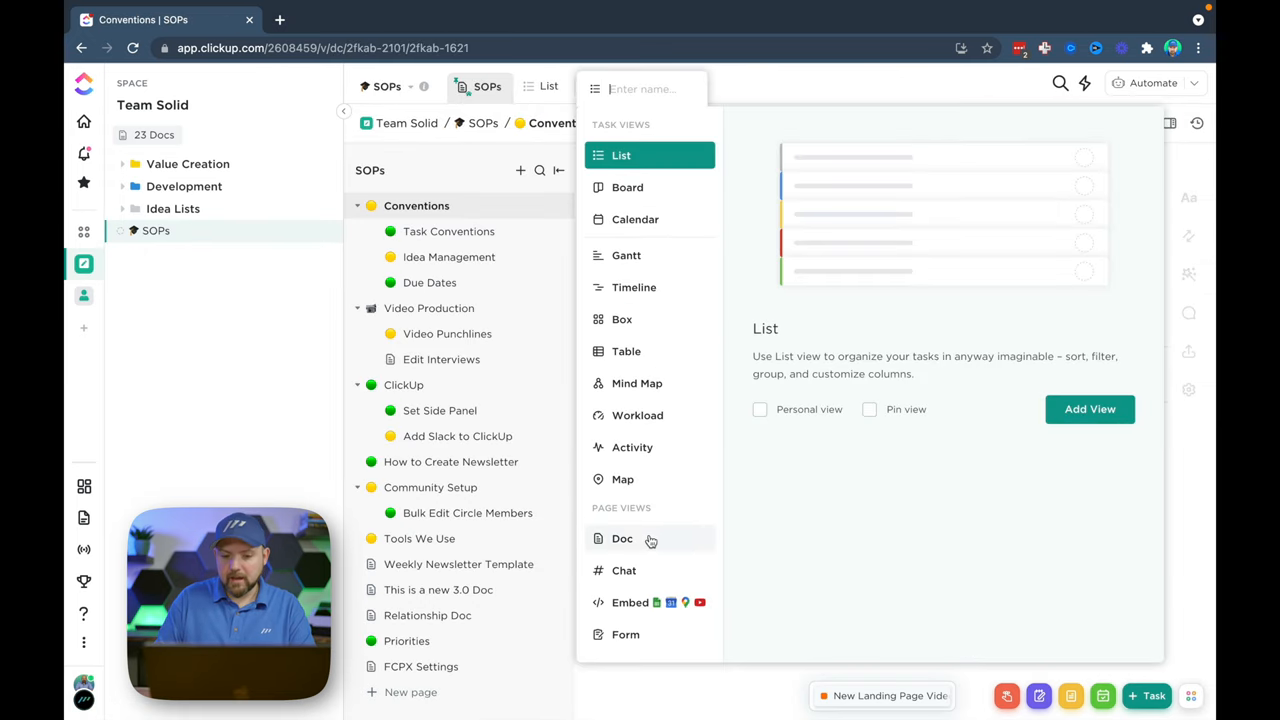
mouse_move(646, 552)
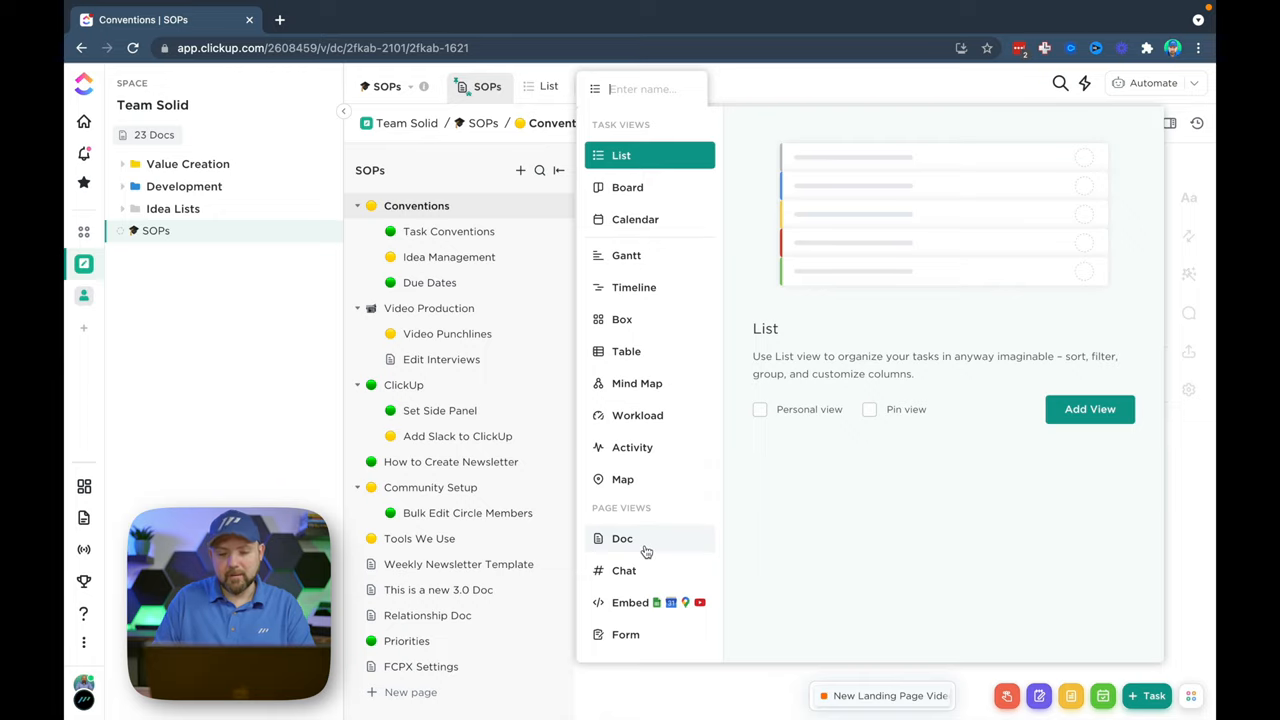
left_click(622, 538)
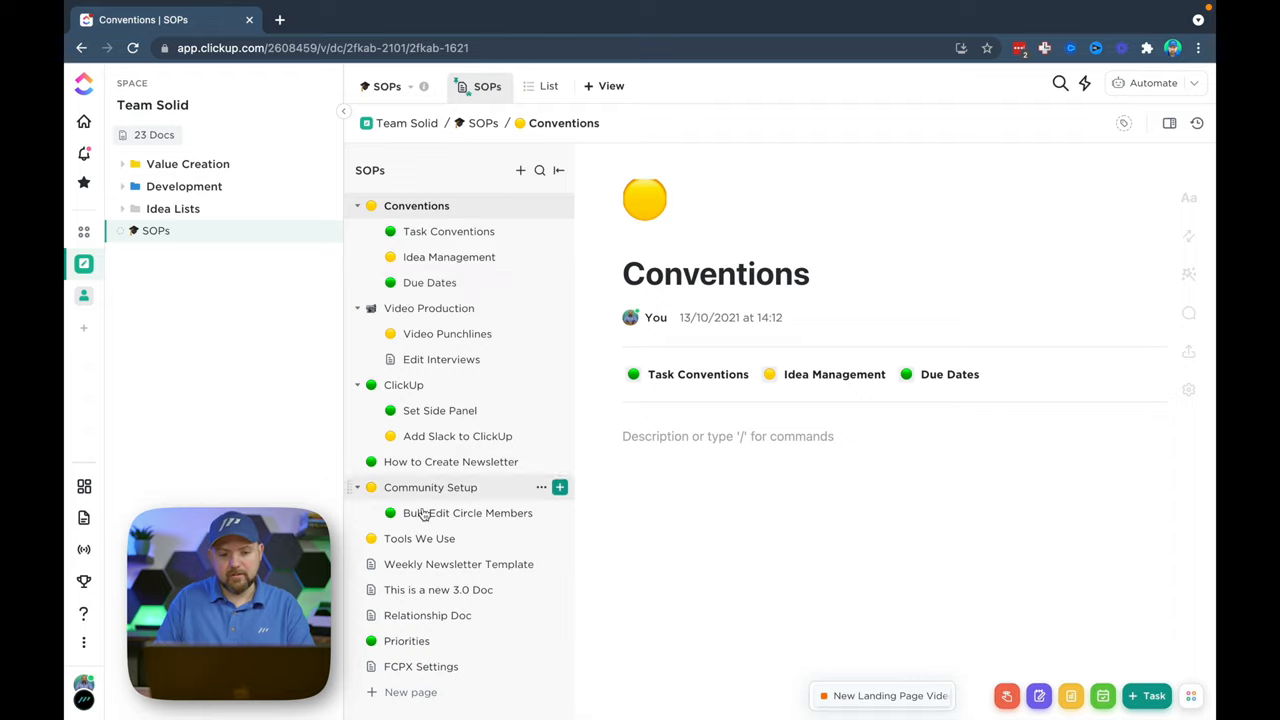
mouse_move(620, 548)
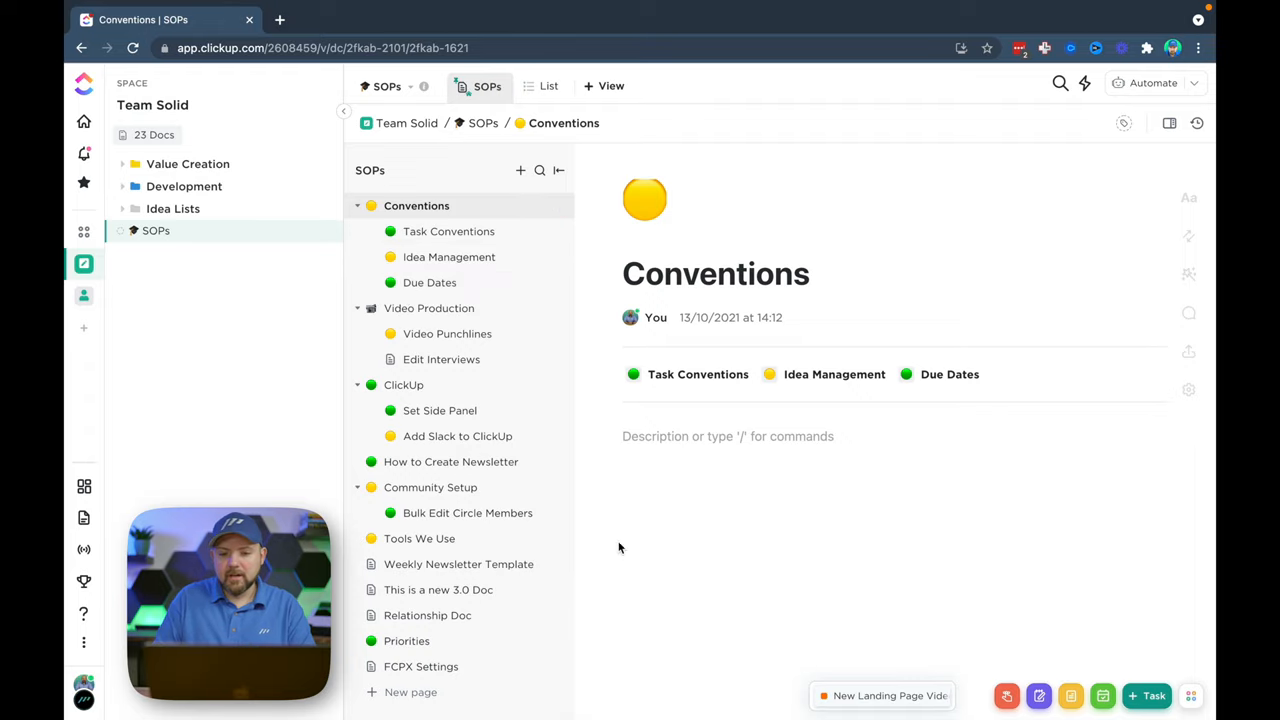
mouse_move(383, 340)
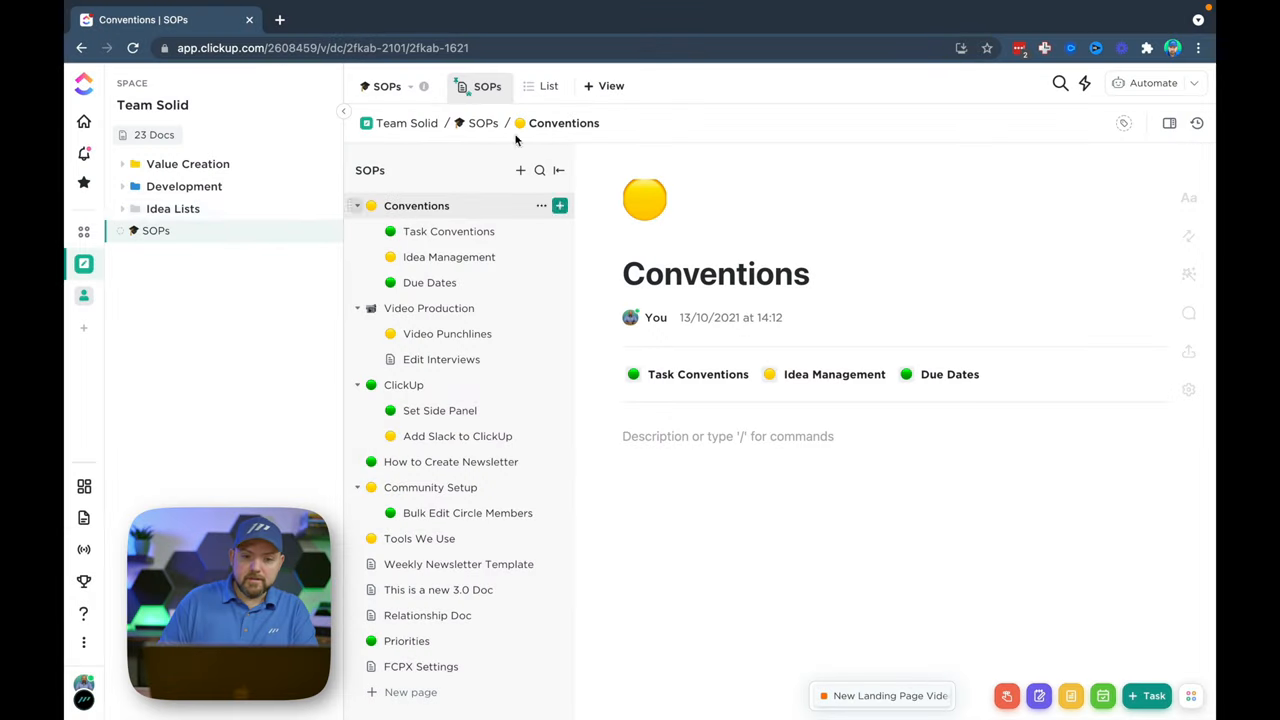
left_click(547, 86)
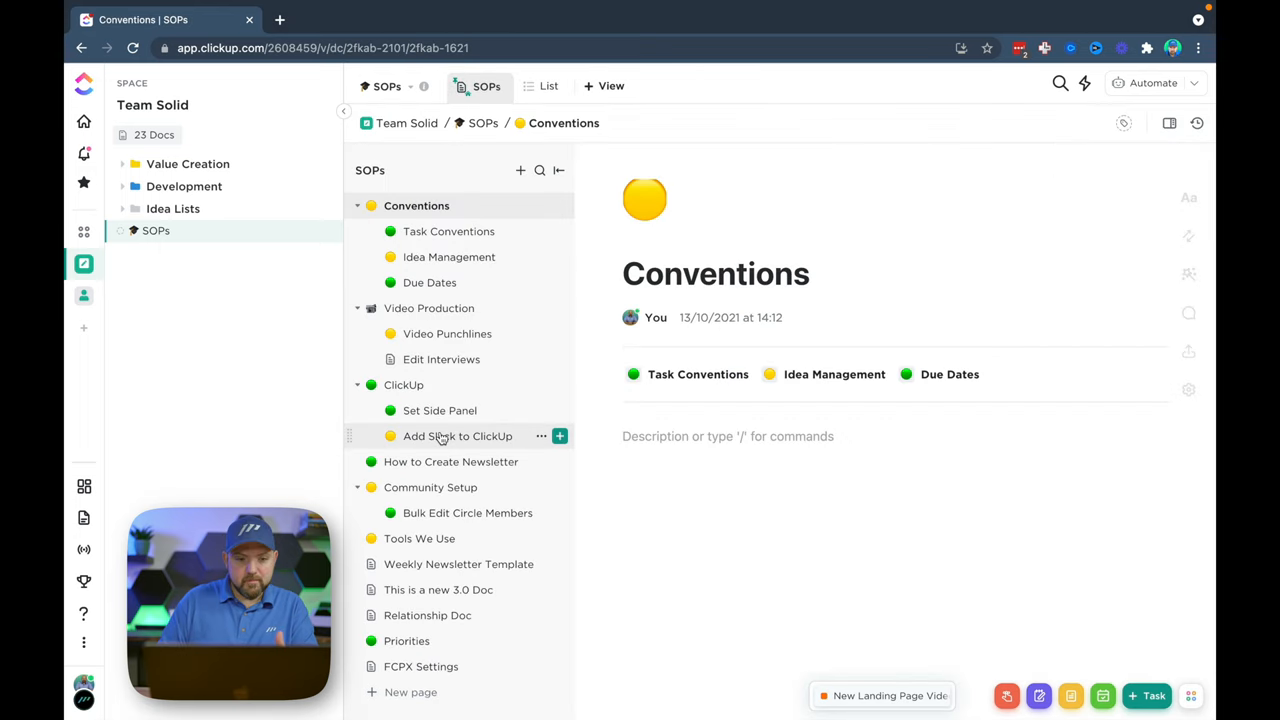
mouse_move(194, 332)
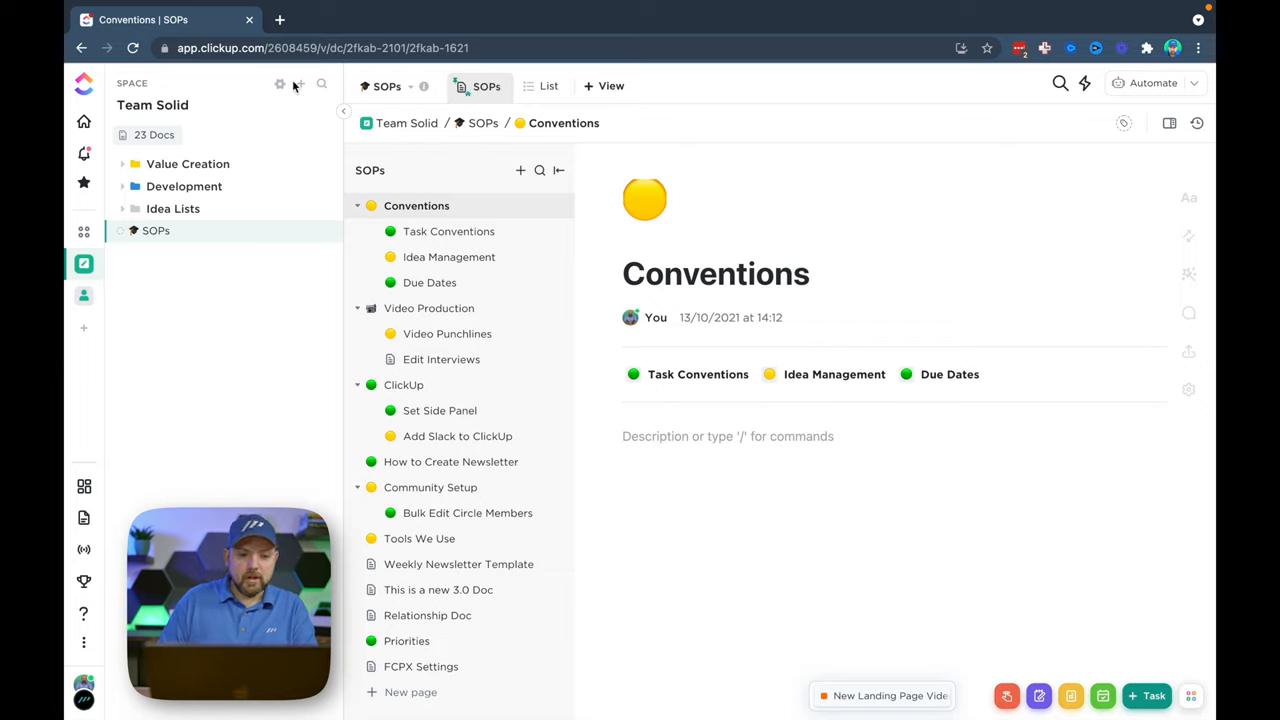
Step: Create a space-level doc named 'Video Production' and return to the SOPs doc
left_click(301, 85)
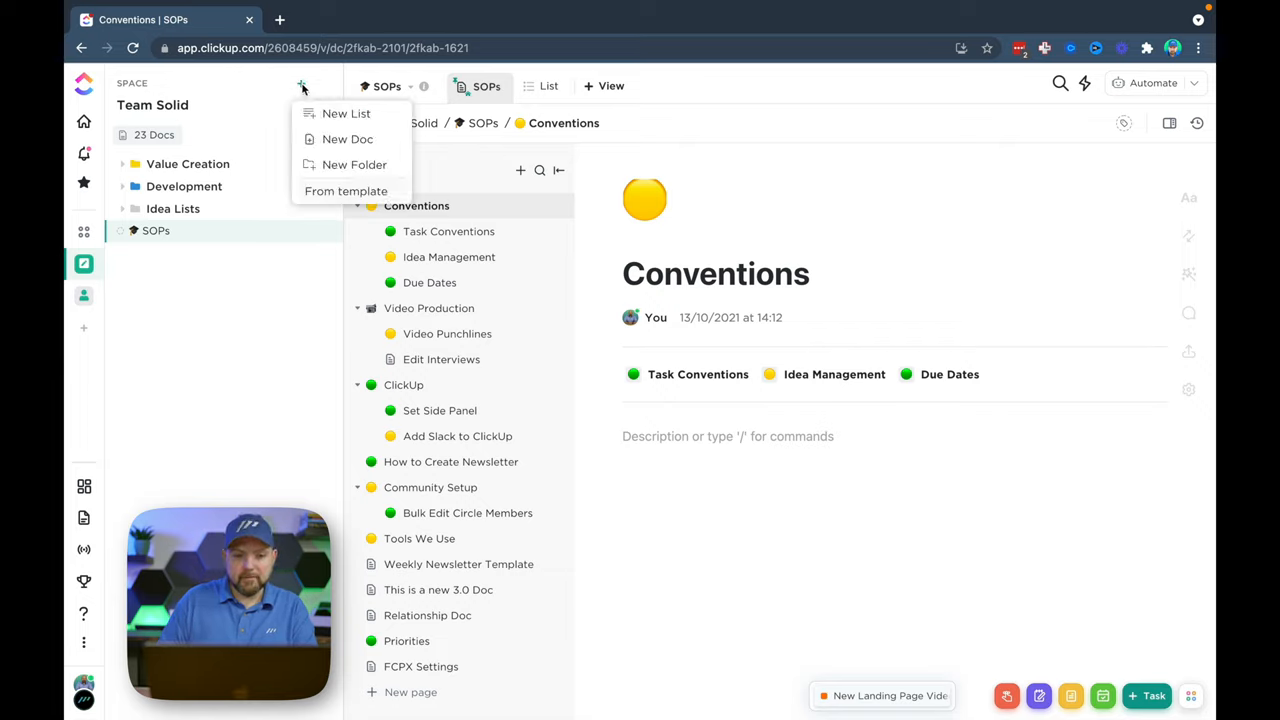
mouse_move(347, 139)
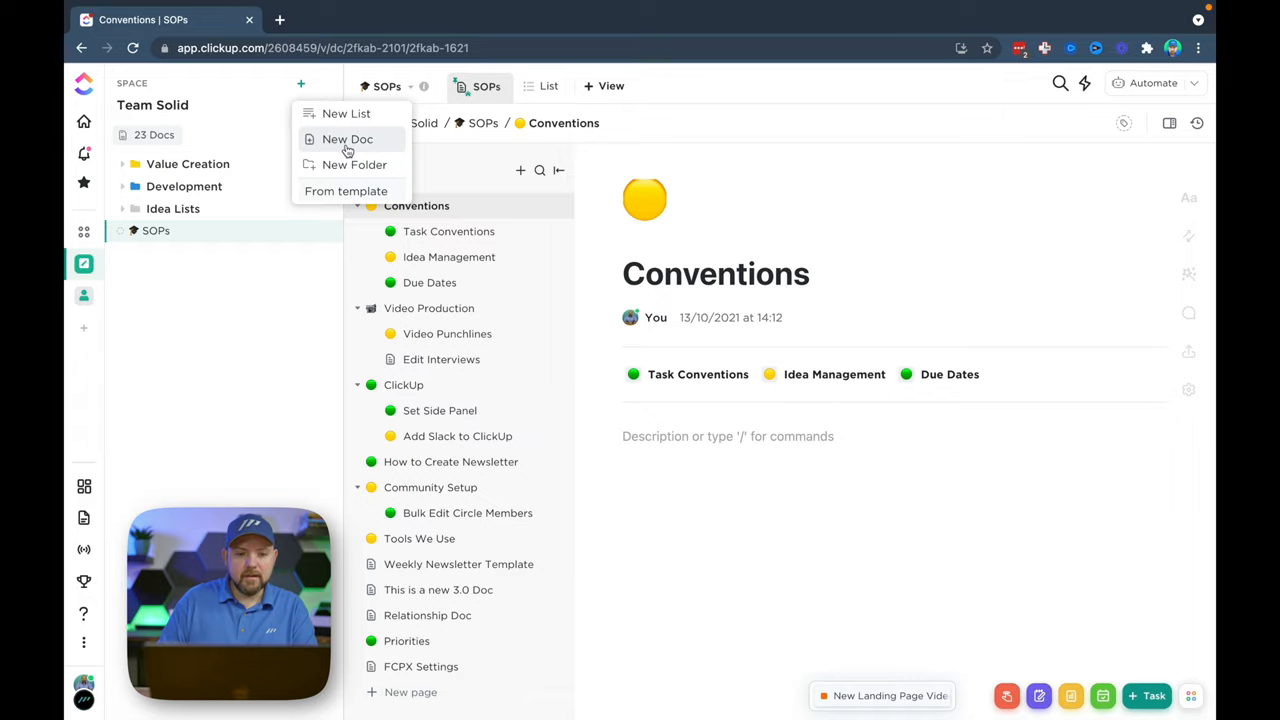
left_click(347, 139)
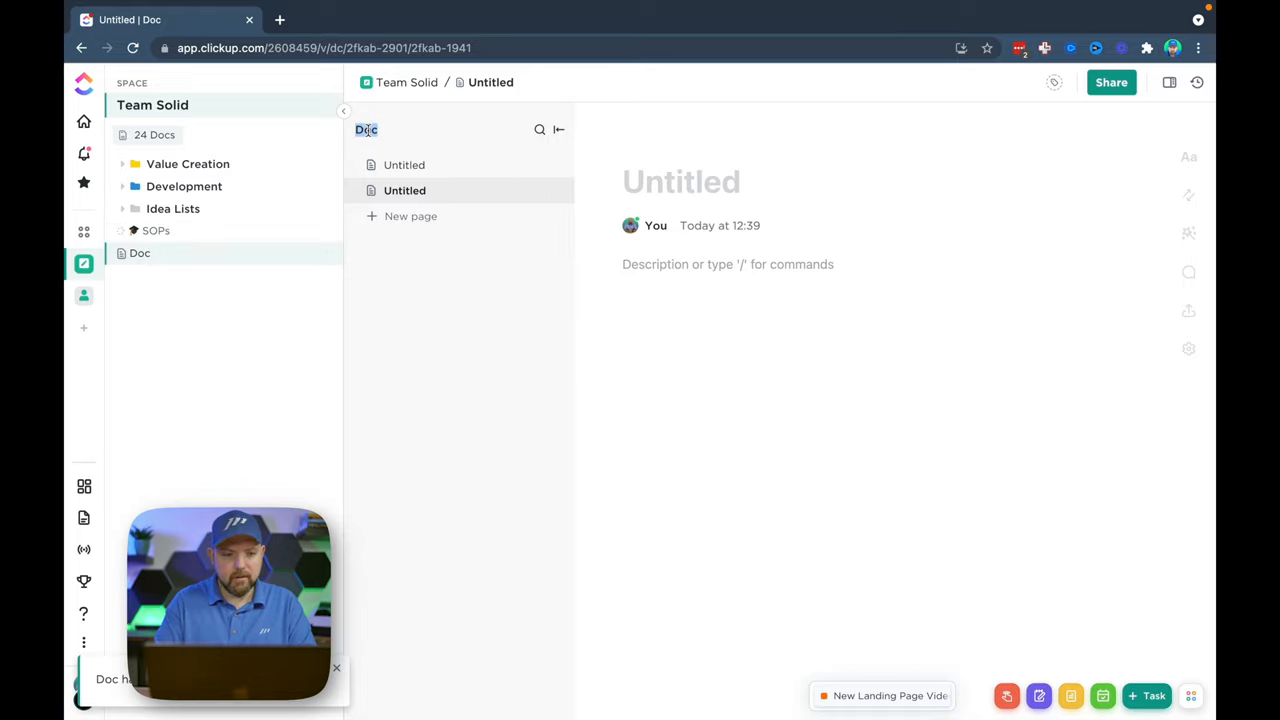
type("Video Production")
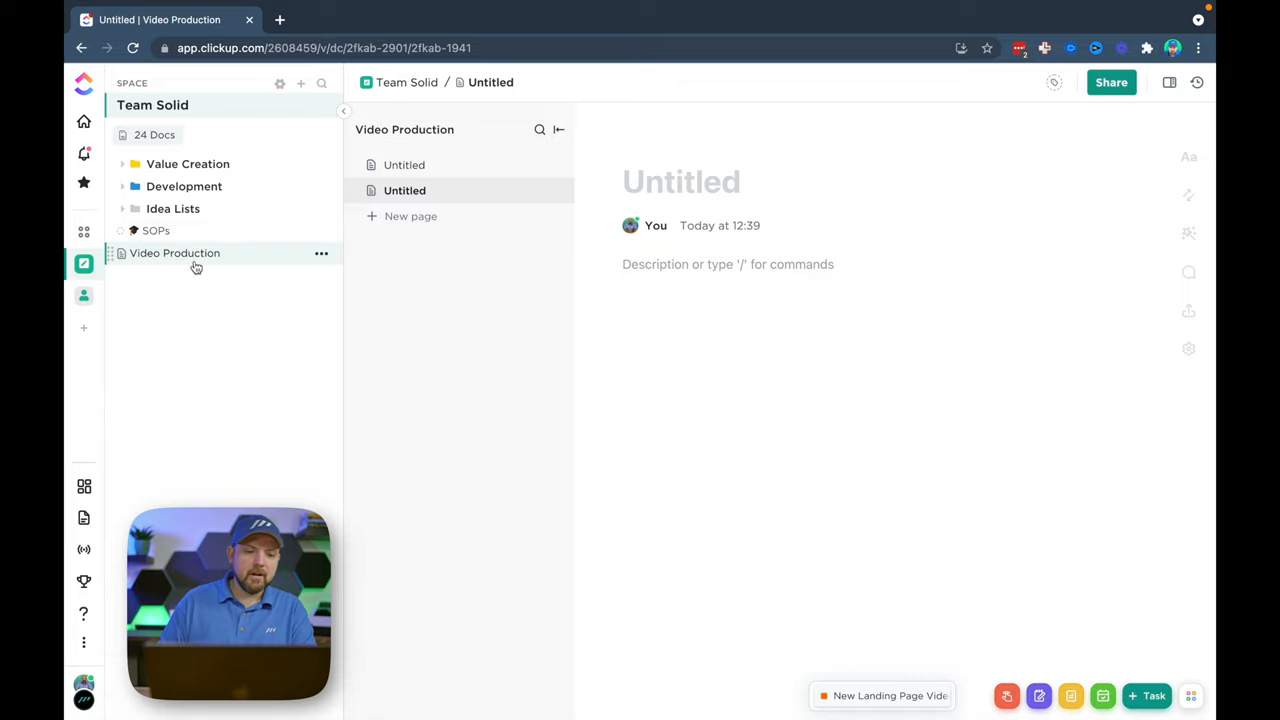
left_click(155, 230)
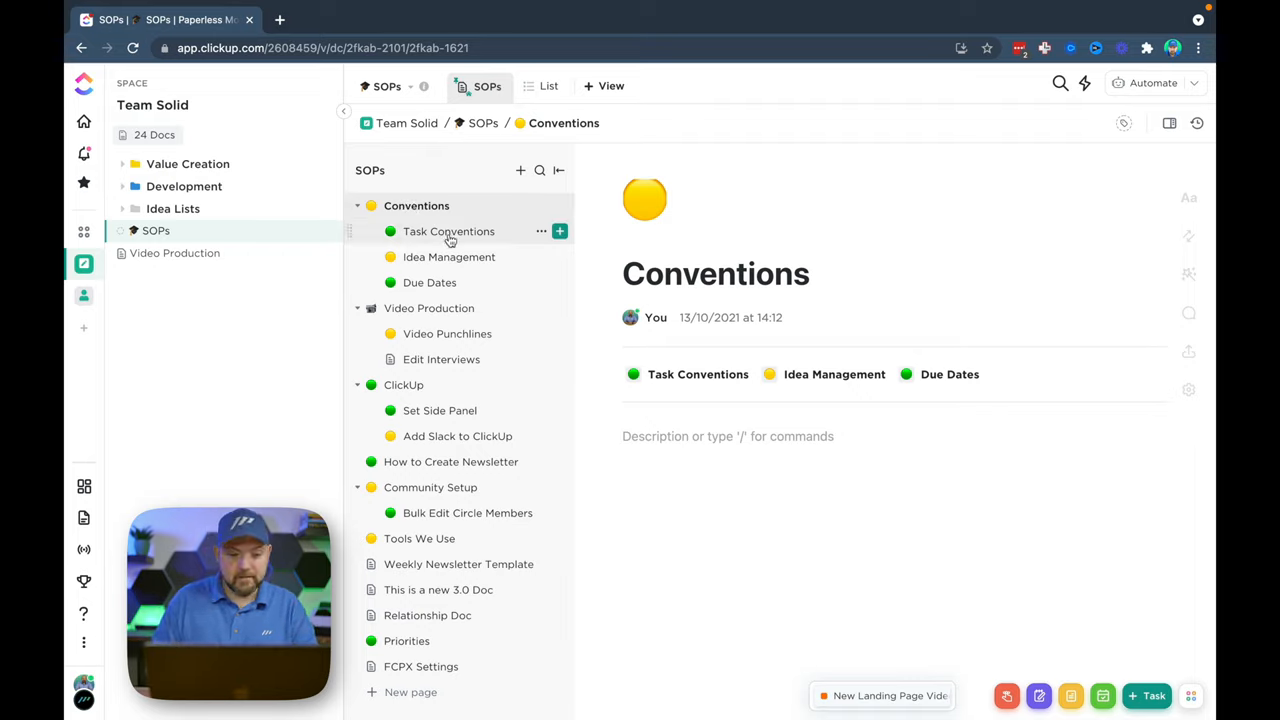
mouse_move(266, 294)
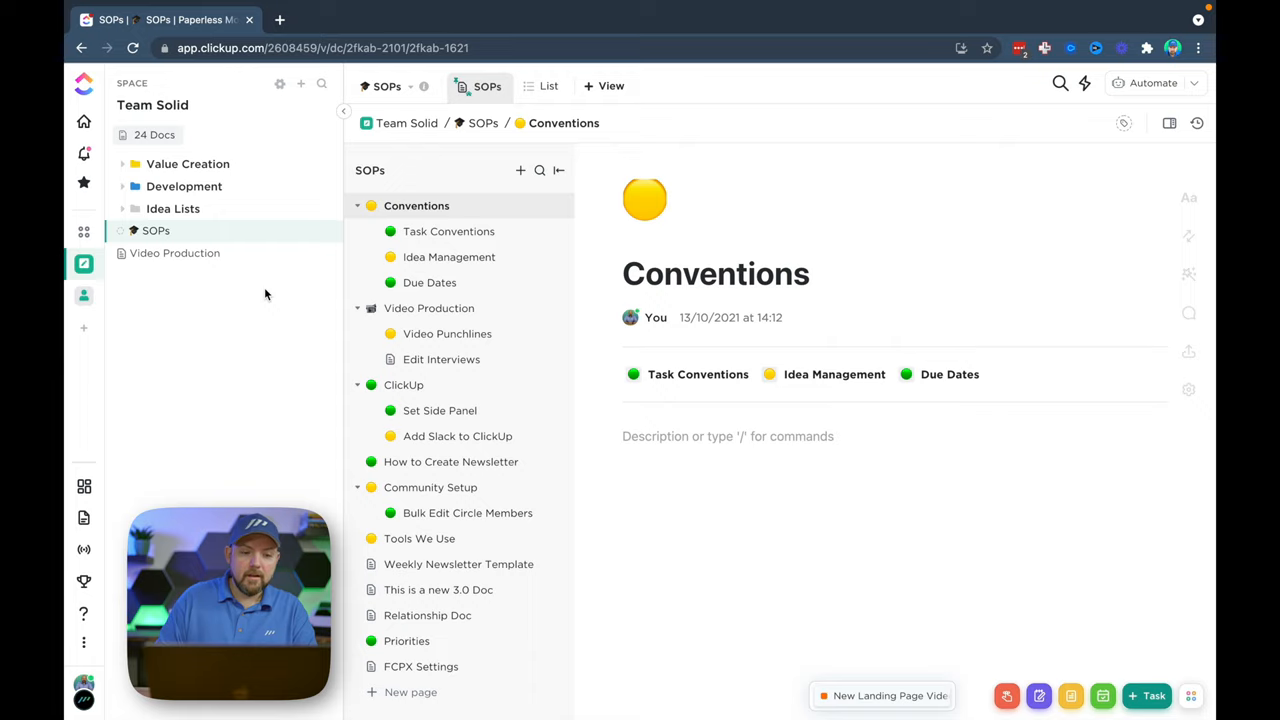
Step: Create a new SOPs folder, then show the SOPs doc's Video Production page
left_click(299, 84)
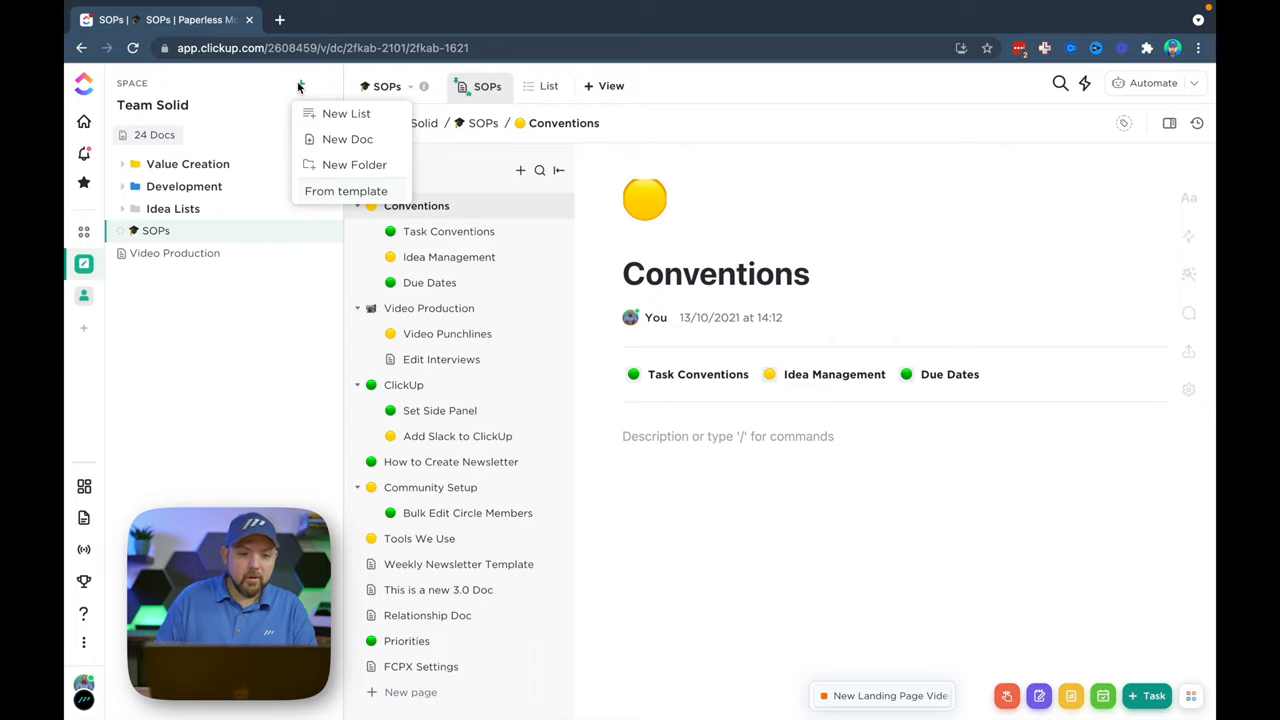
left_click(354, 164)
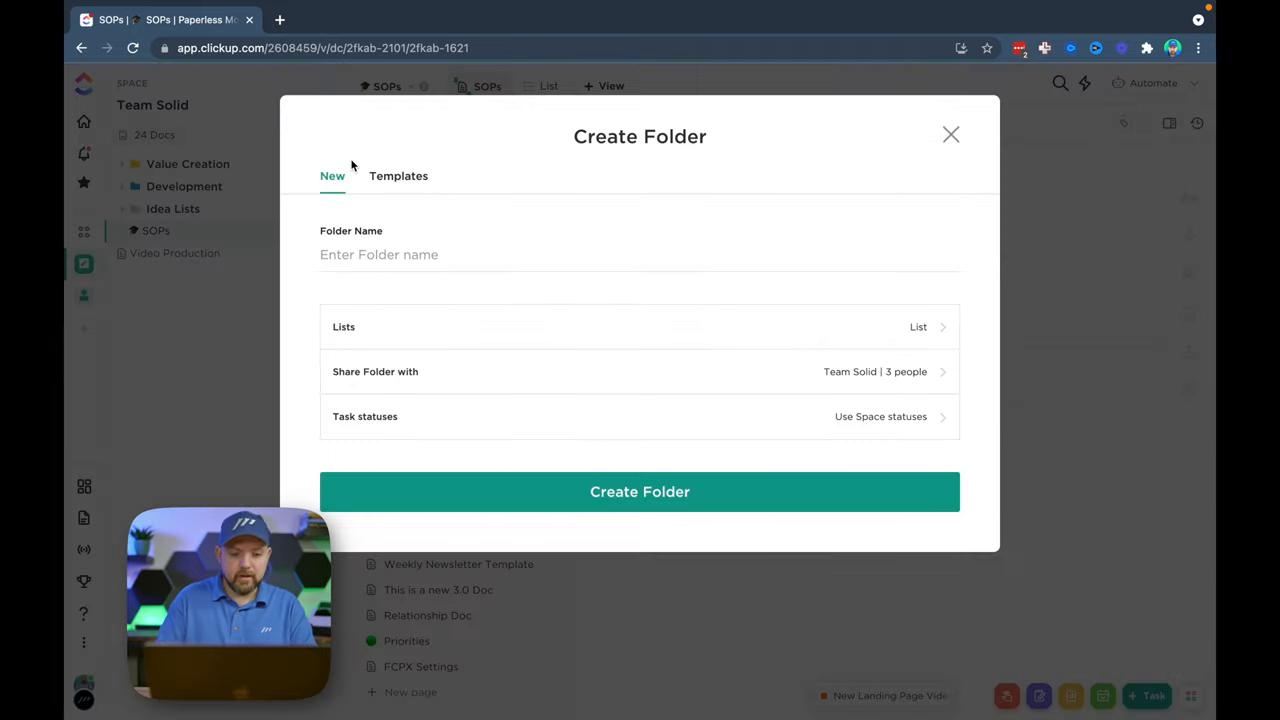
left_click(950, 134)
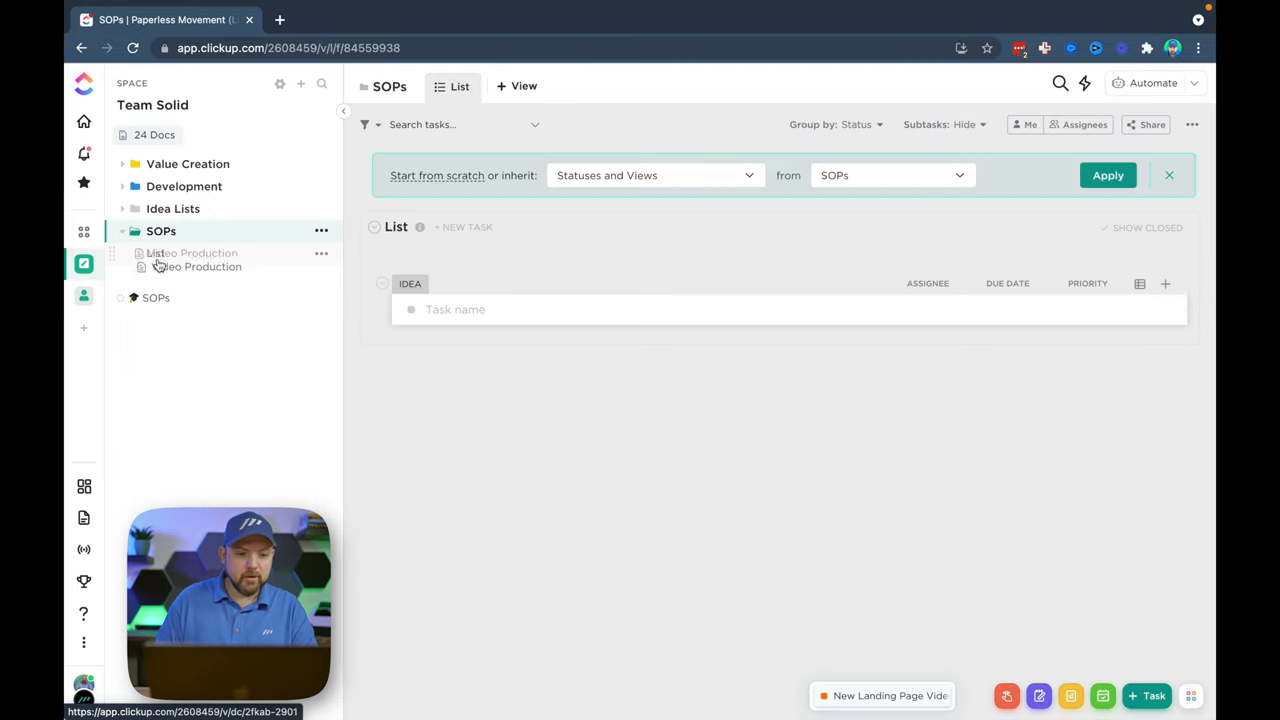
left_click(192, 253)
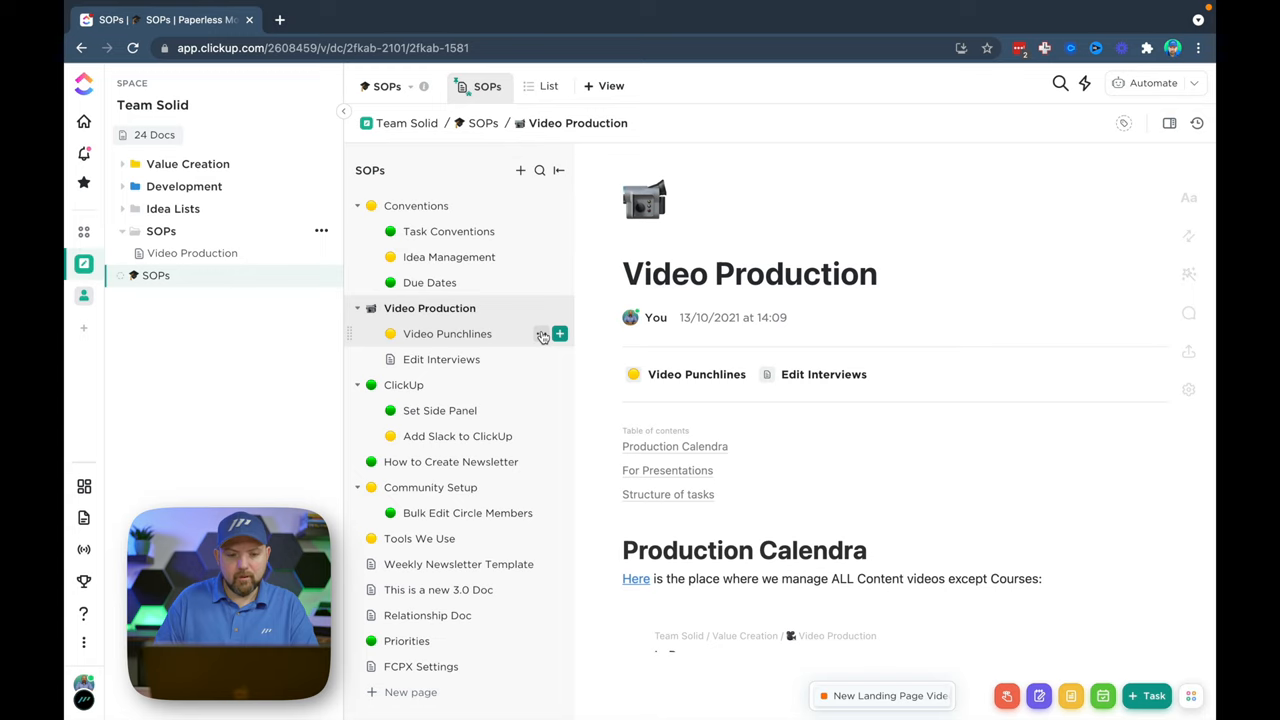
Step: Move the Video Punchlines page into the Video Production doc and delete the empty untitled page
left_click(543, 334)
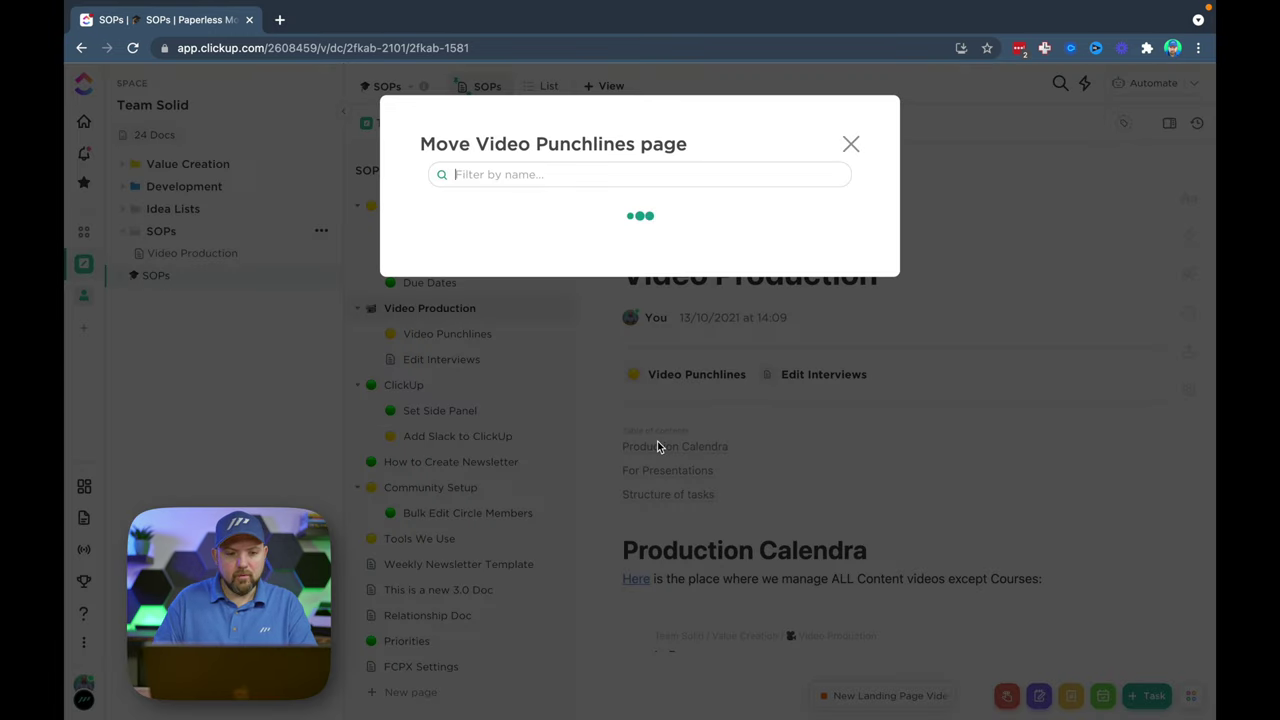
type("video")
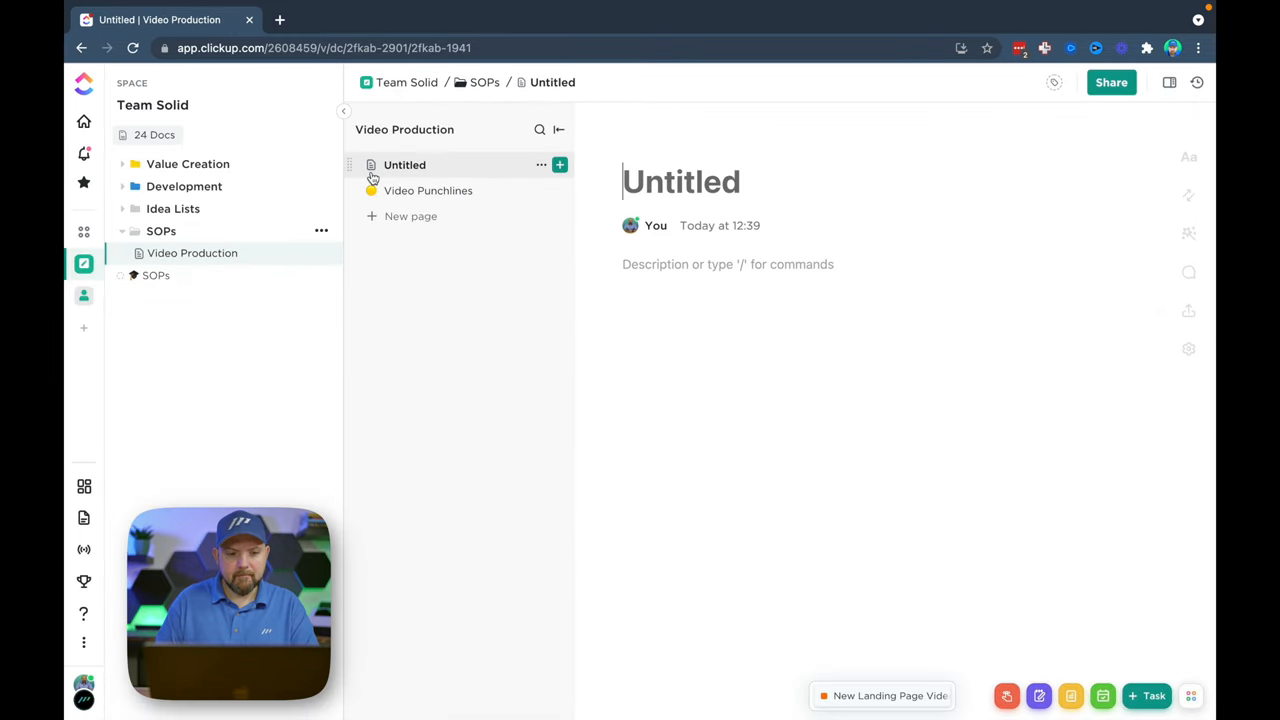
left_click(540, 165)
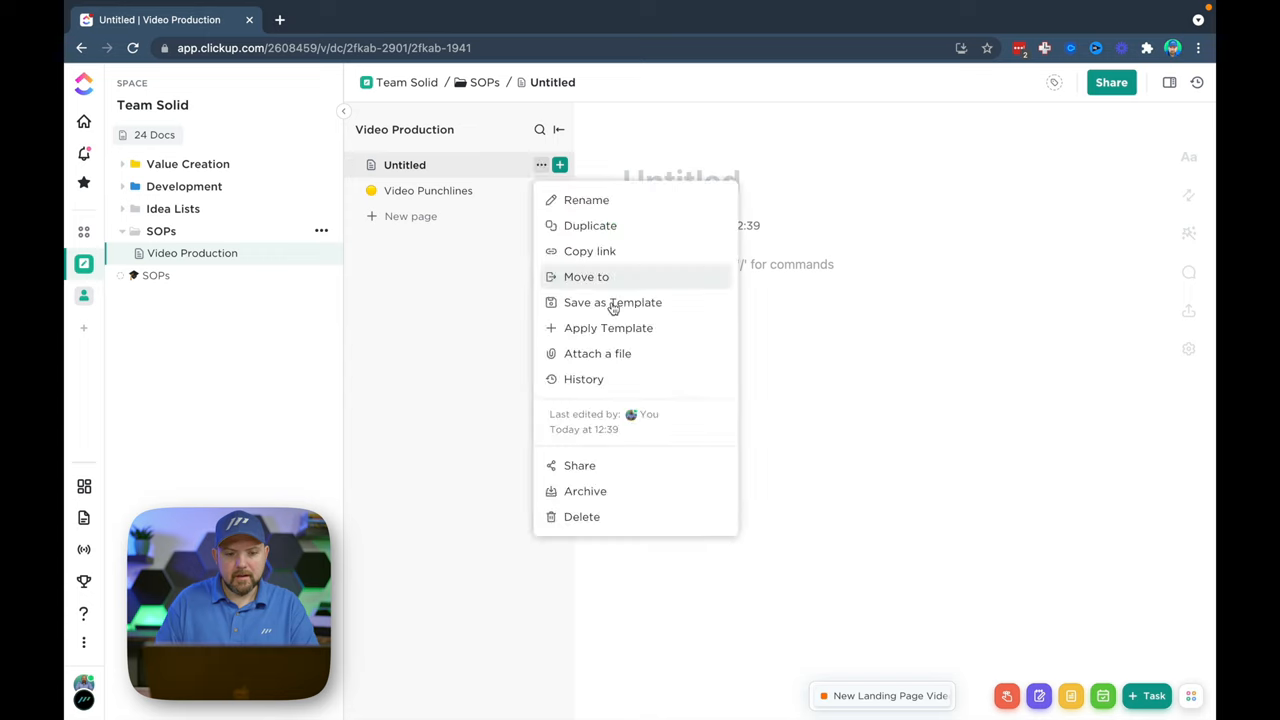
left_click(426, 190)
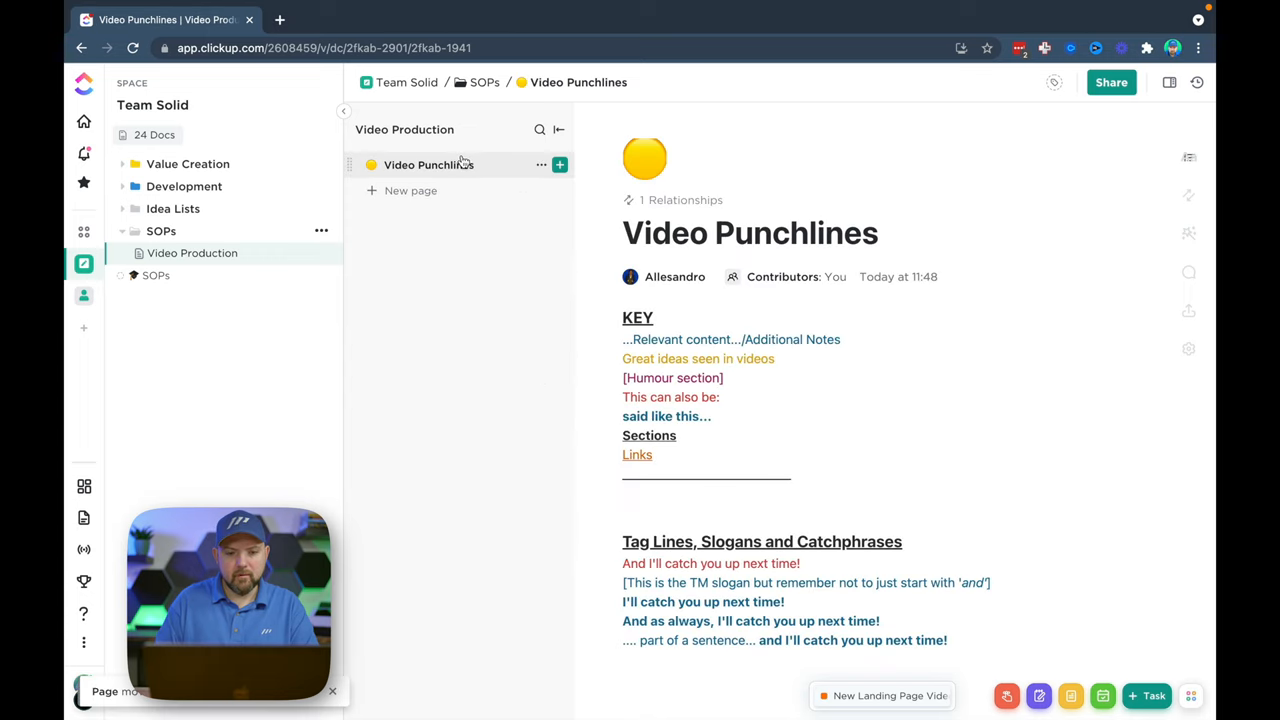
Step: Return to the SOPs doc and colour the SOPs folder orange
left_click(156, 275)
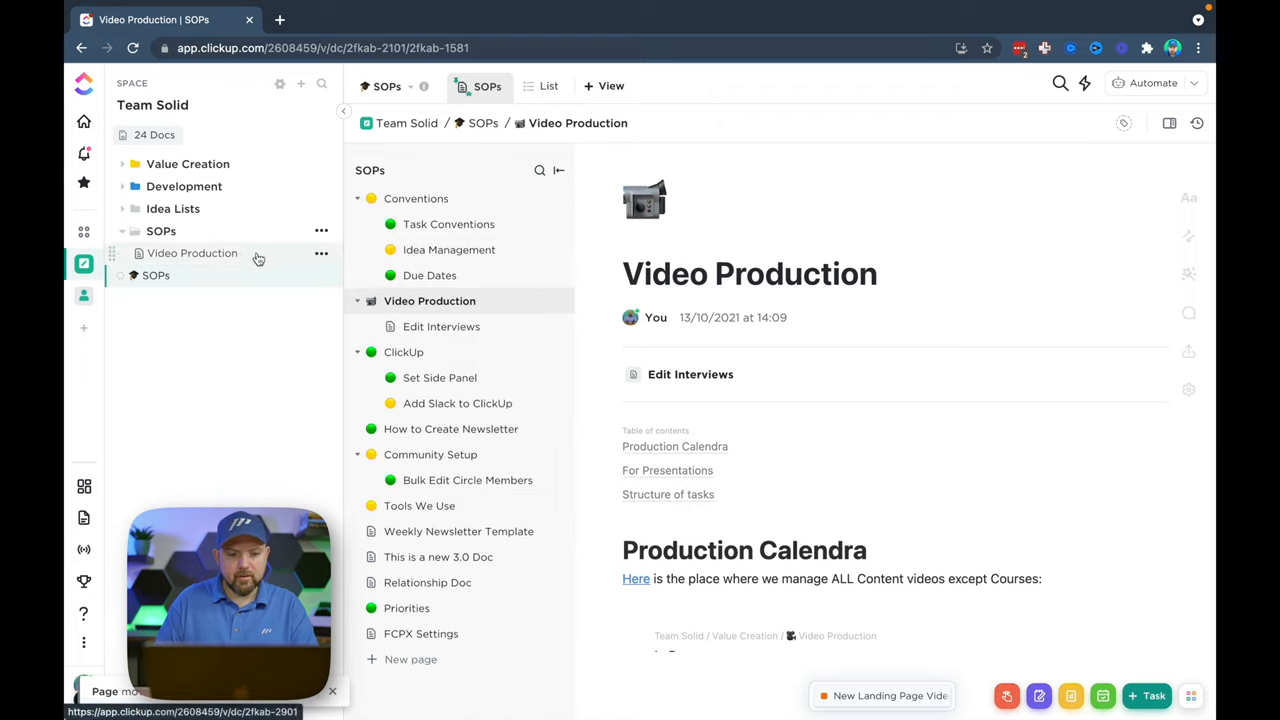
mouse_move(468, 429)
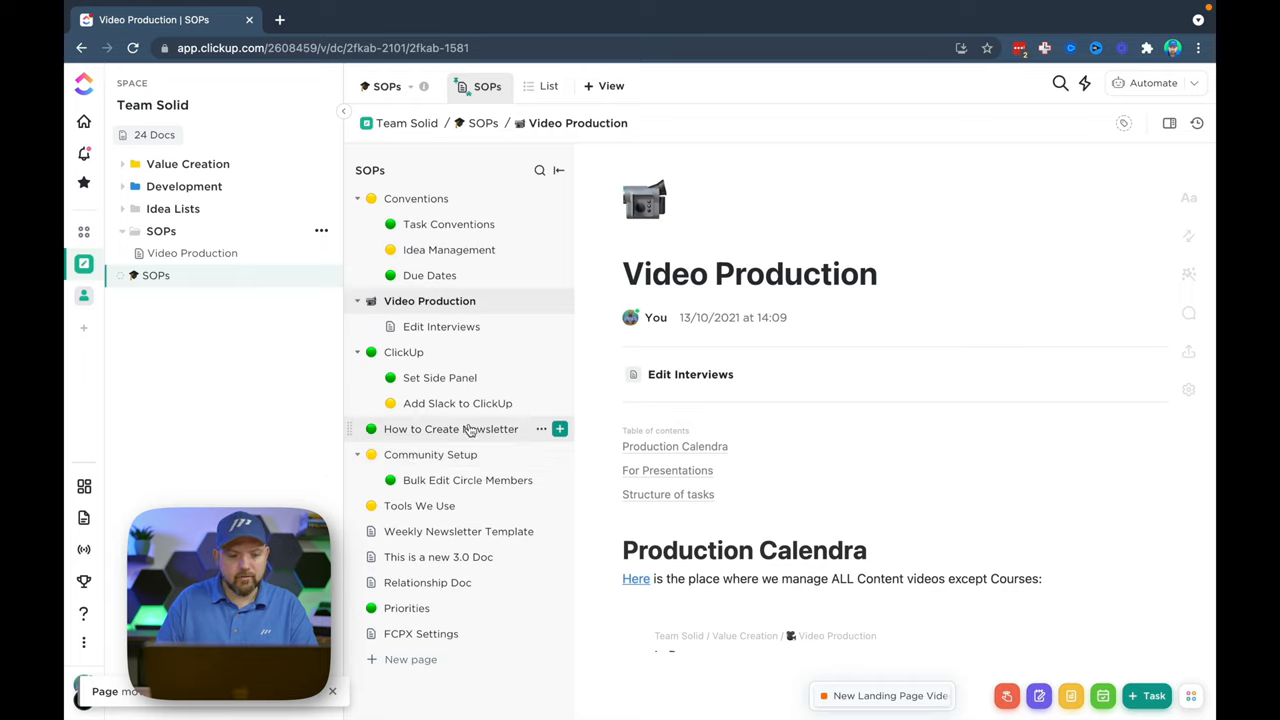
mouse_move(199, 231)
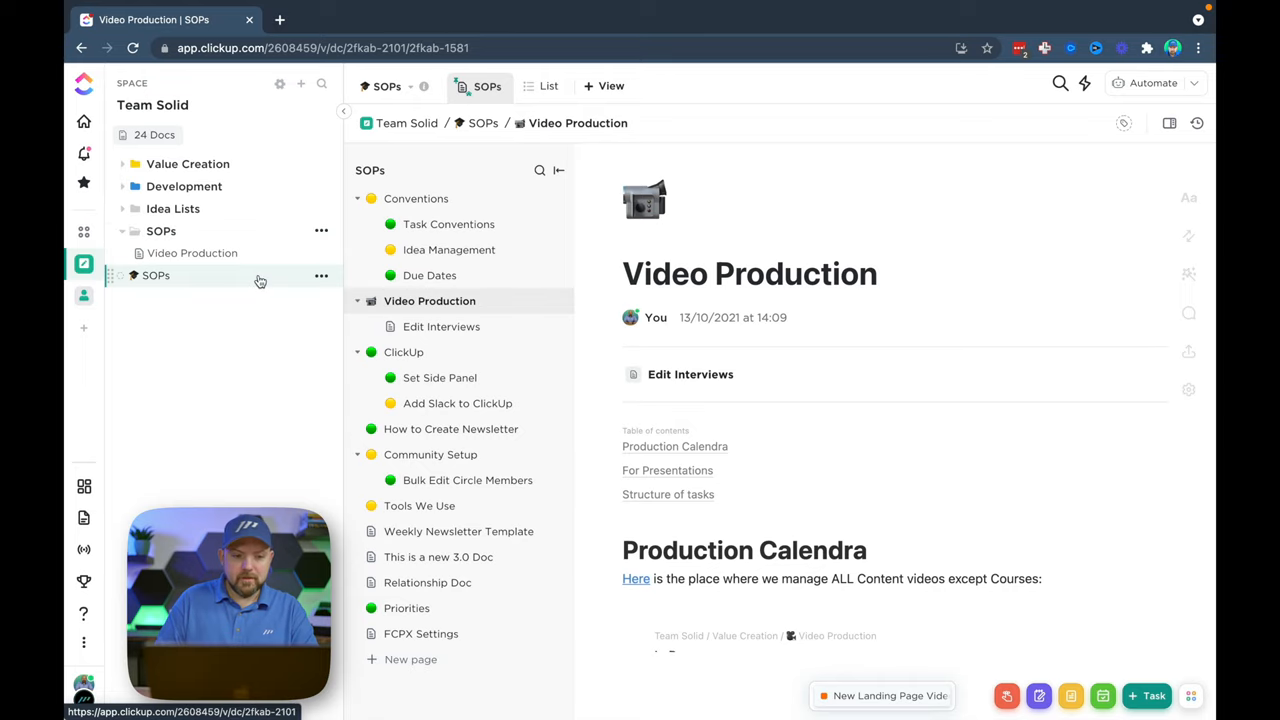
left_click(134, 231)
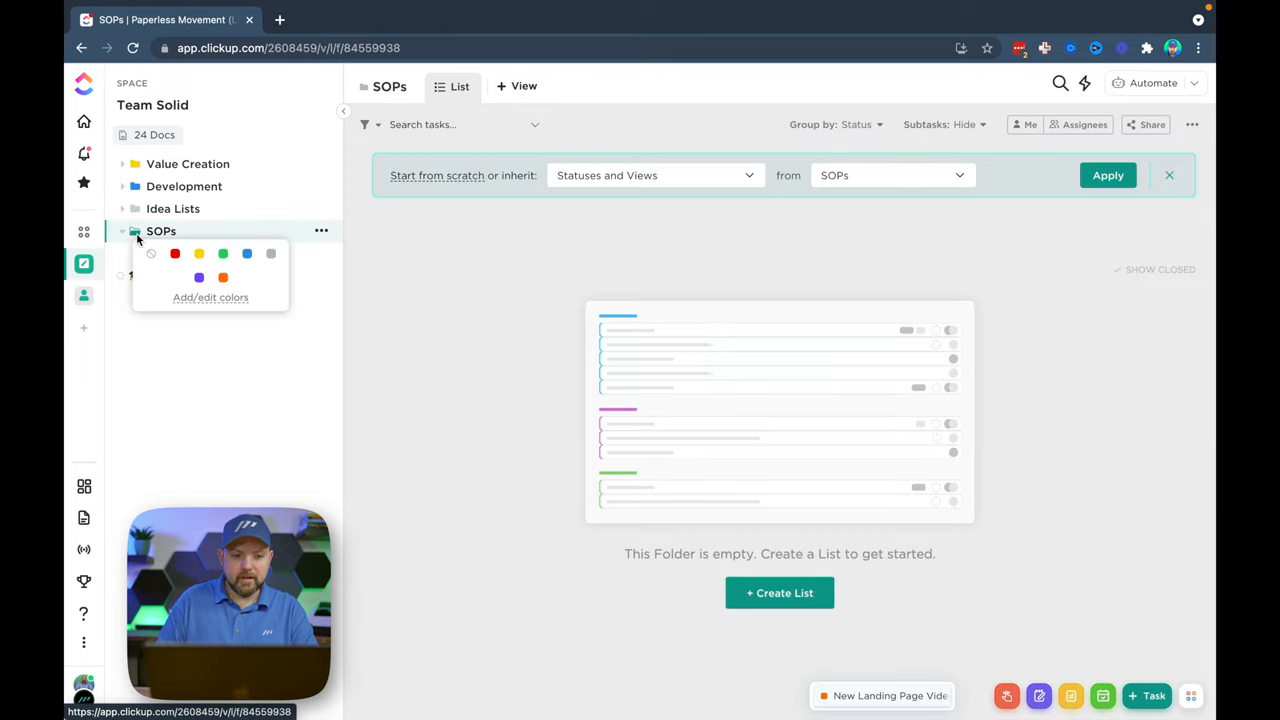
left_click(192, 253)
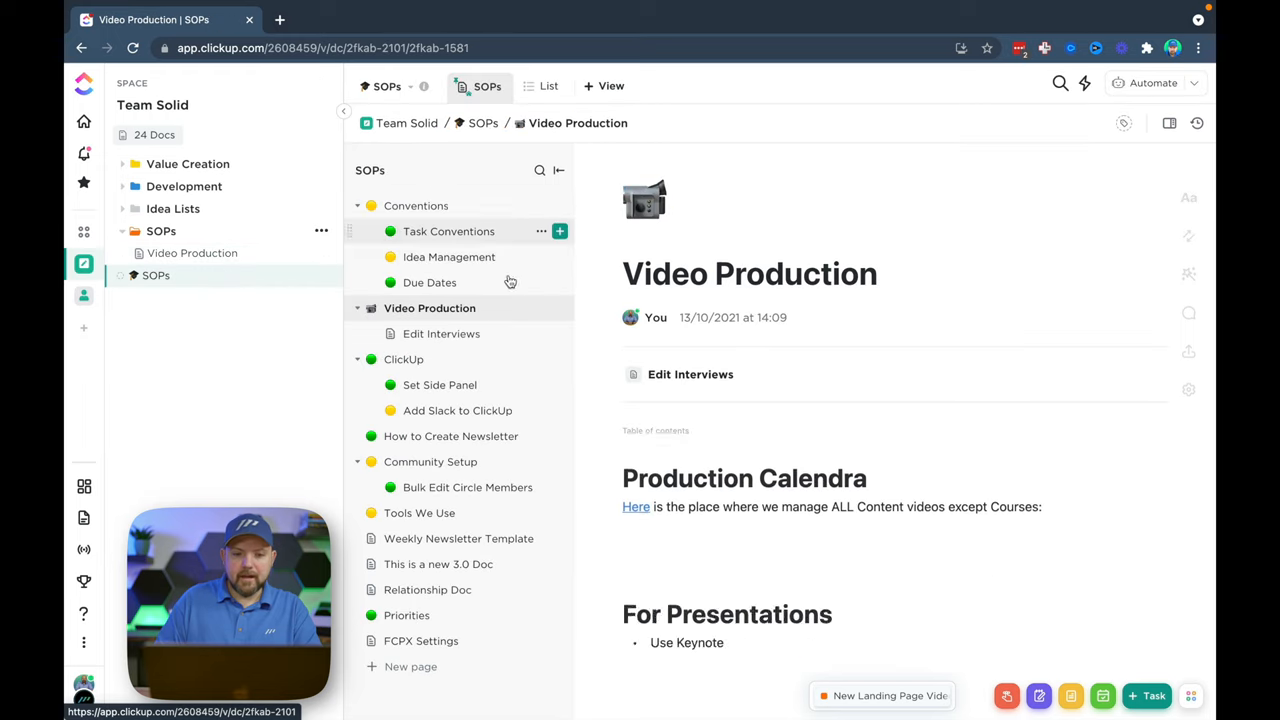
Step: Open 'This is a new 3.0 Doc' and collapse both the pages panel and workspace sidebar
left_click(438, 564)
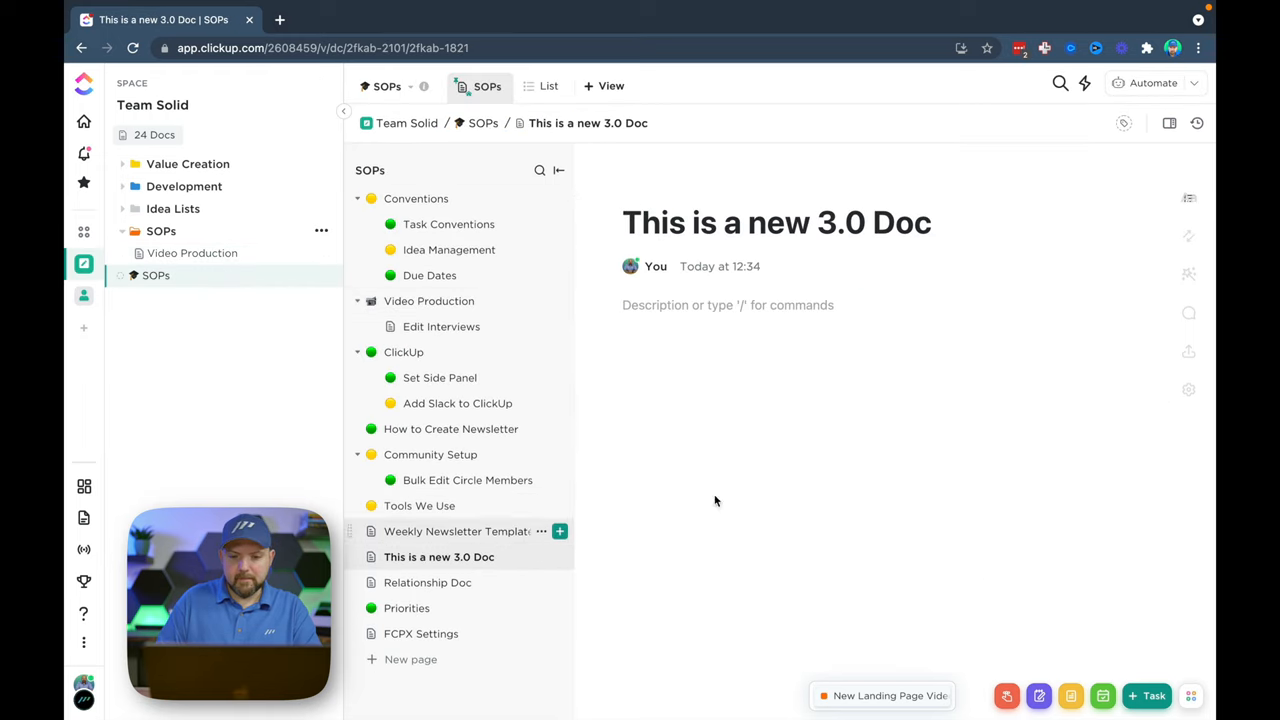
mouse_move(558, 172)
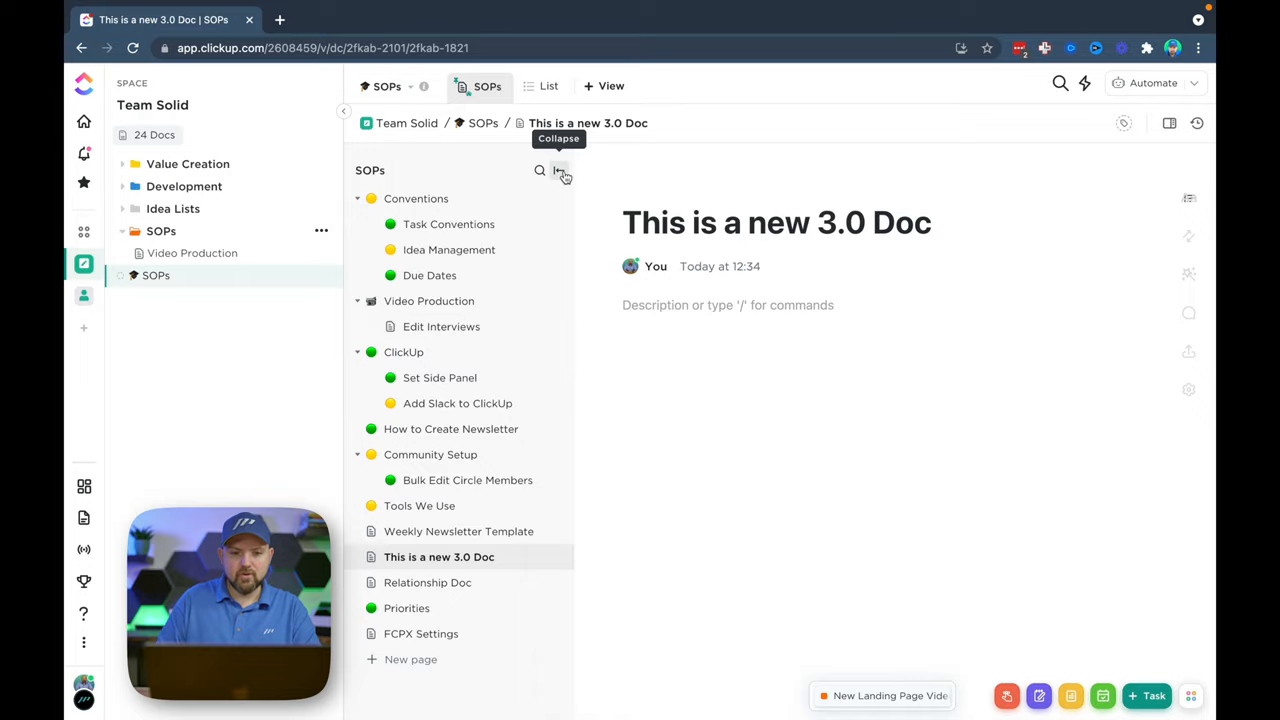
left_click(559, 170)
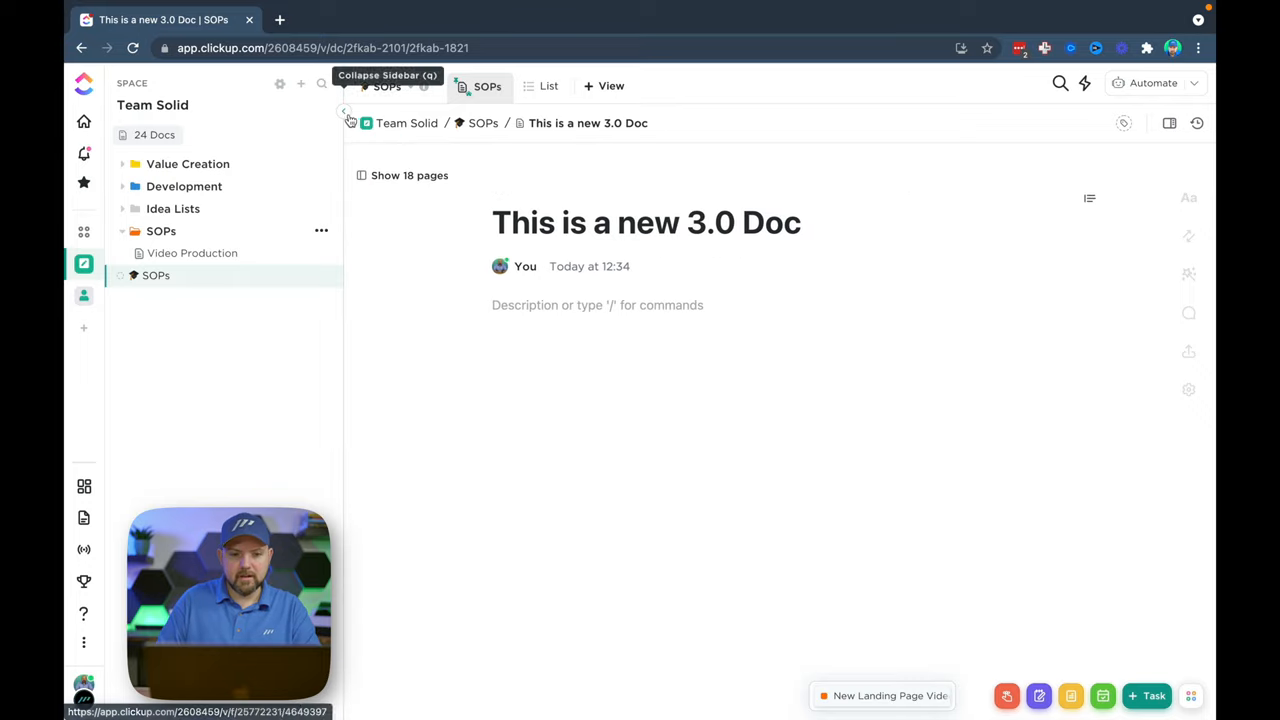
left_click(345, 112)
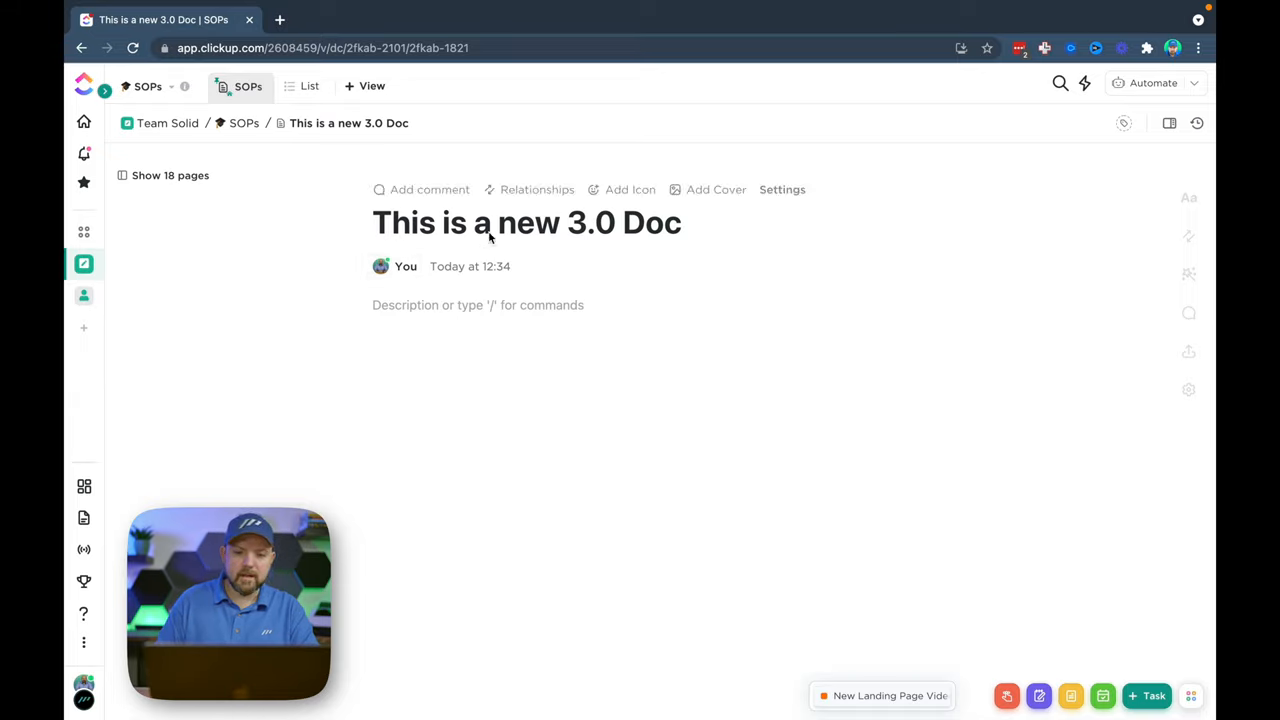
mouse_move(1188, 198)
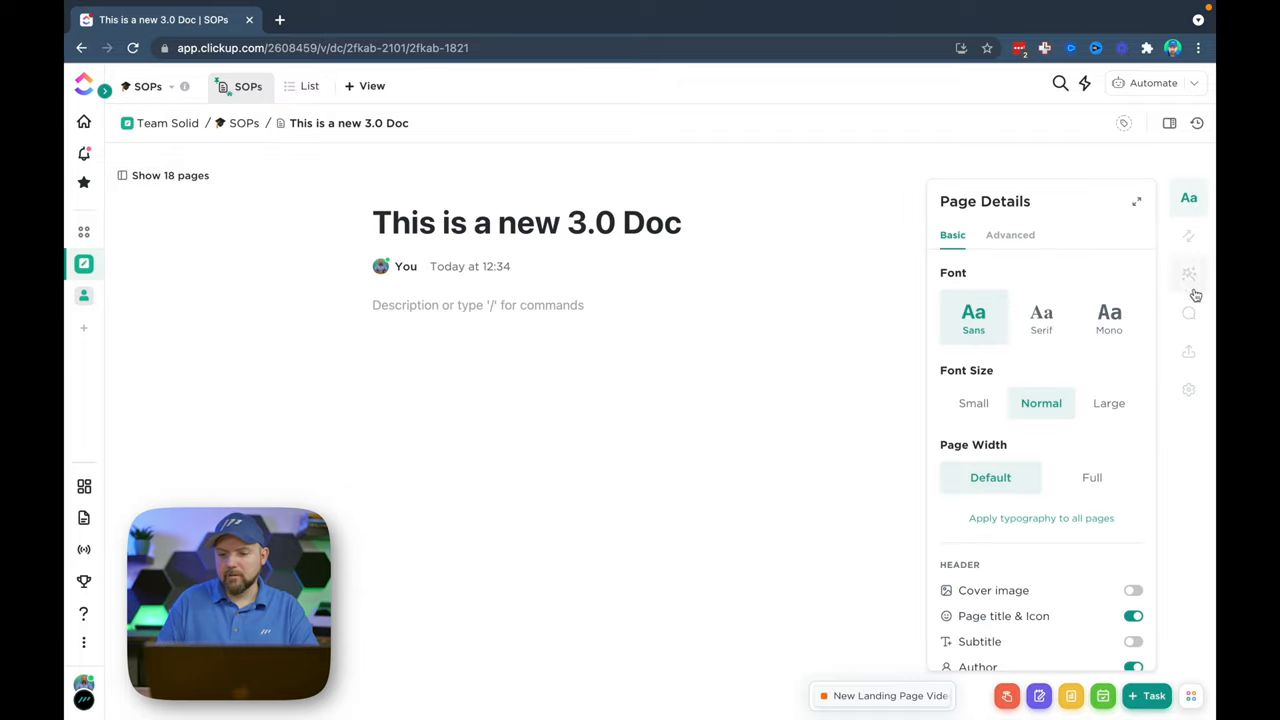
Step: Pin the Page Details panel and scroll through its typography, header, protection and stats settings
left_click(1188, 313)
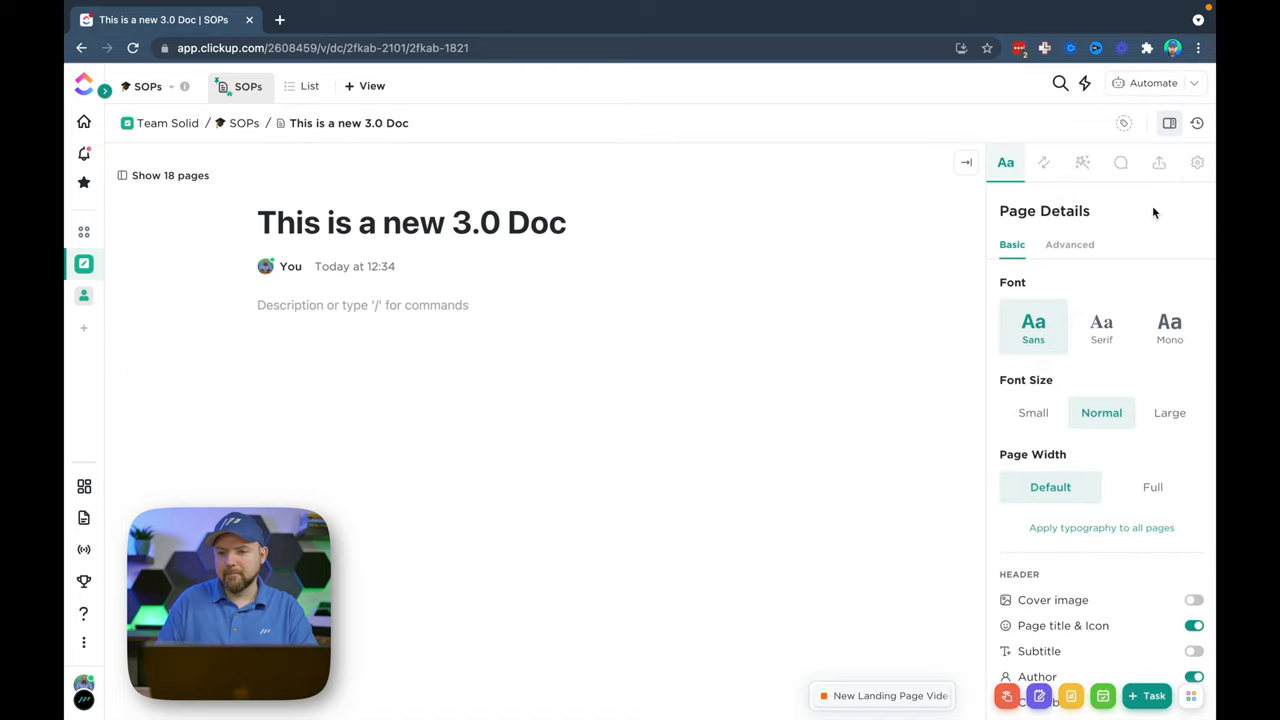
left_click(1169, 123)
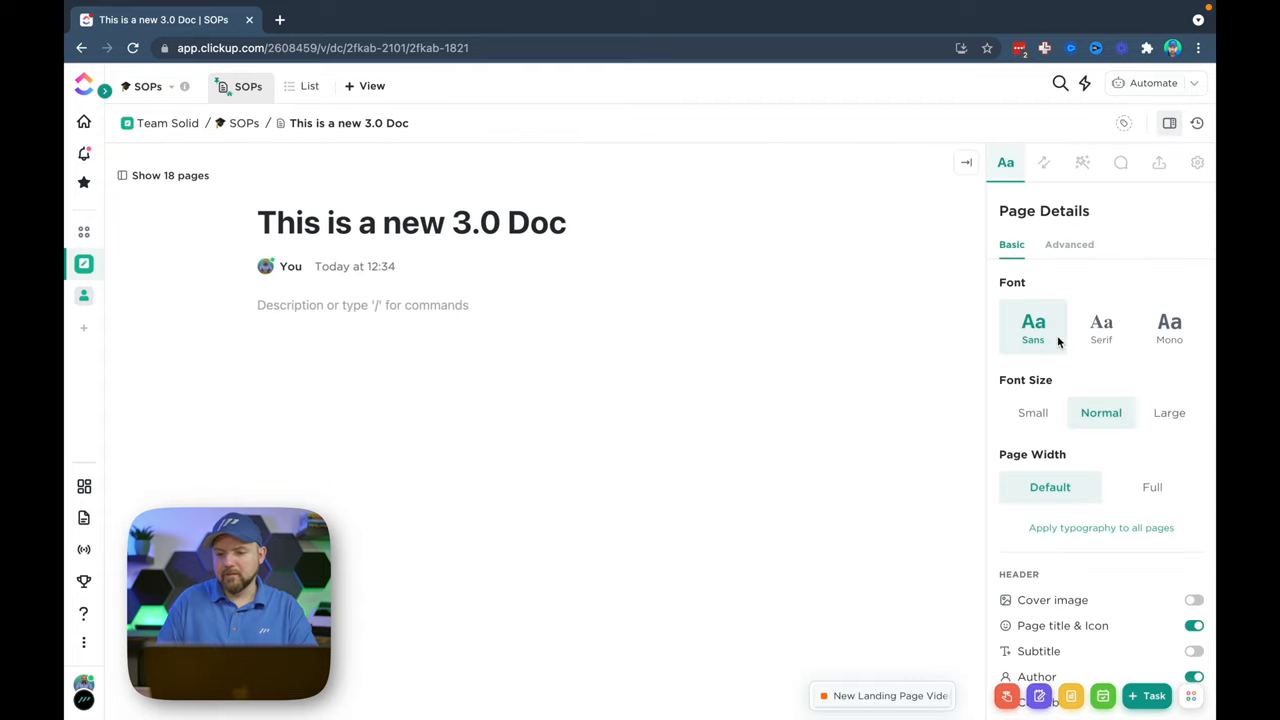
scroll("down", 3)
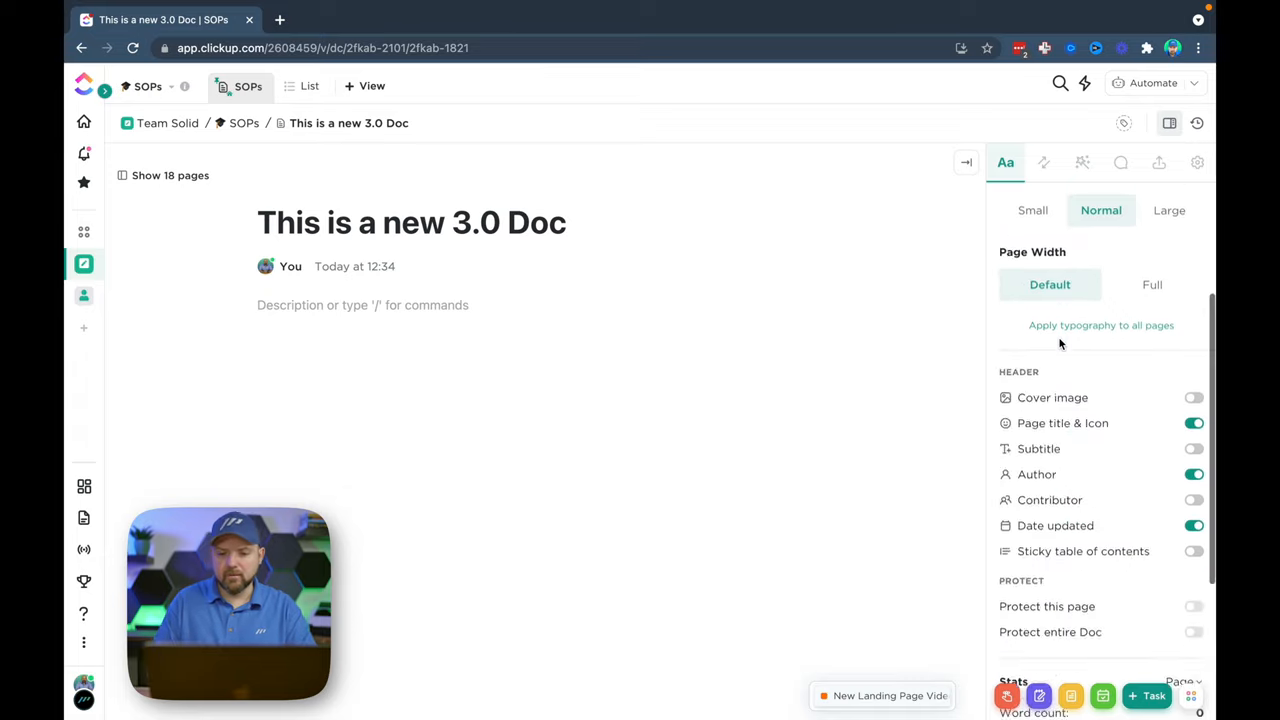
scroll("down", 3)
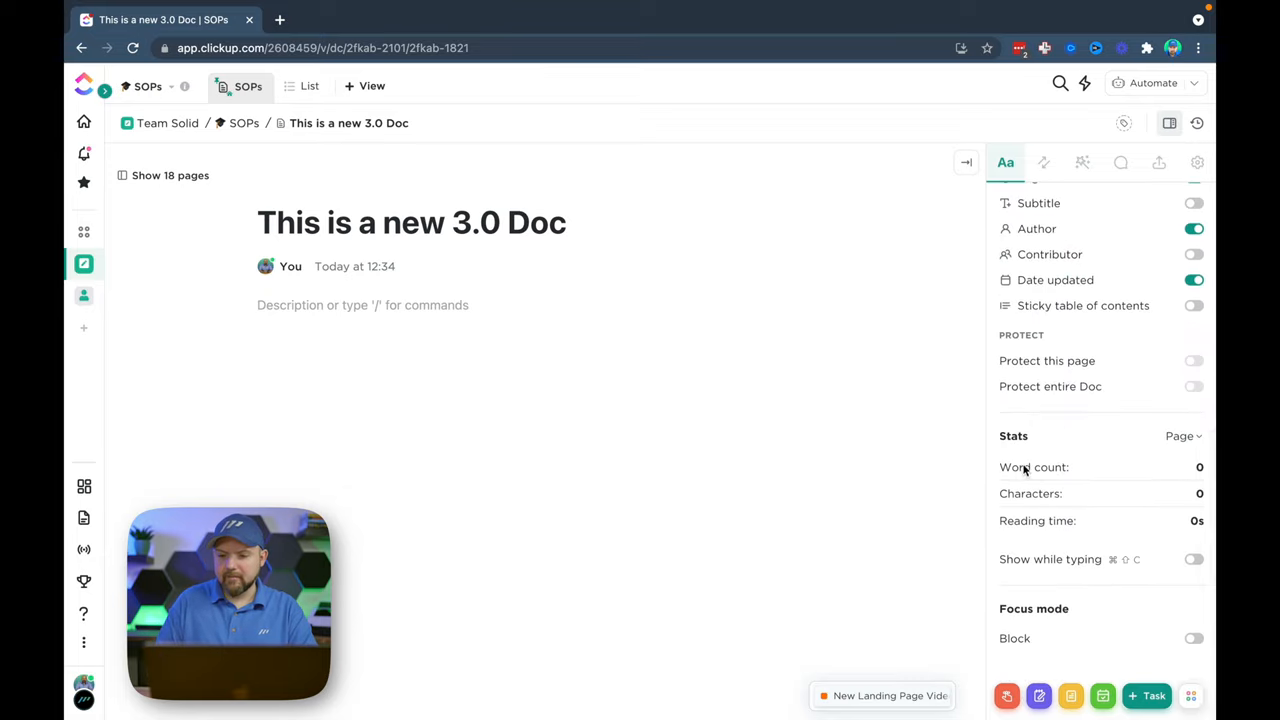
mouse_move(1079, 567)
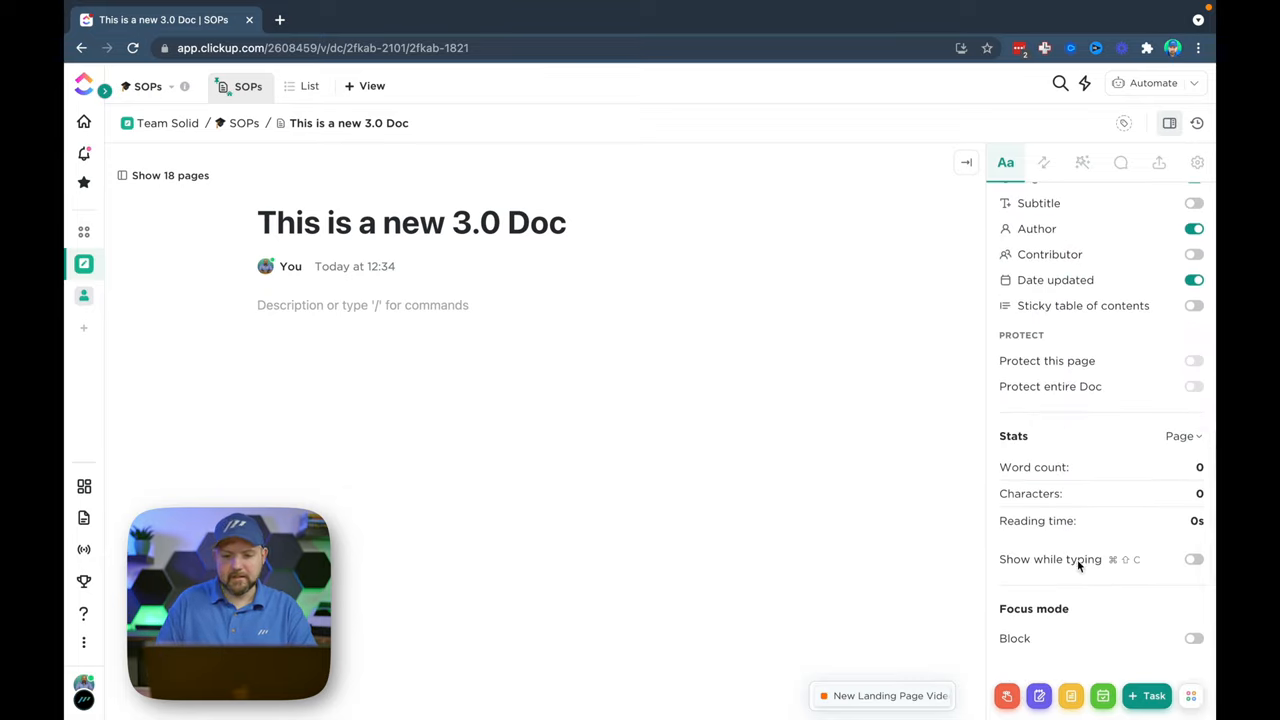
left_click(1195, 559)
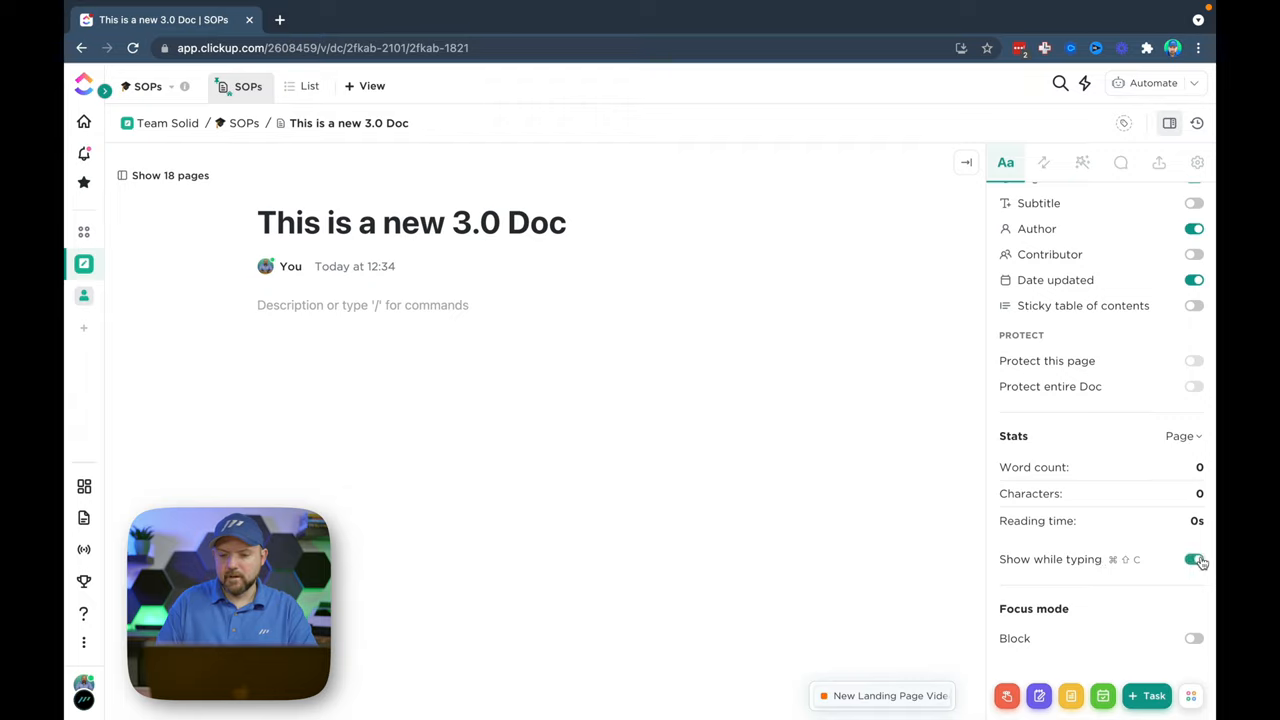
type("ewfjpwjkj")
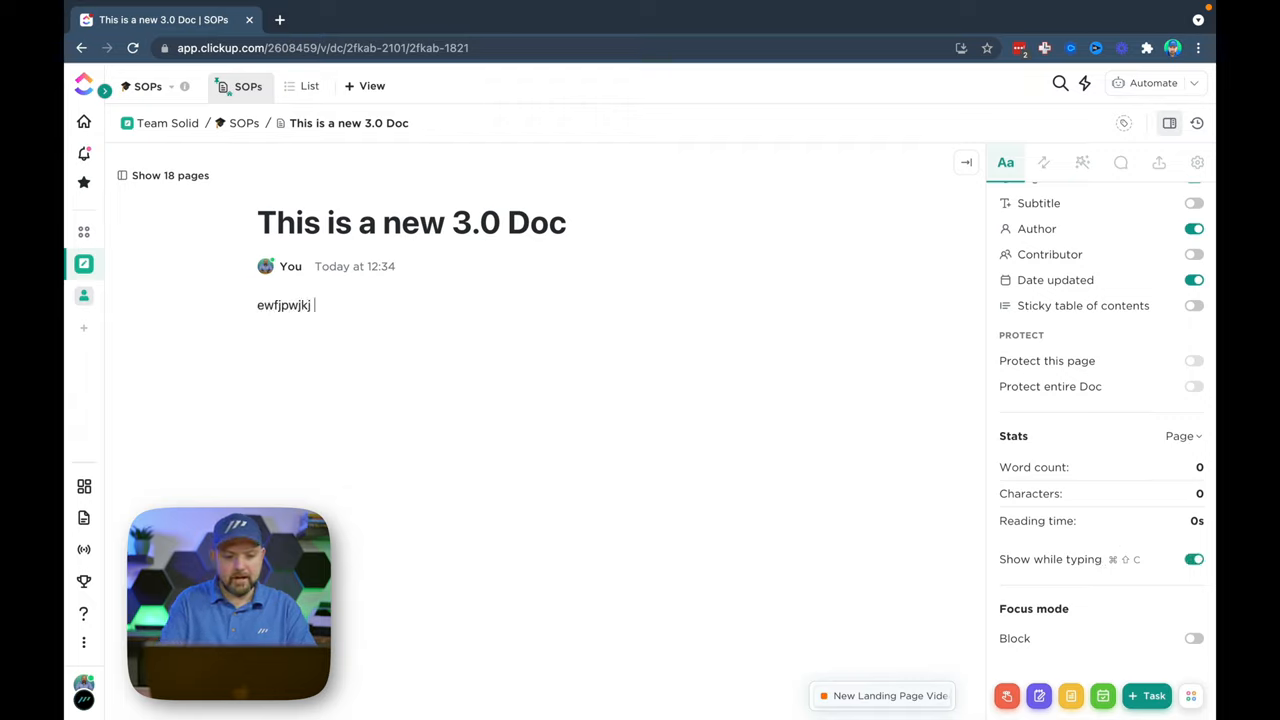
type("oiwejfoiwefefw")
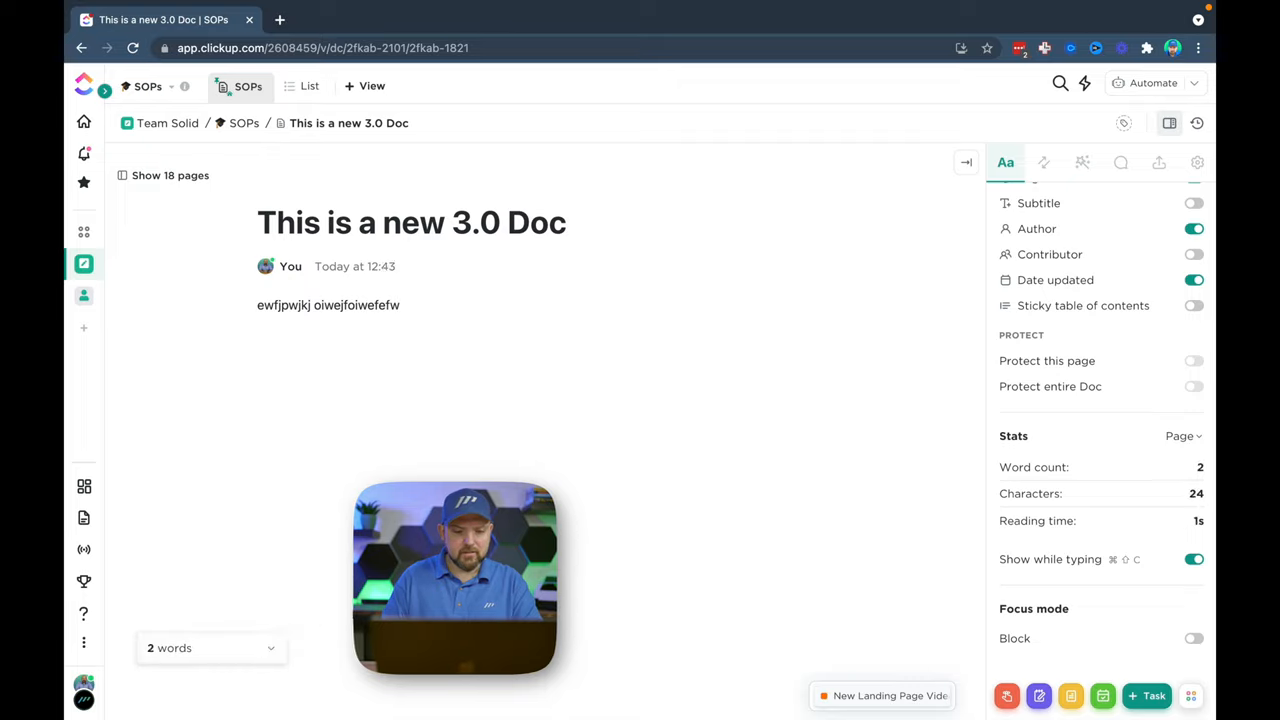
left_click(1194, 559)
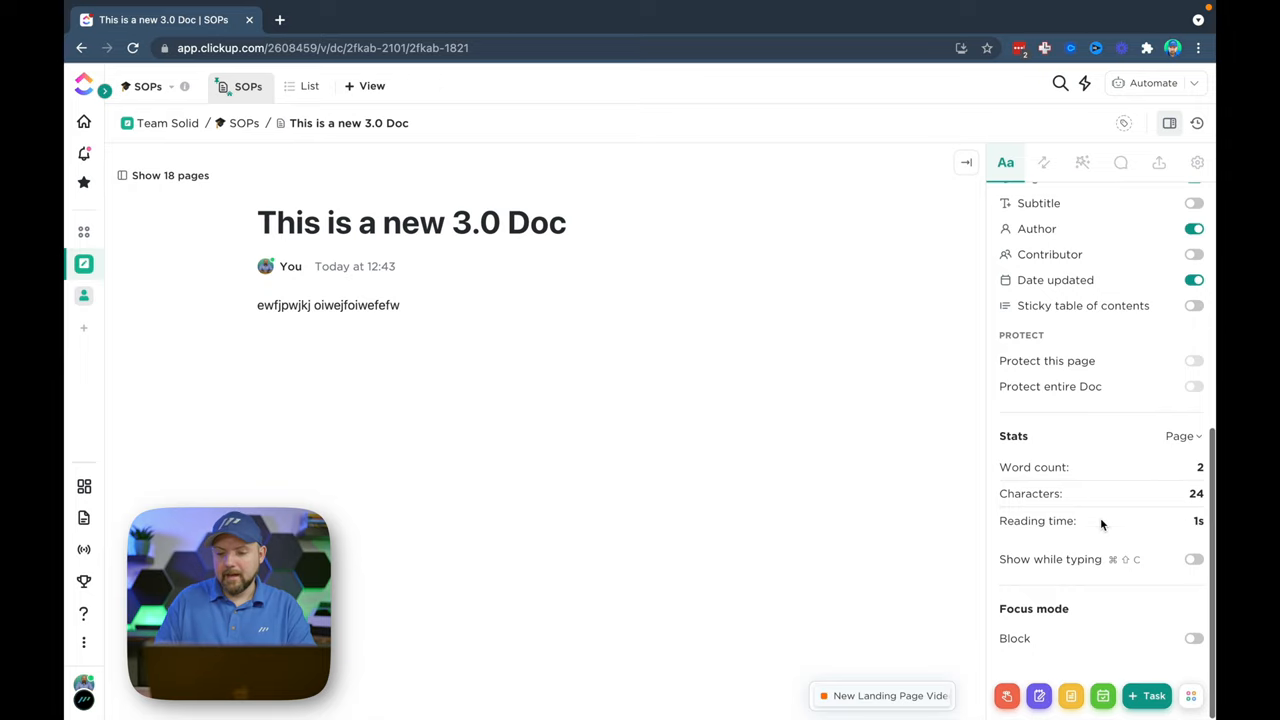
left_click(1193, 638)
type("wjieofj")
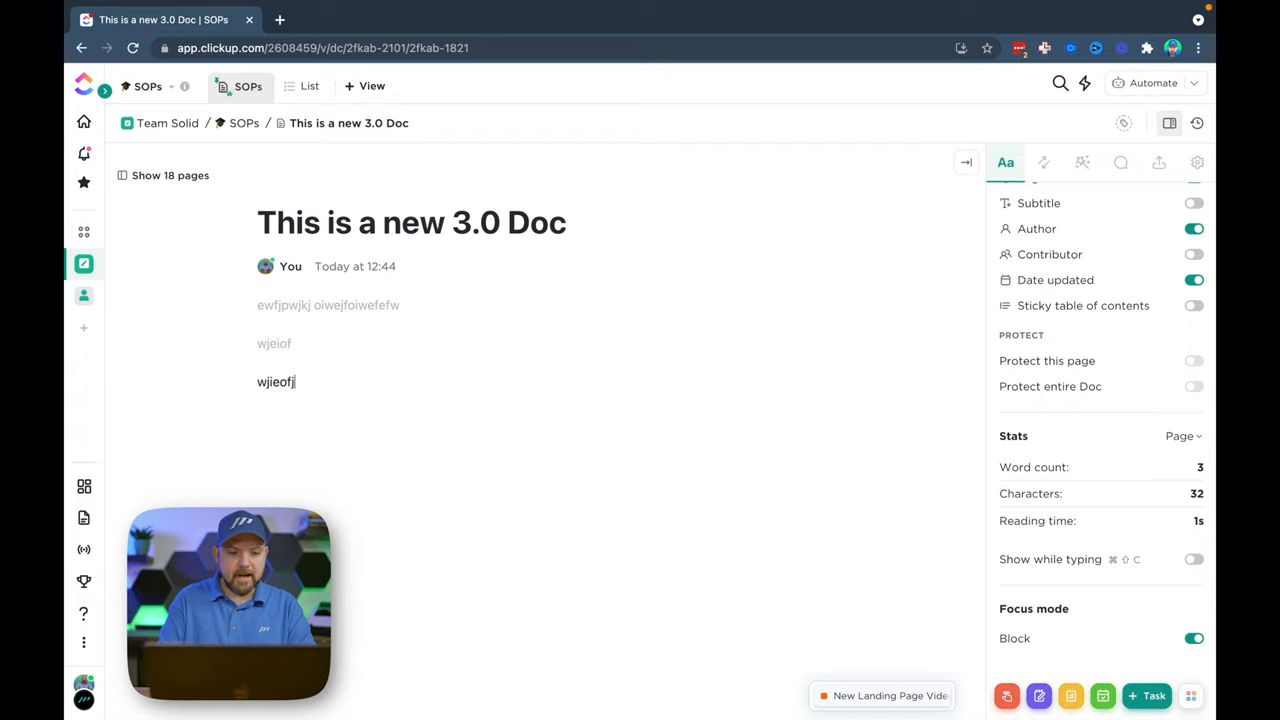
type("wfjlodfjalksdjfaiwjeoifjweiogjasij")
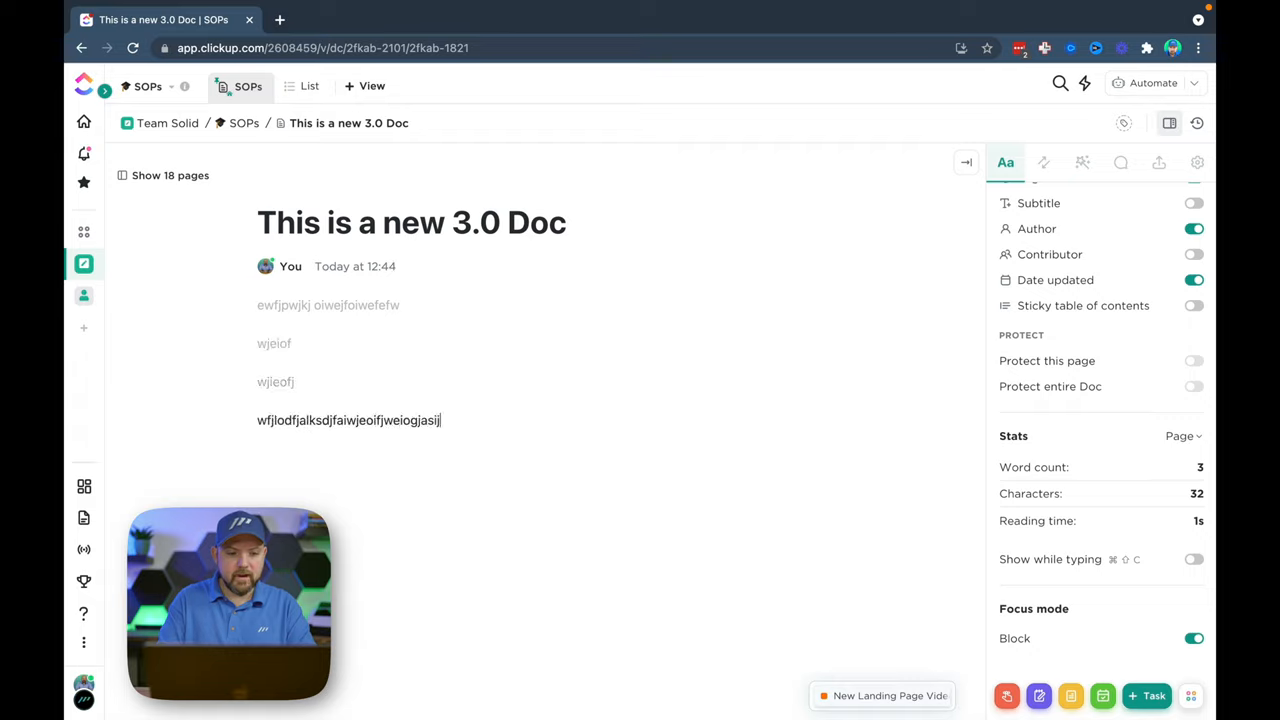
type("iljweiof")
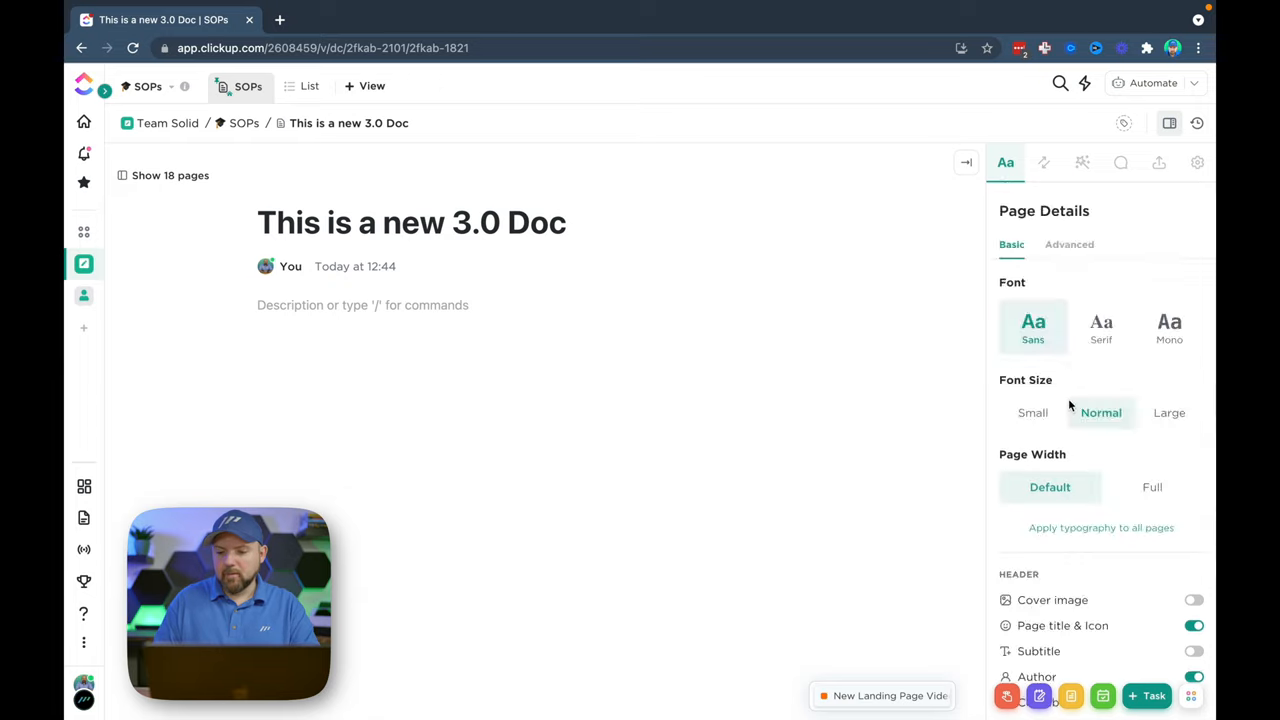
Step: Set the 3.0 Doc page's font size to Large in Page Details
scroll("down", 3)
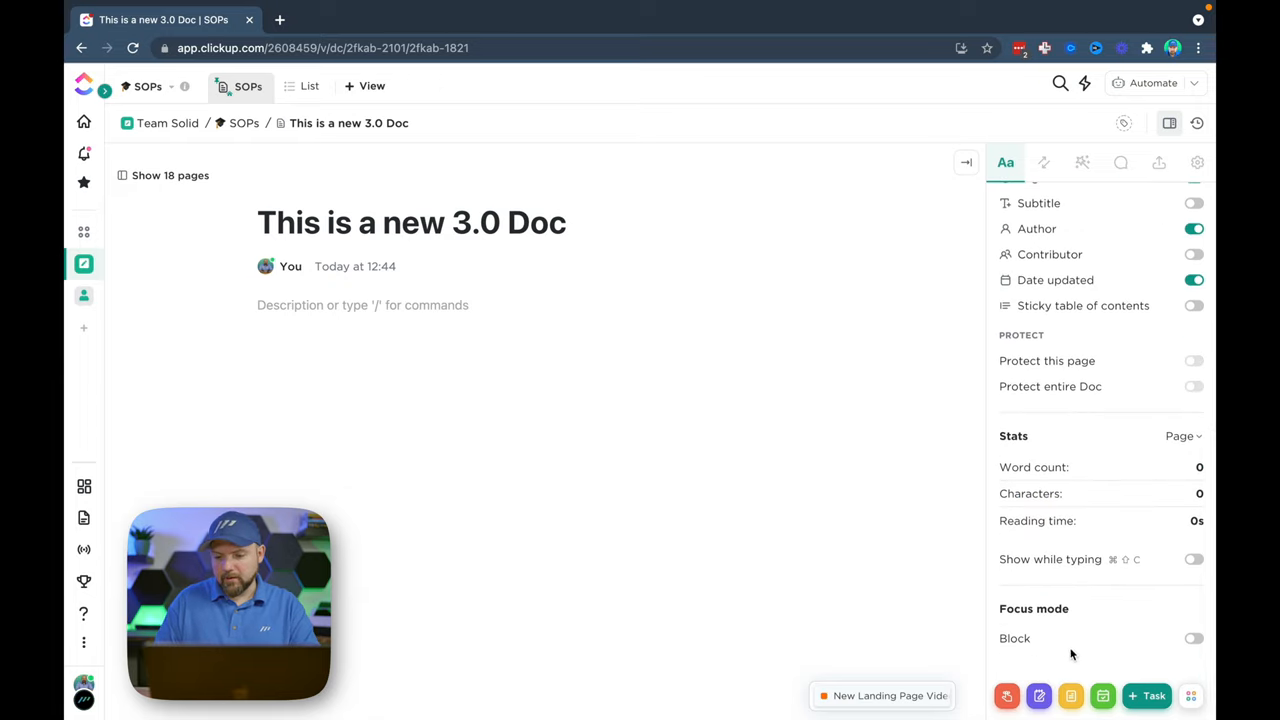
mouse_move(1105, 524)
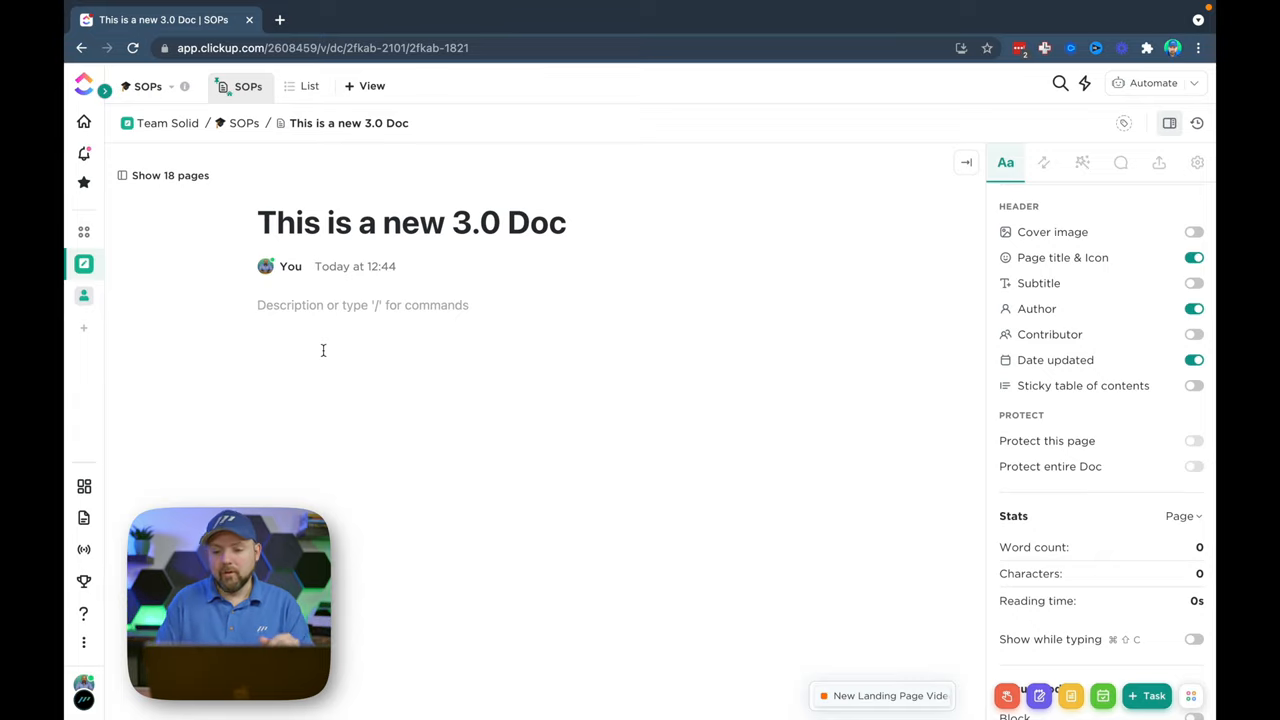
left_click(1193, 440)
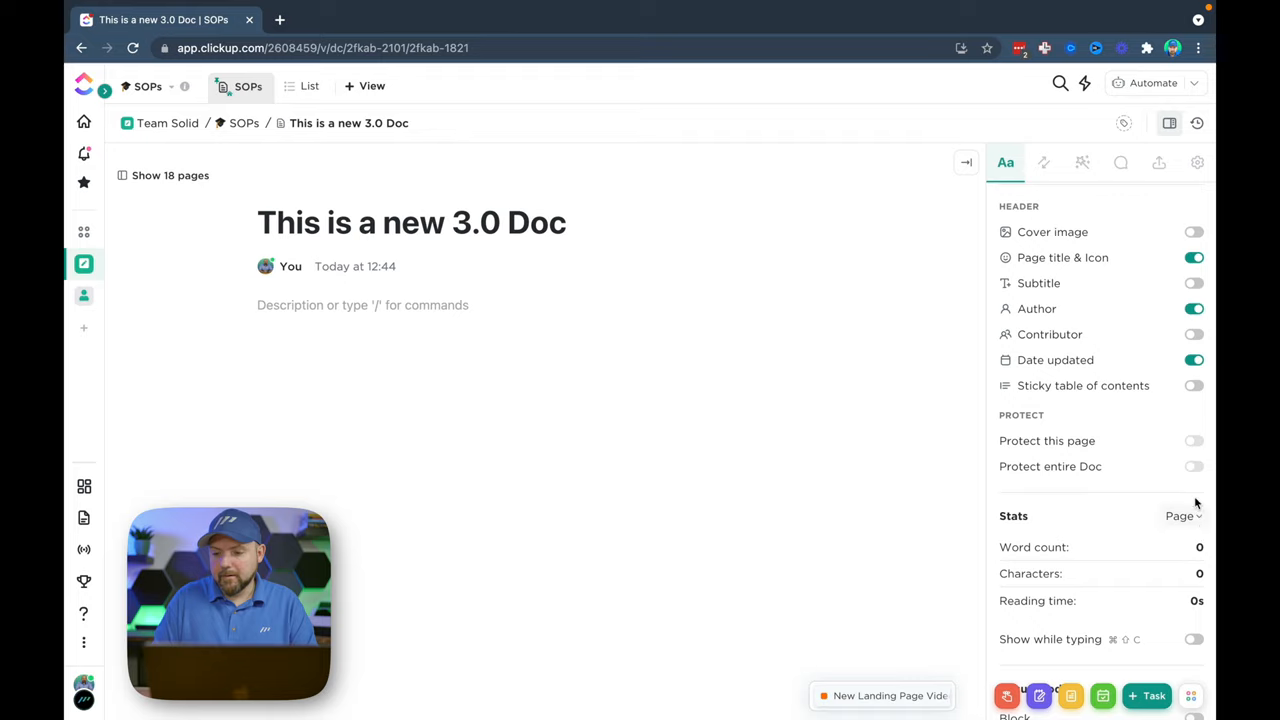
mouse_move(1065, 577)
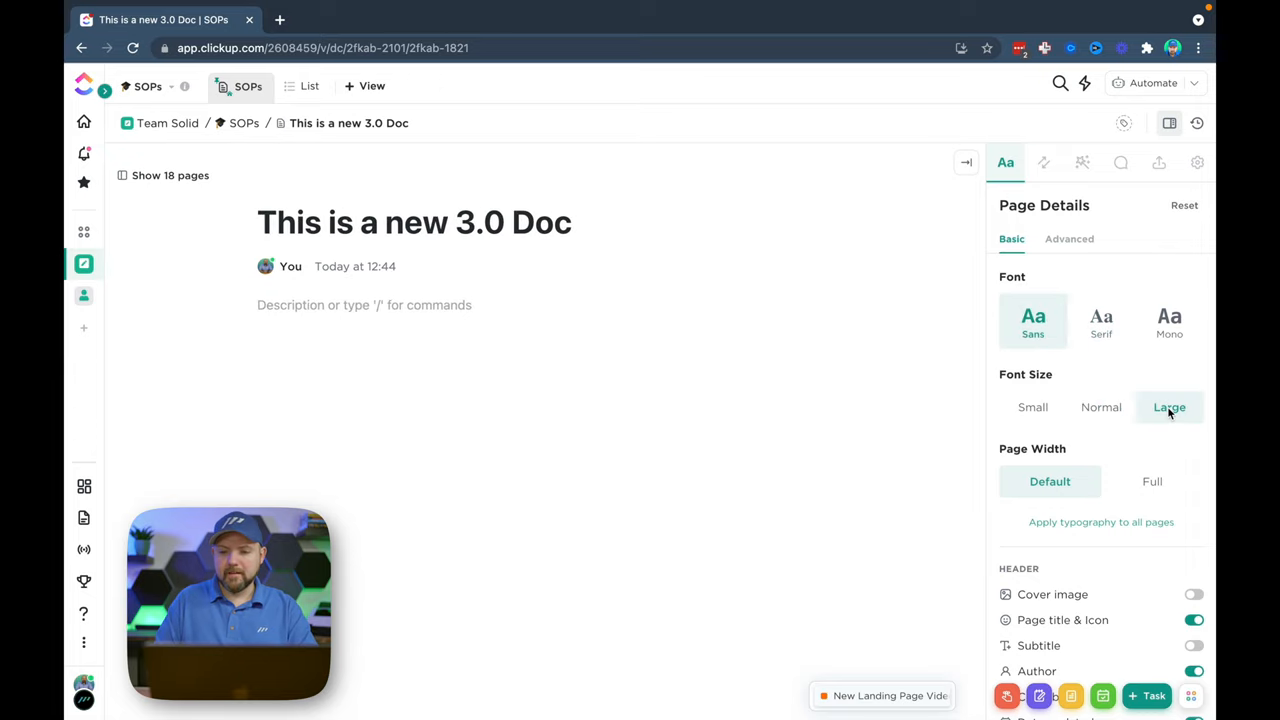
Step: Reset page typography, add sample text, and enlarge the font with the Advanced slider
left_click(1101, 407)
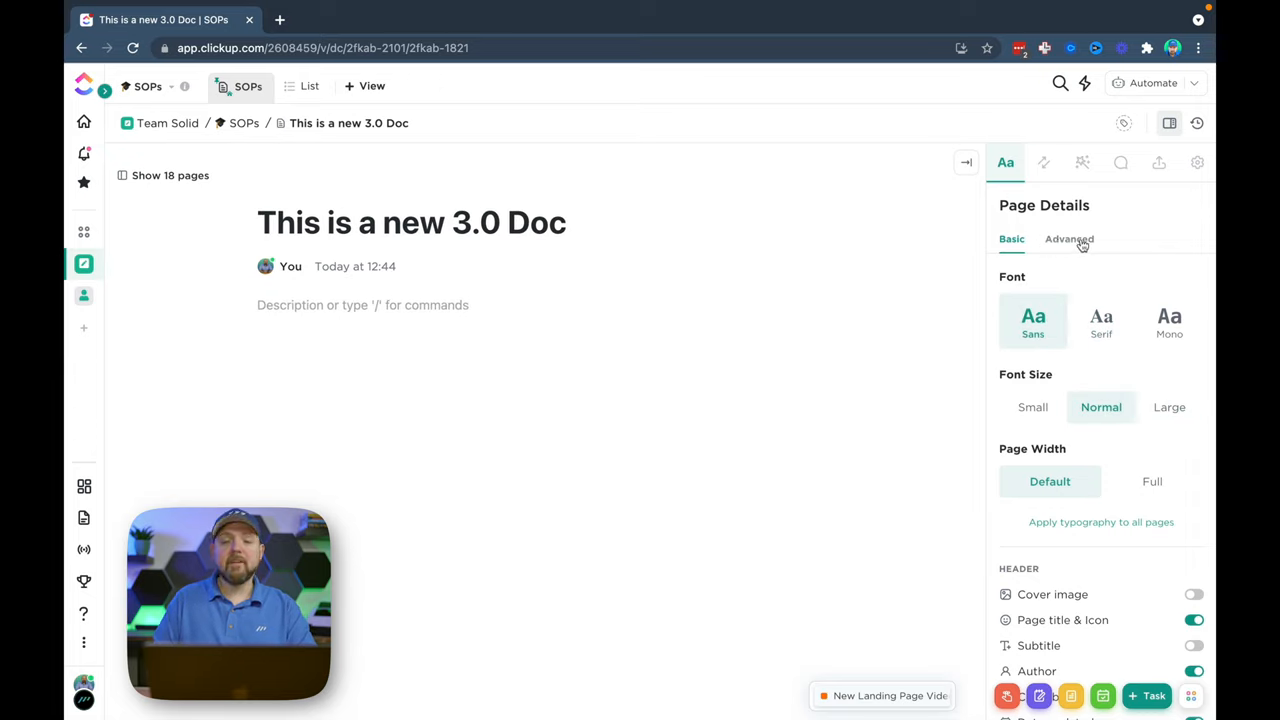
left_click(1069, 239)
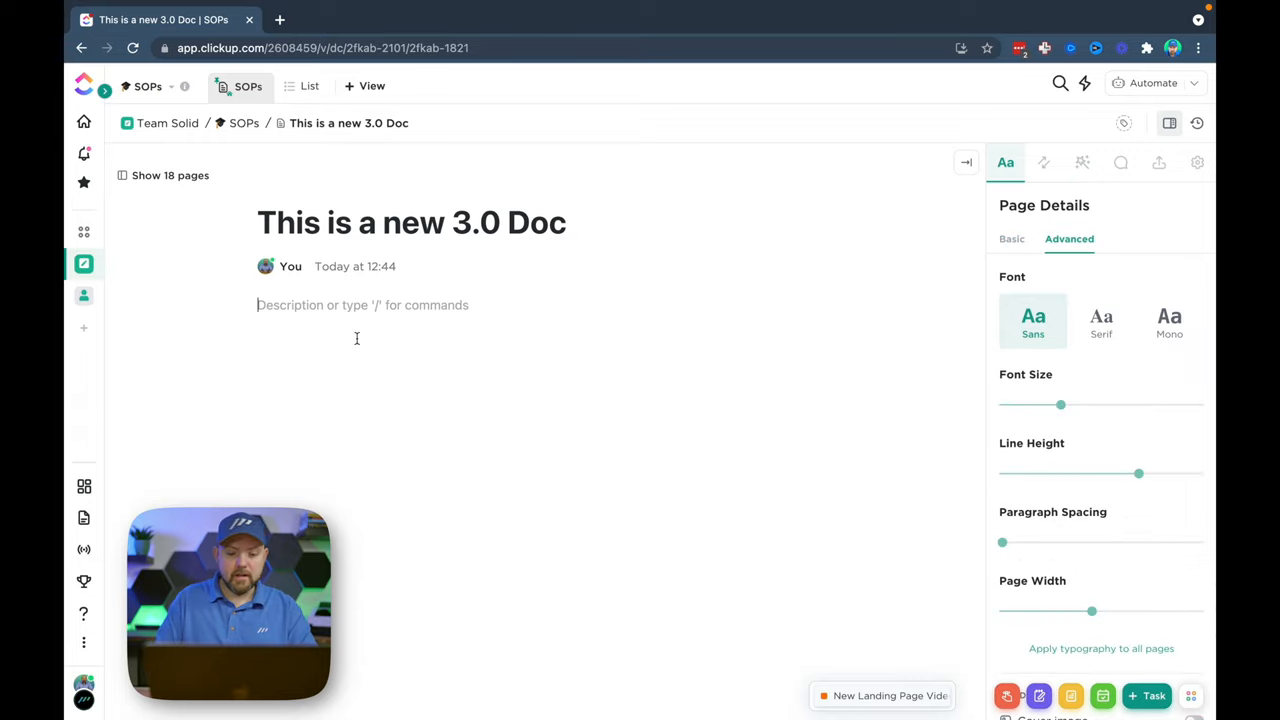
type("Write something down")
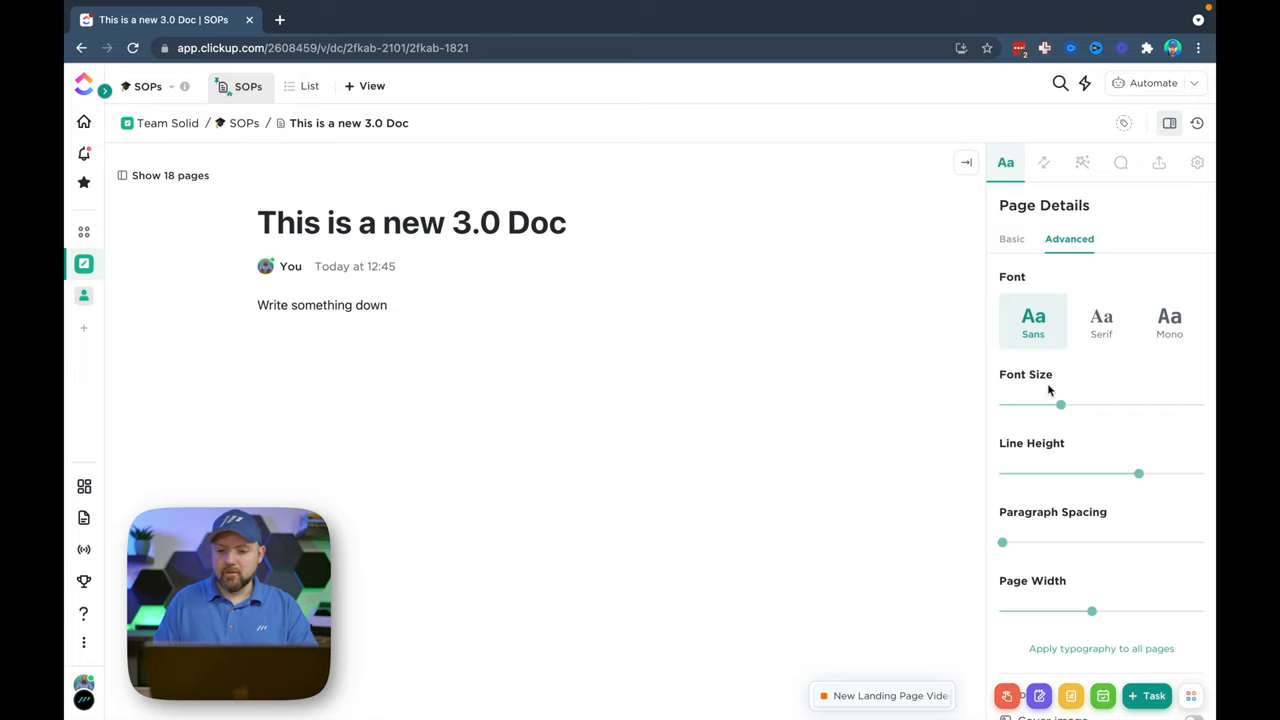
left_click_drag(1060, 404, 1030, 404)
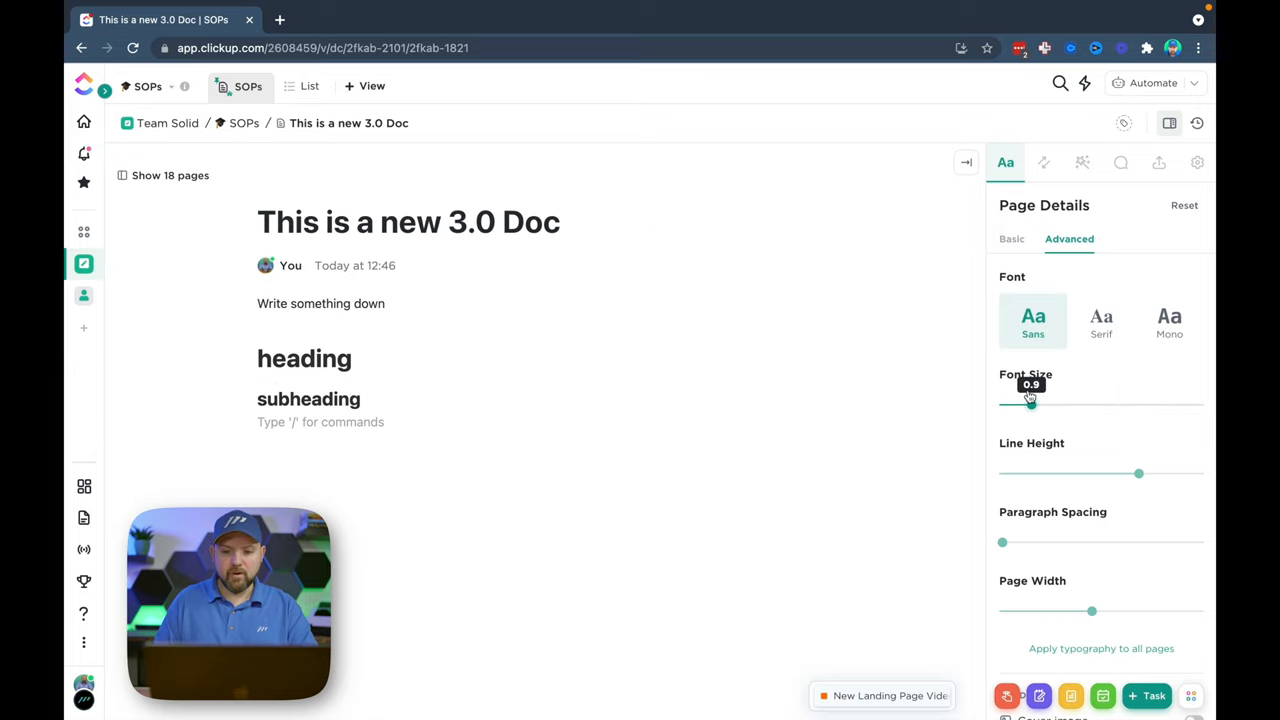
left_click_drag(1030, 404, 1119, 404)
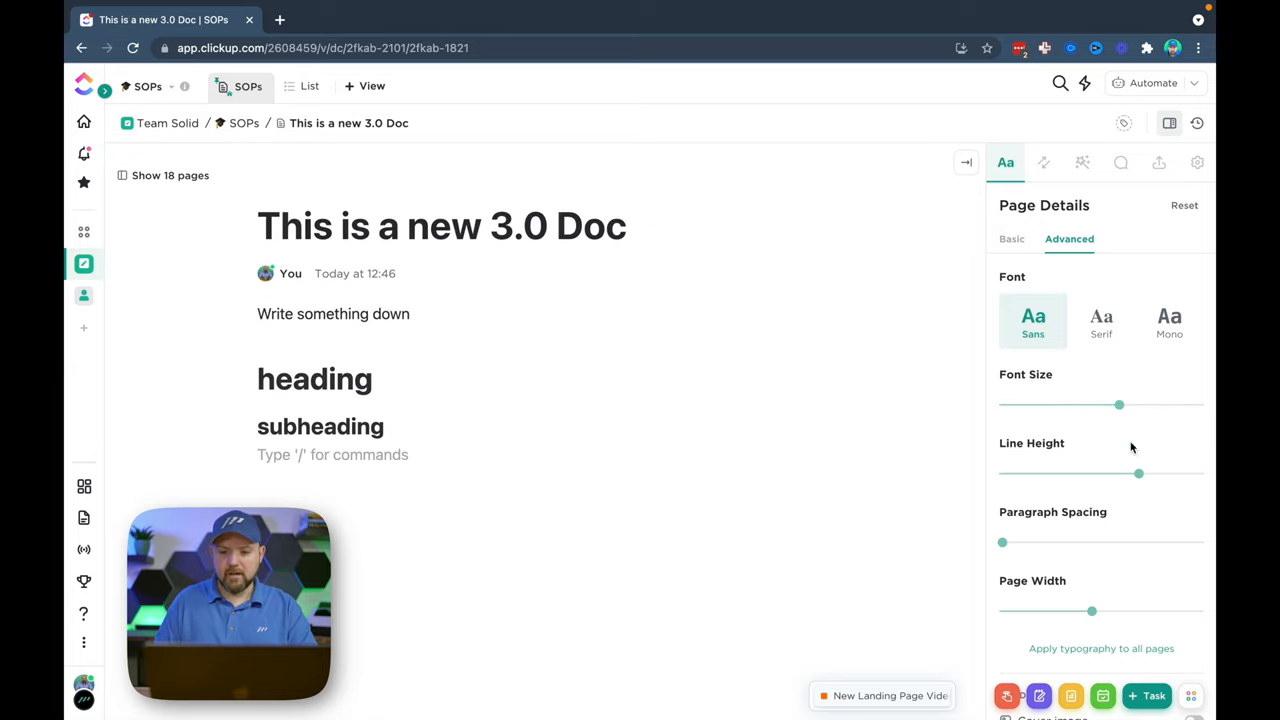
Step: Narrow the page width and show the page's relationships and backlinks
left_click_drag(1138, 473, 1001, 473)
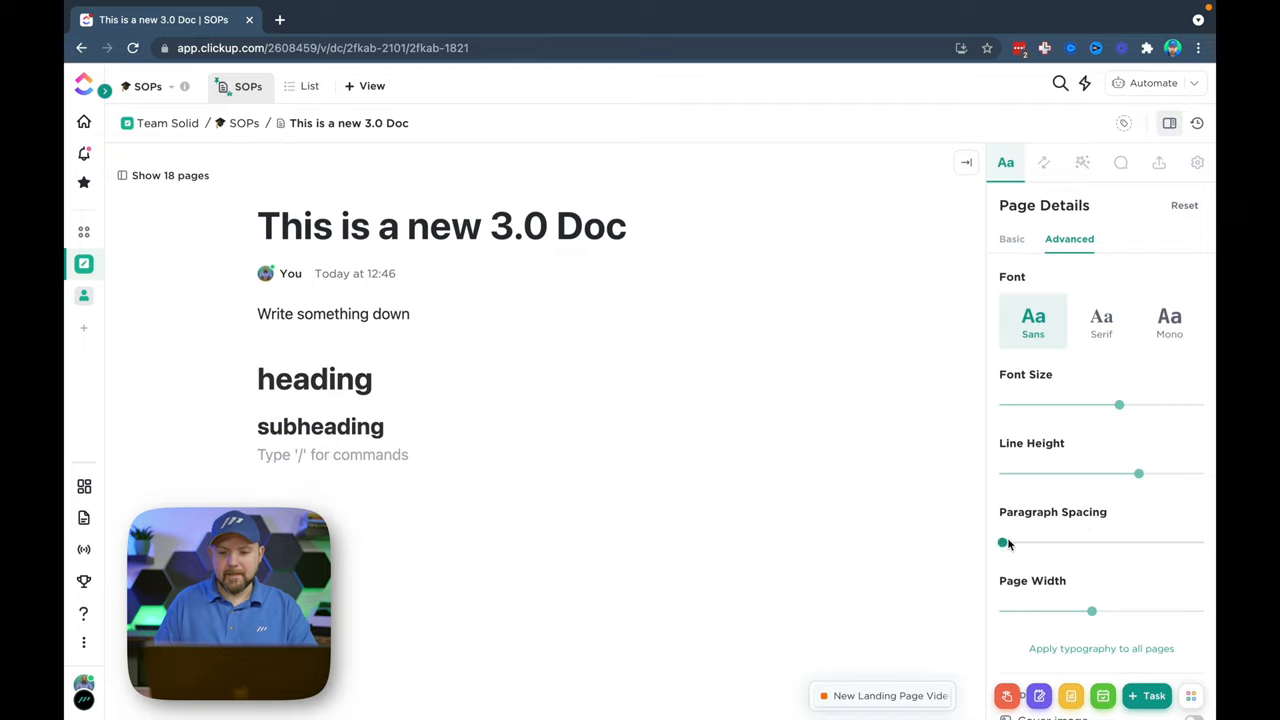
left_click_drag(1091, 611, 1033, 611)
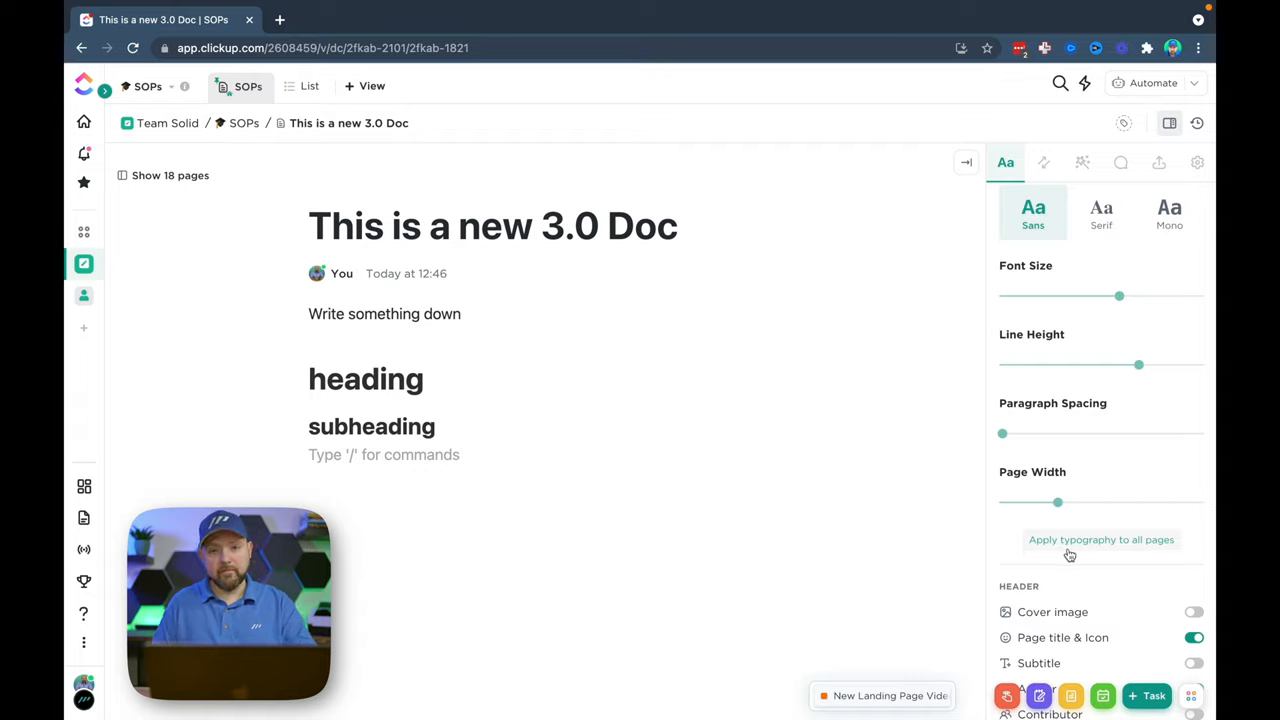
scroll("down", 3)
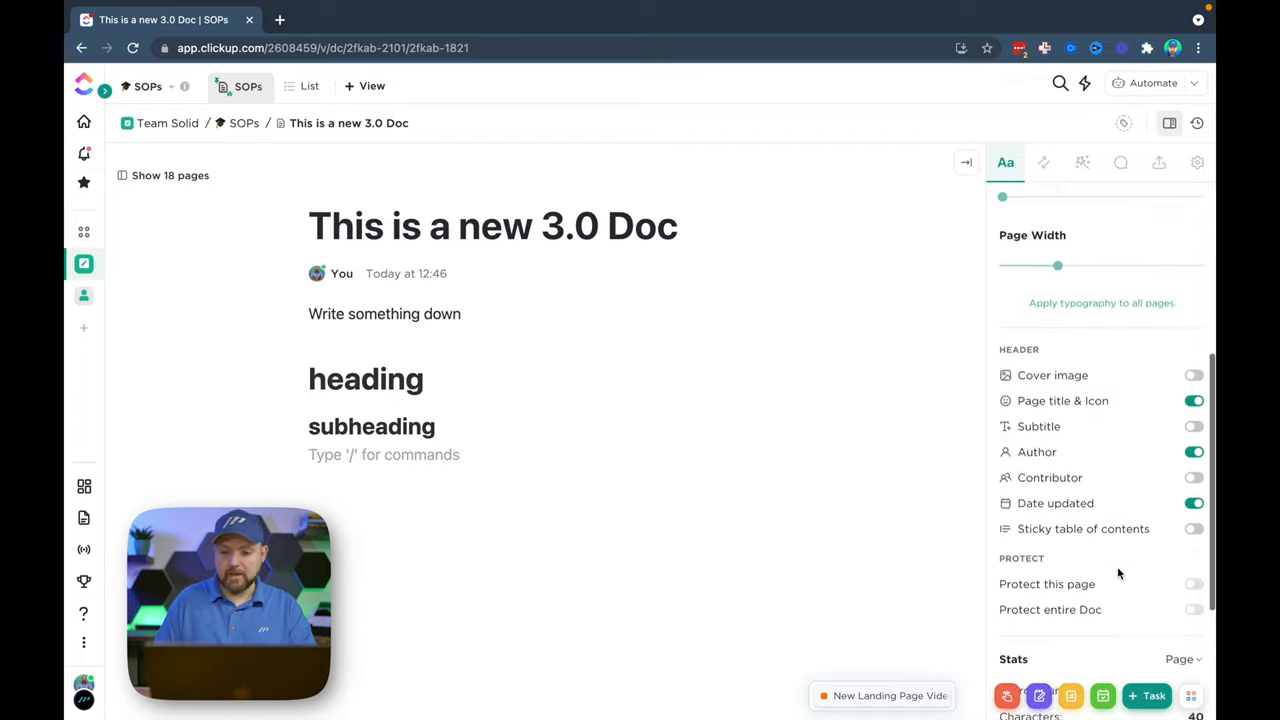
left_click(1043, 162)
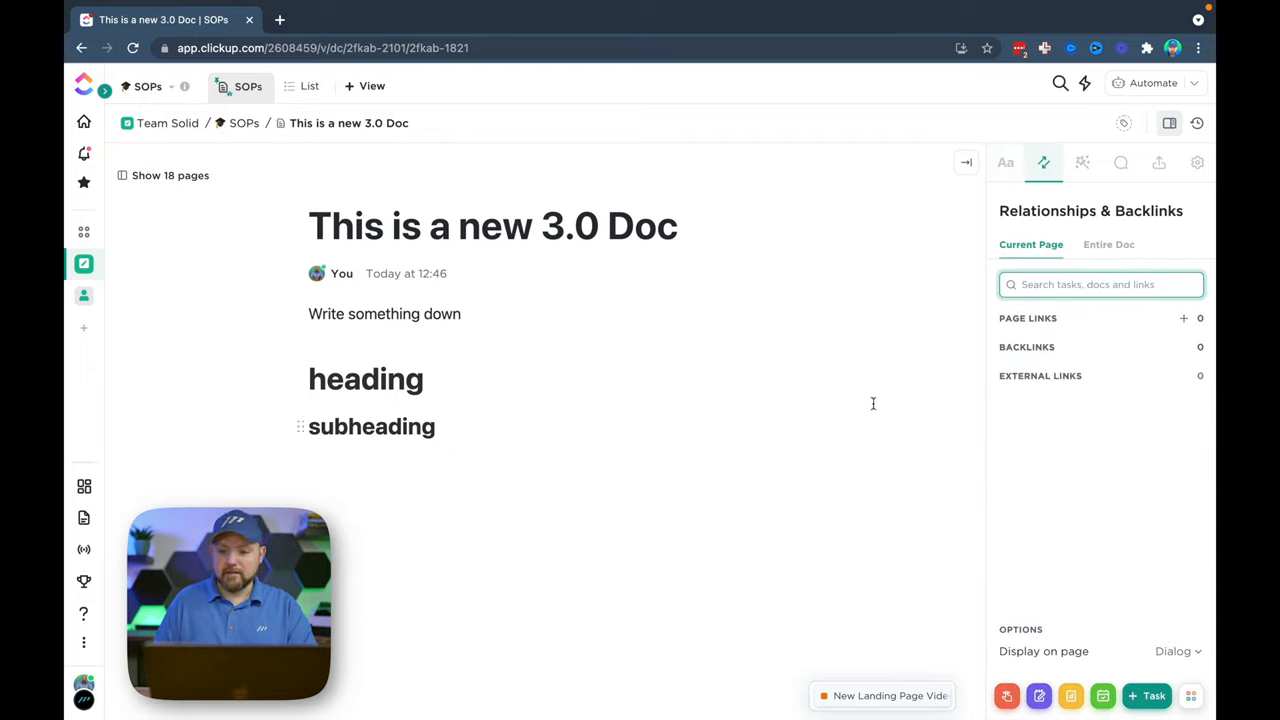
mouse_move(1047, 225)
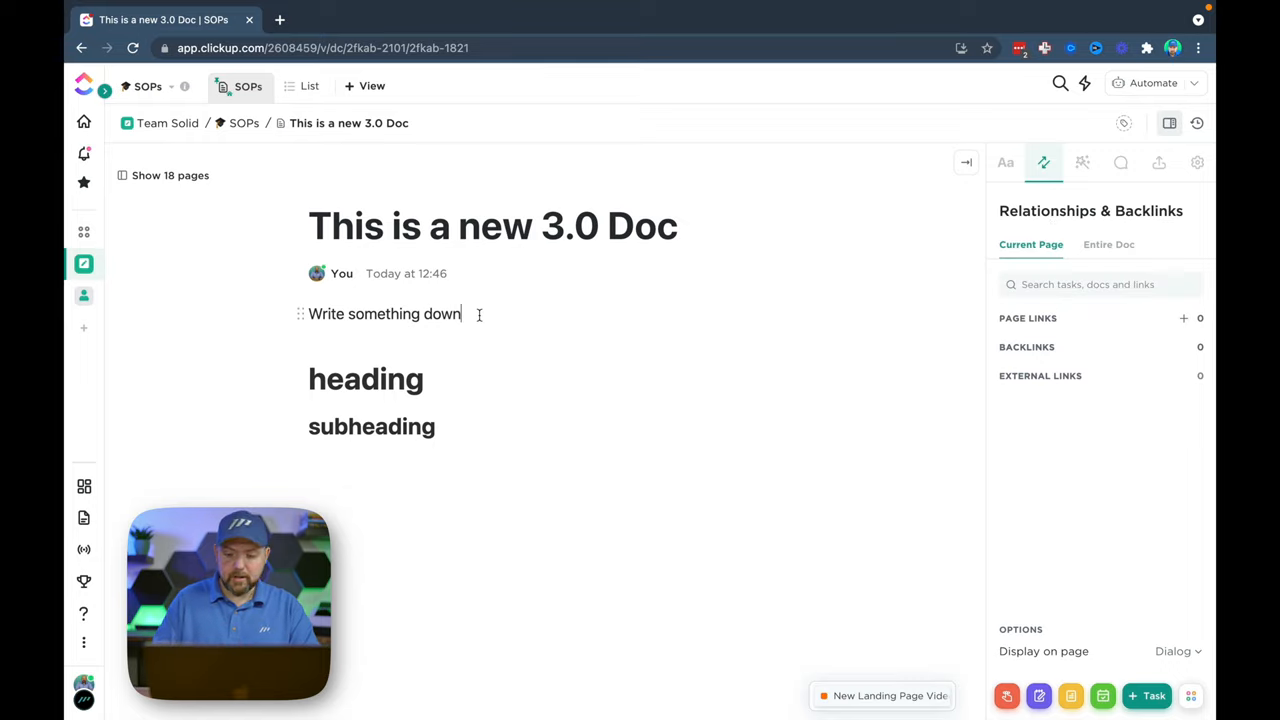
Step: Insert an @@ doc mention of 'Relationship Doc' below the opening sentence
type("@")
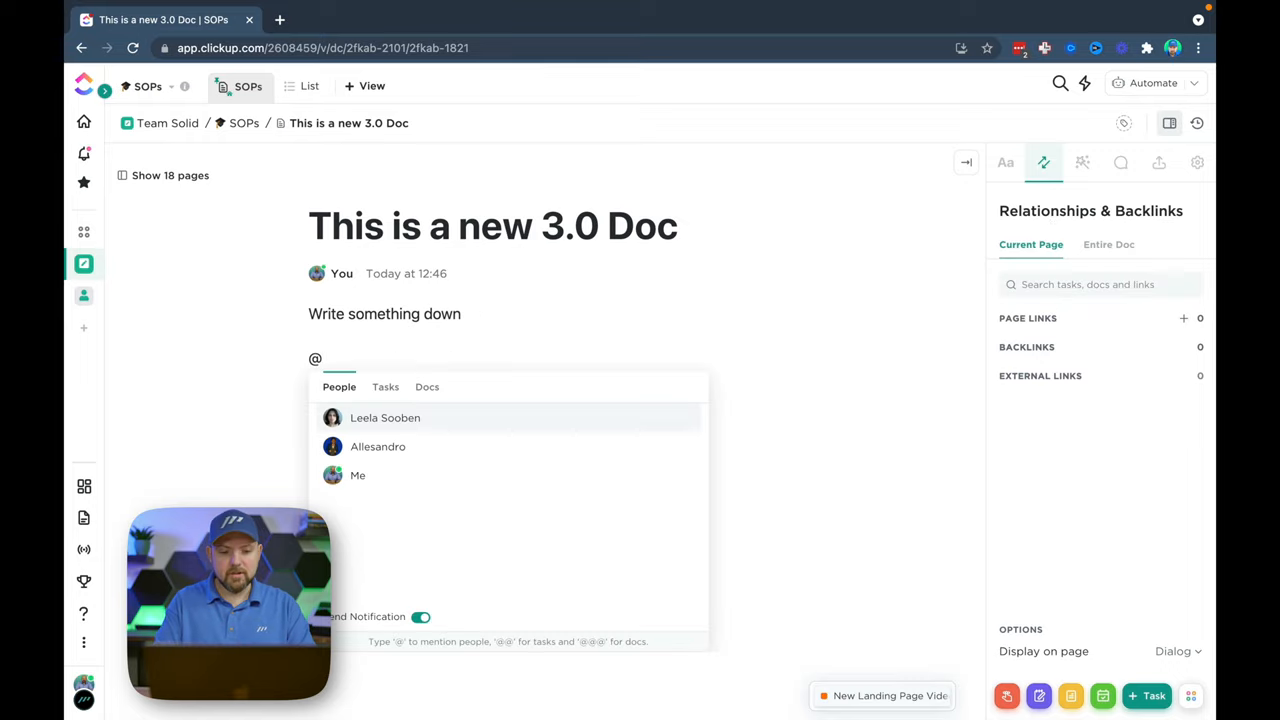
type("@@")
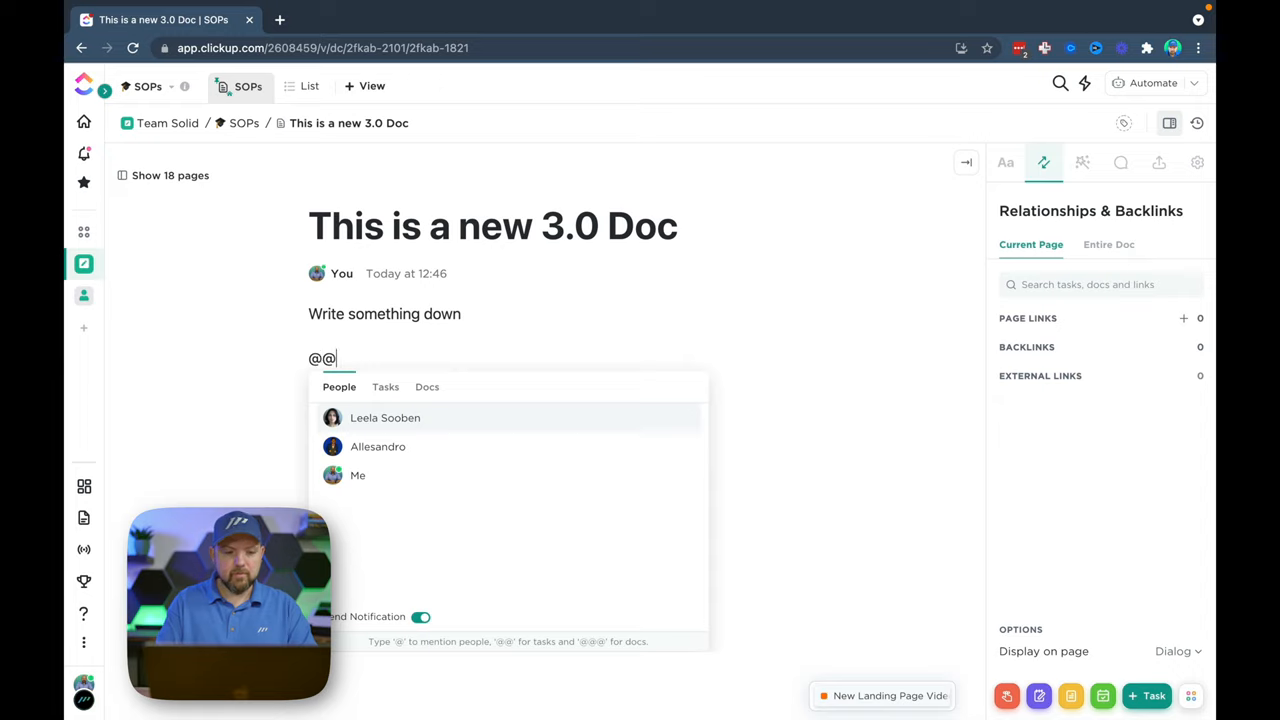
left_click(385, 387)
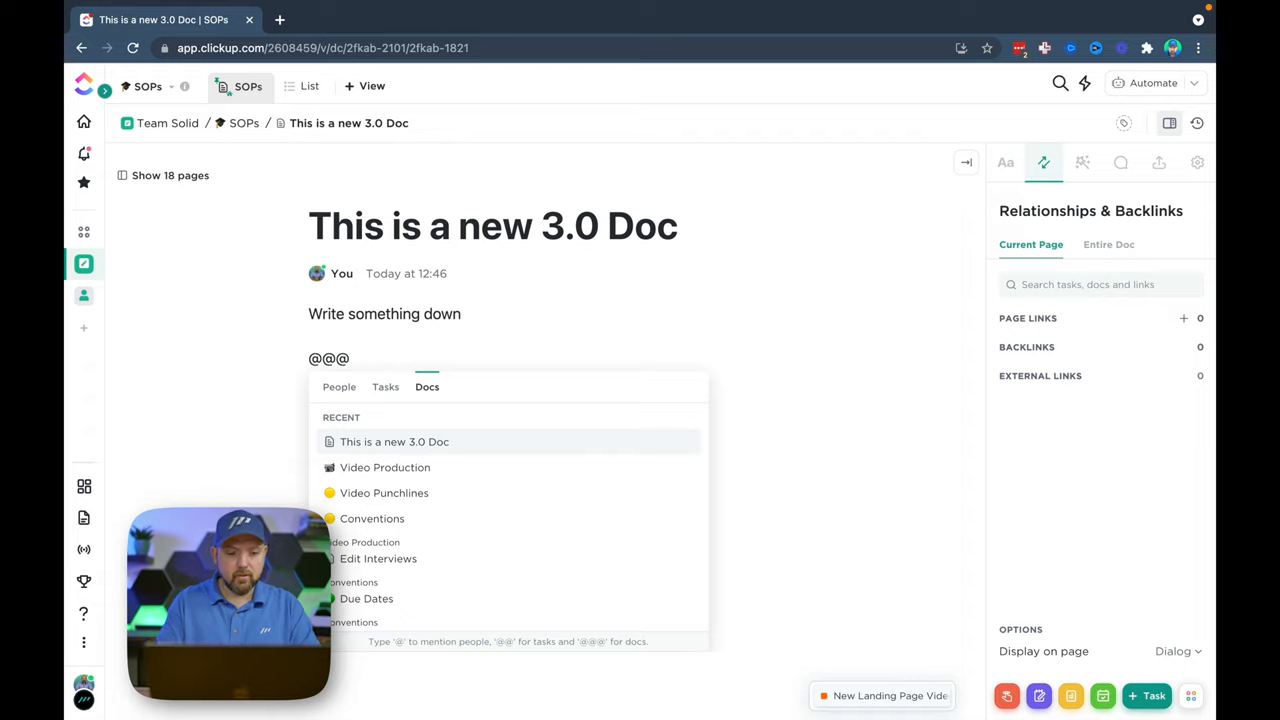
type("re")
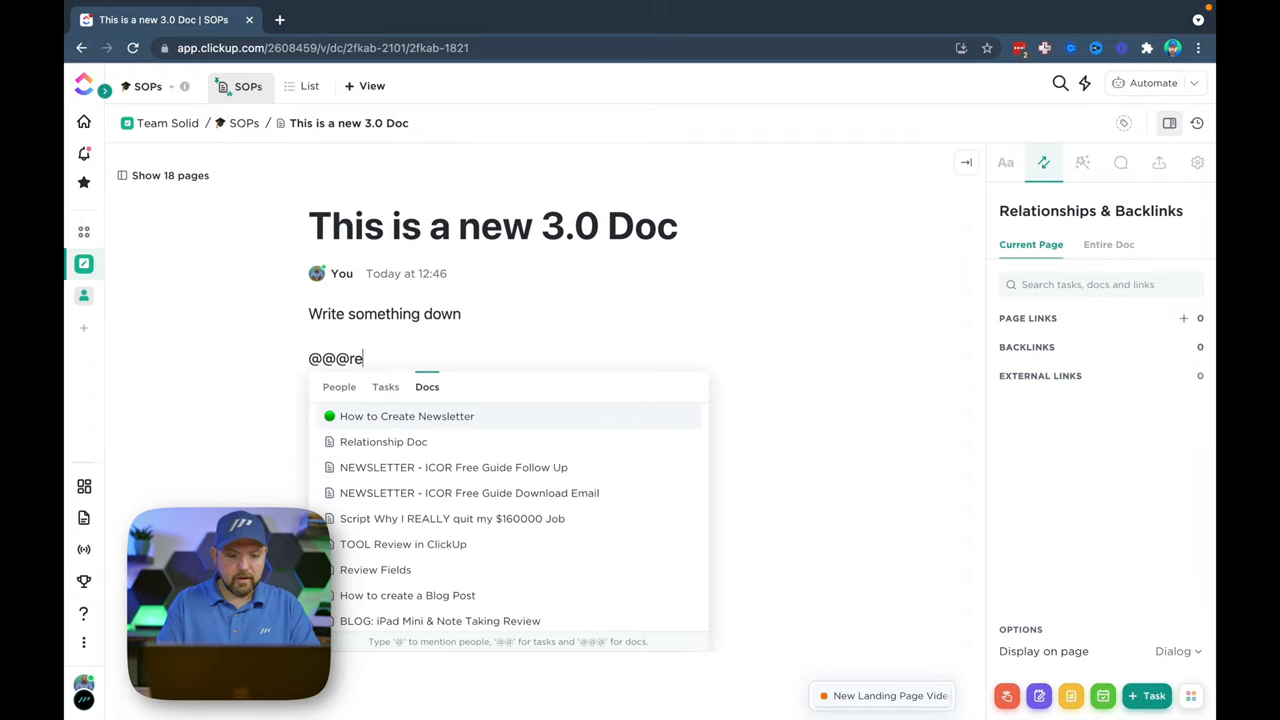
left_click(384, 441)
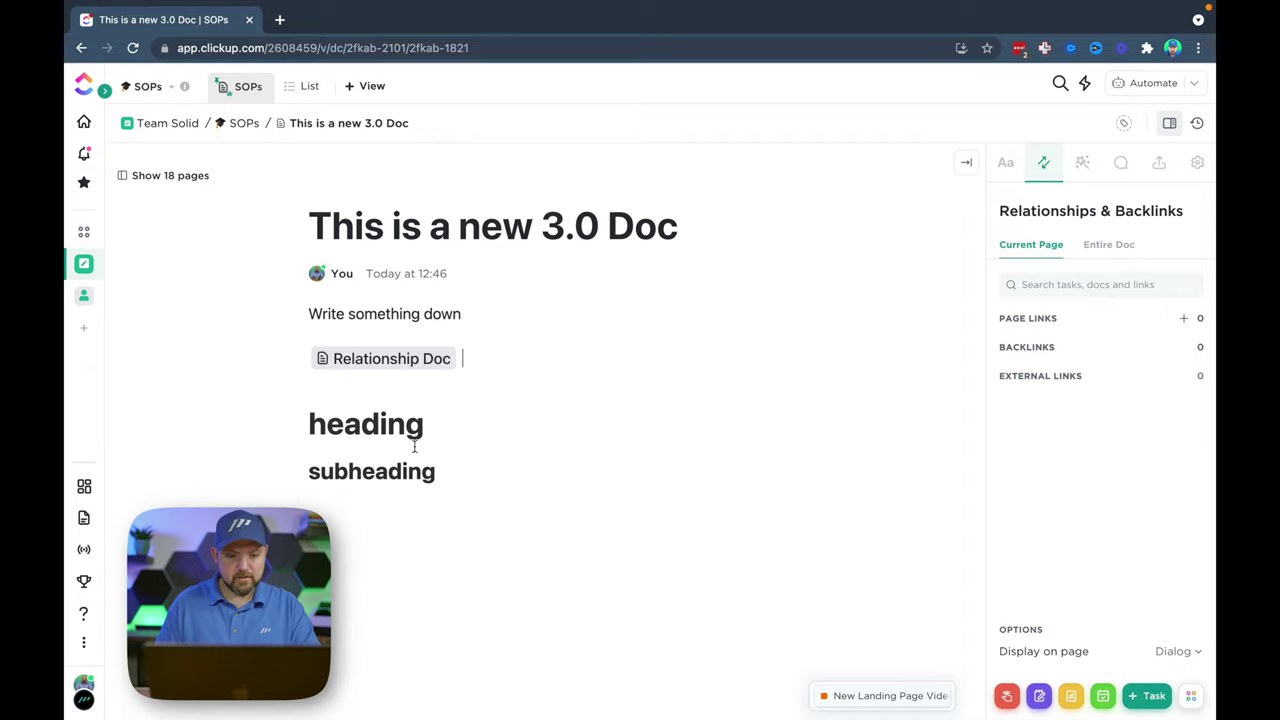
mouse_move(469, 408)
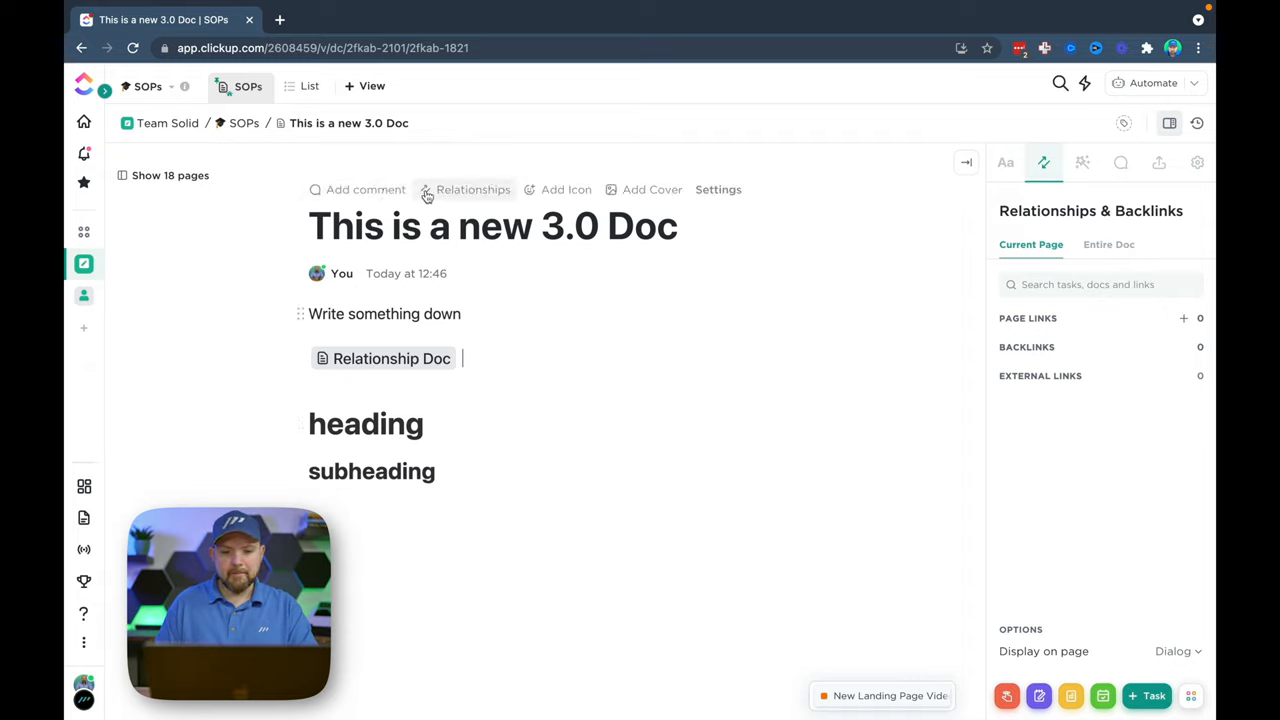
left_click(472, 189)
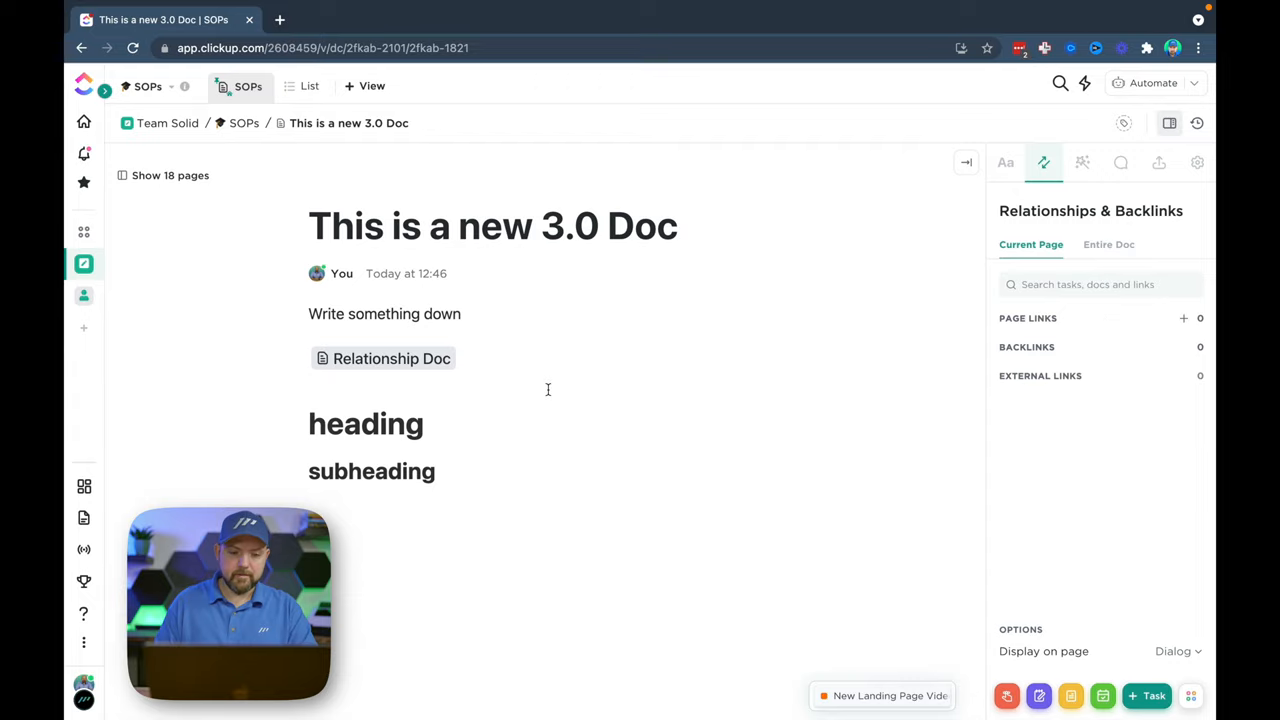
left_click(391, 358)
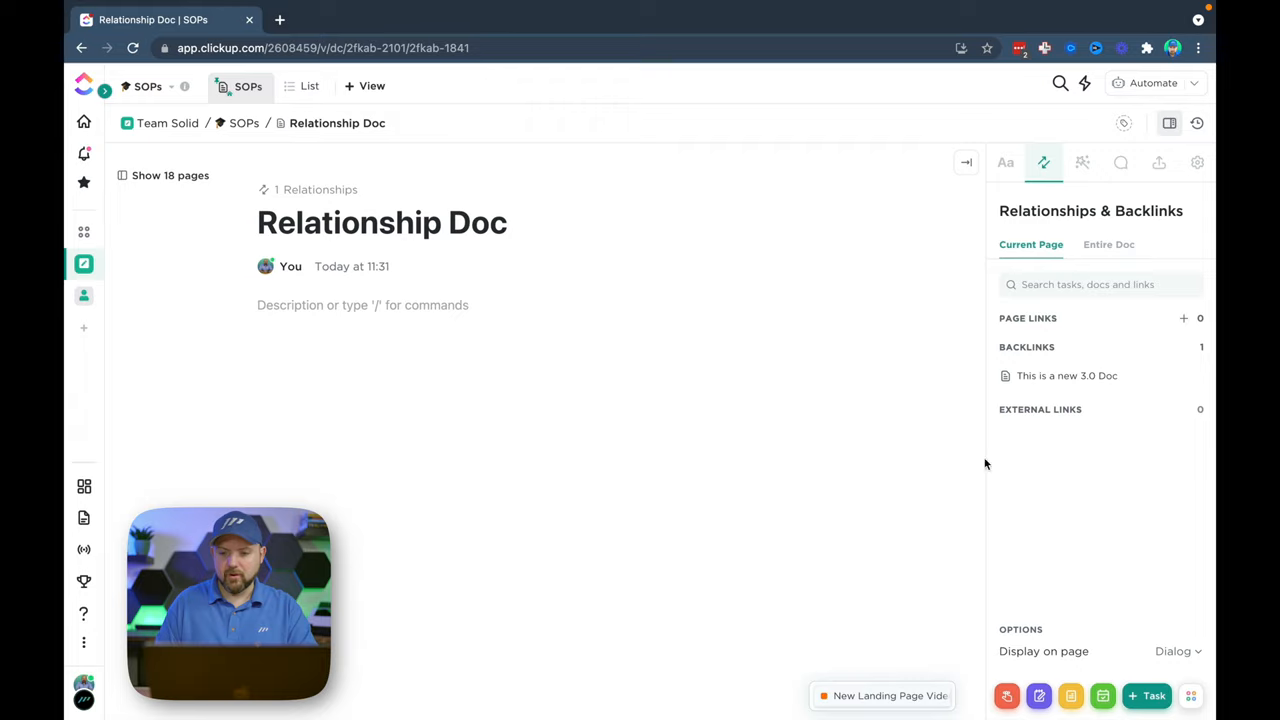
mouse_move(1050, 391)
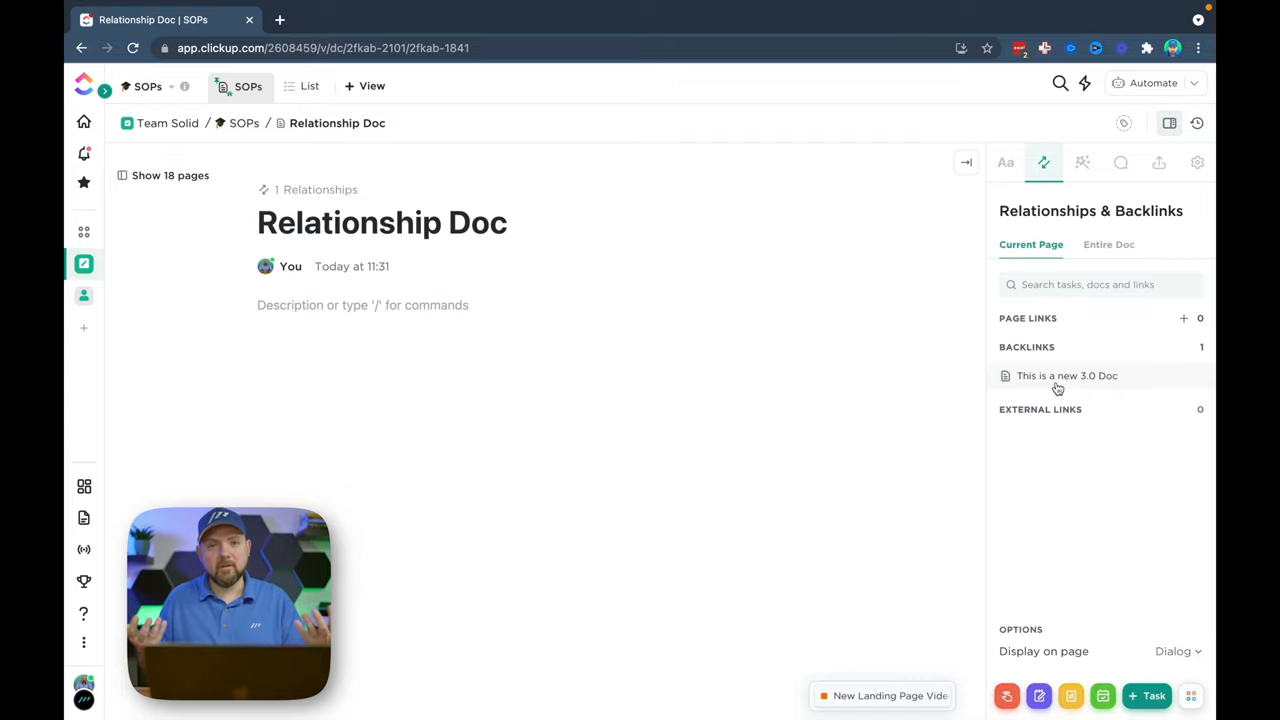
left_click(308, 189)
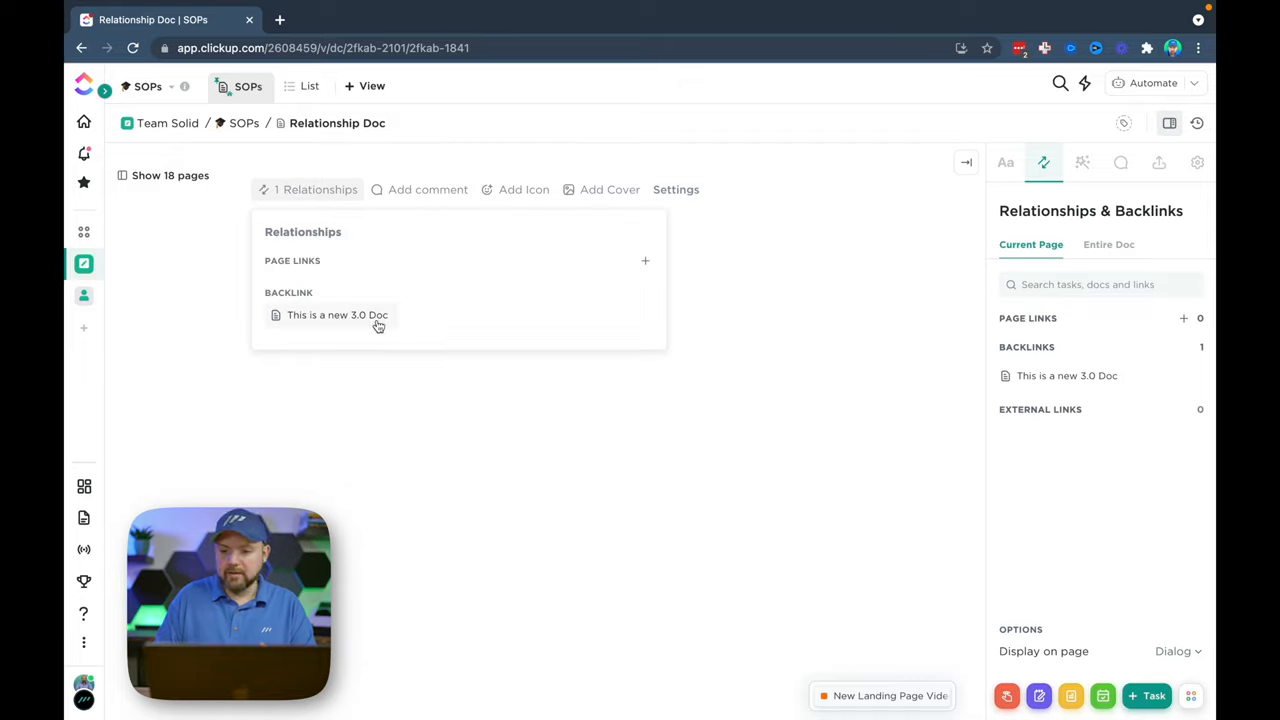
left_click(335, 315)
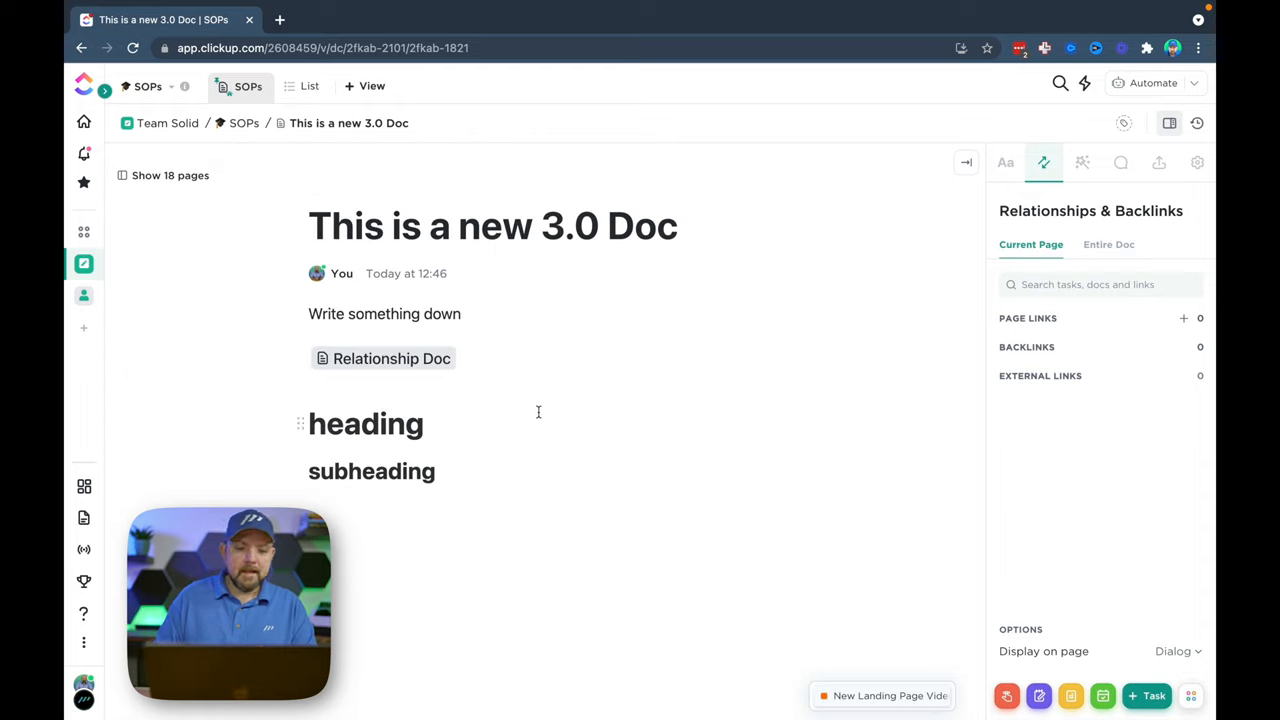
mouse_move(403, 358)
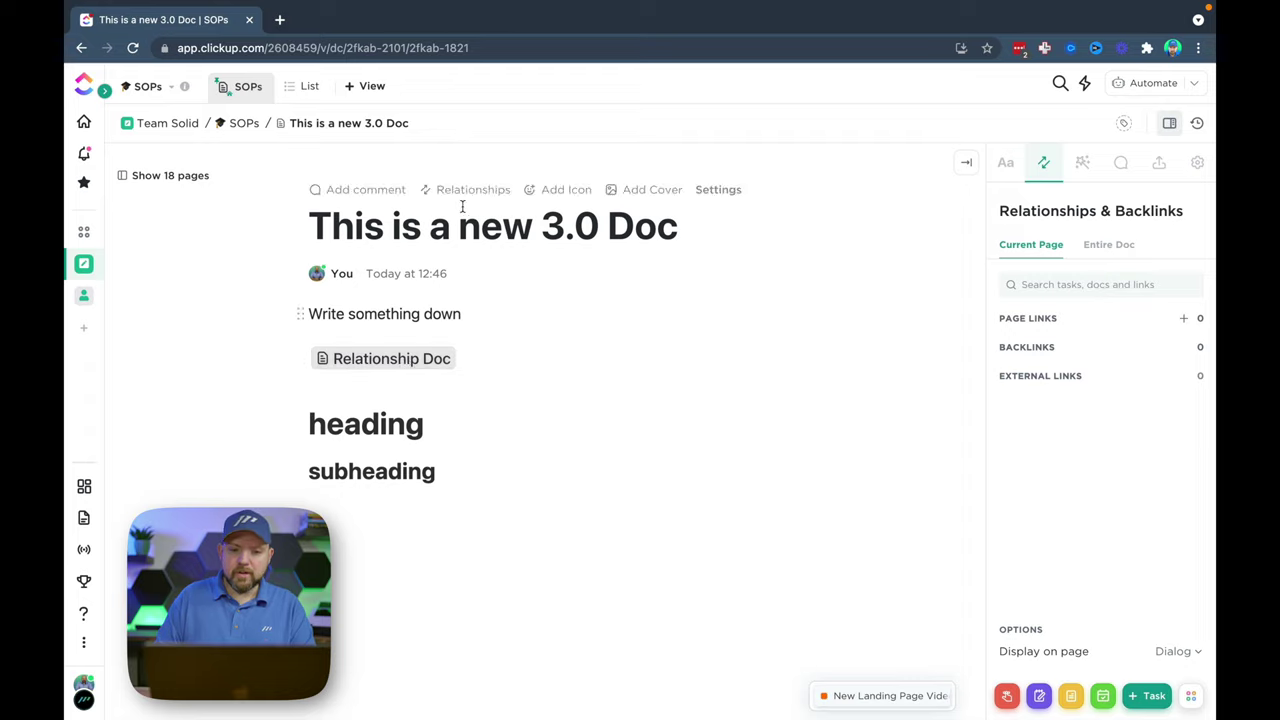
Step: Add 'This is a new 3.0 Doc' as a page link and open the Relationship Doc
left_click(473, 189)
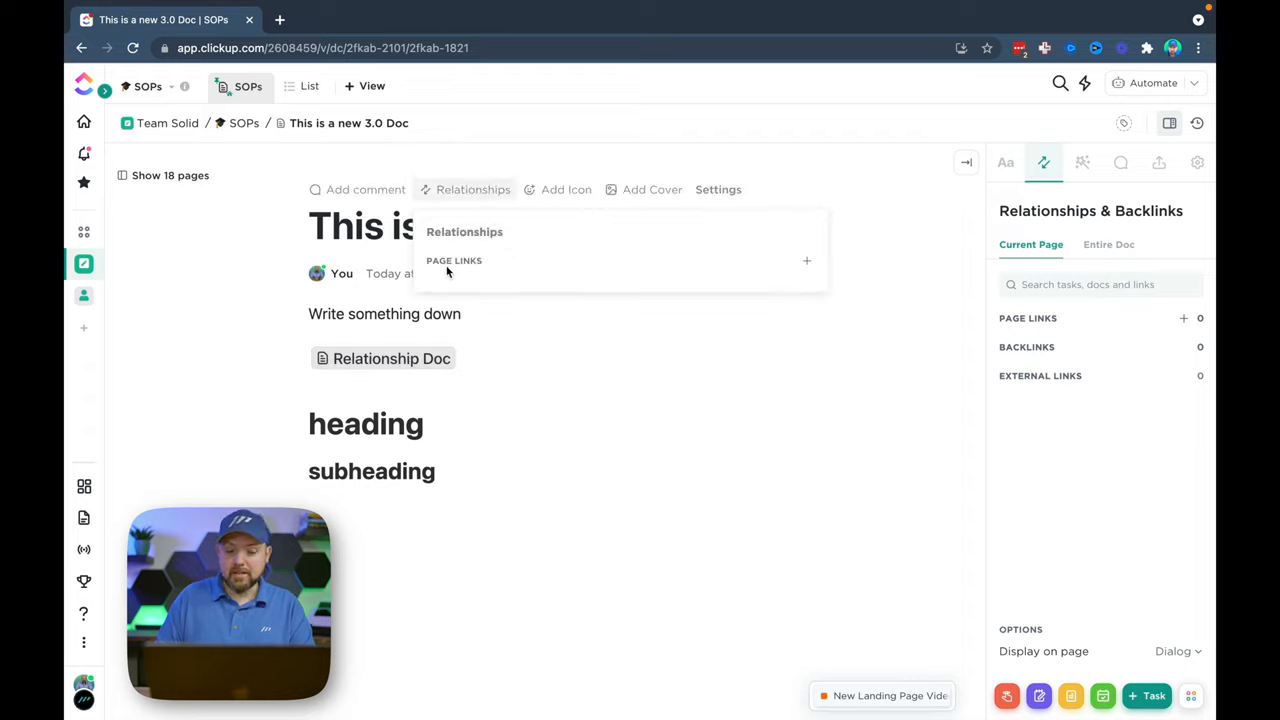
mouse_move(808, 263)
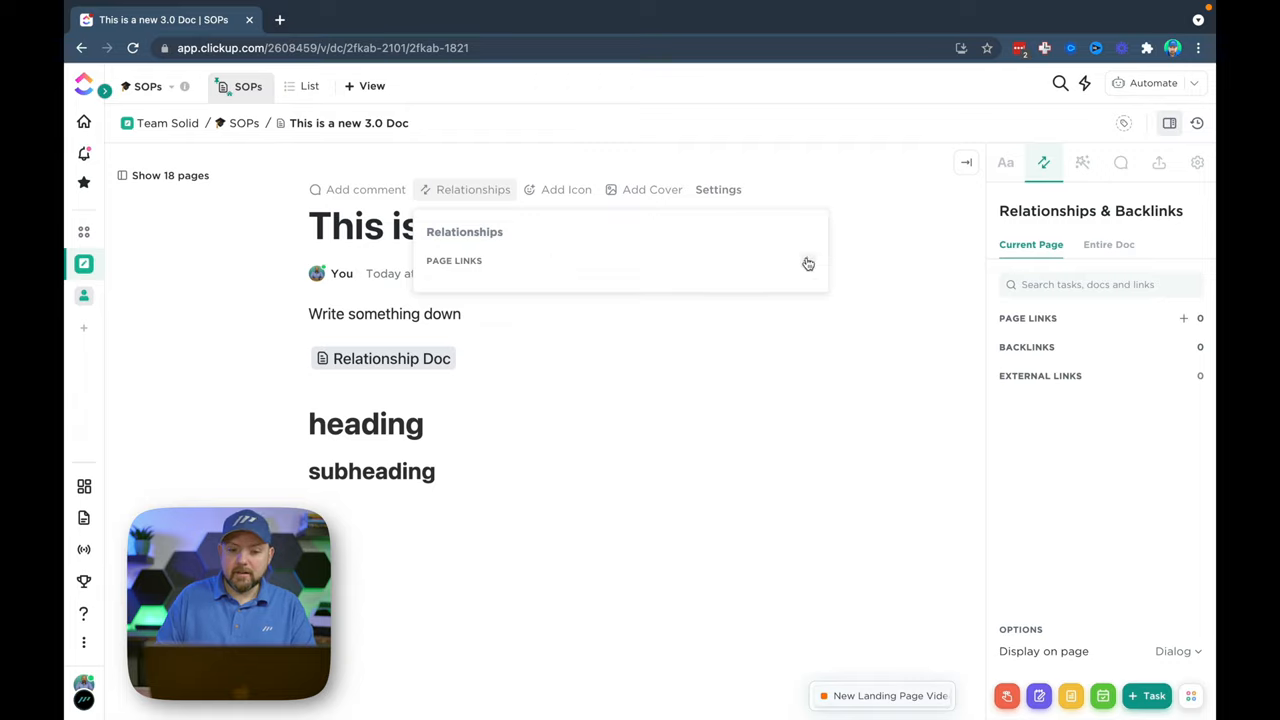
mouse_move(811, 265)
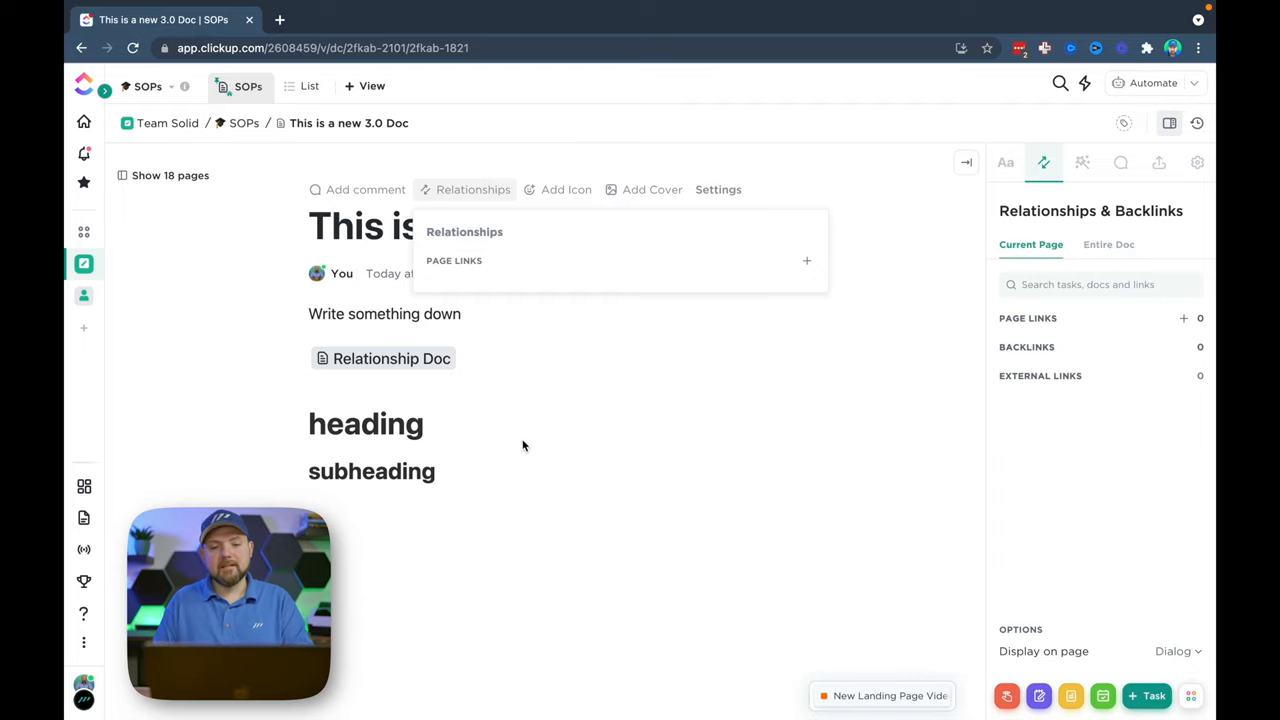
left_click(807, 261)
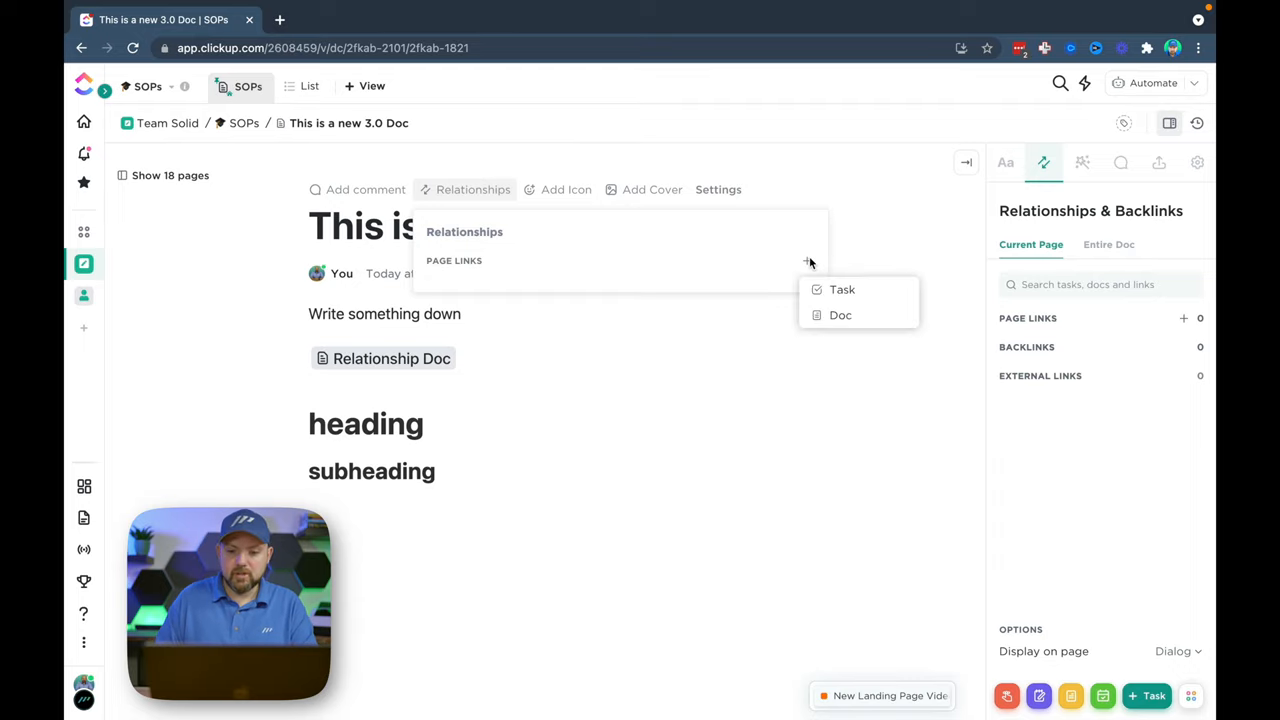
left_click(840, 315)
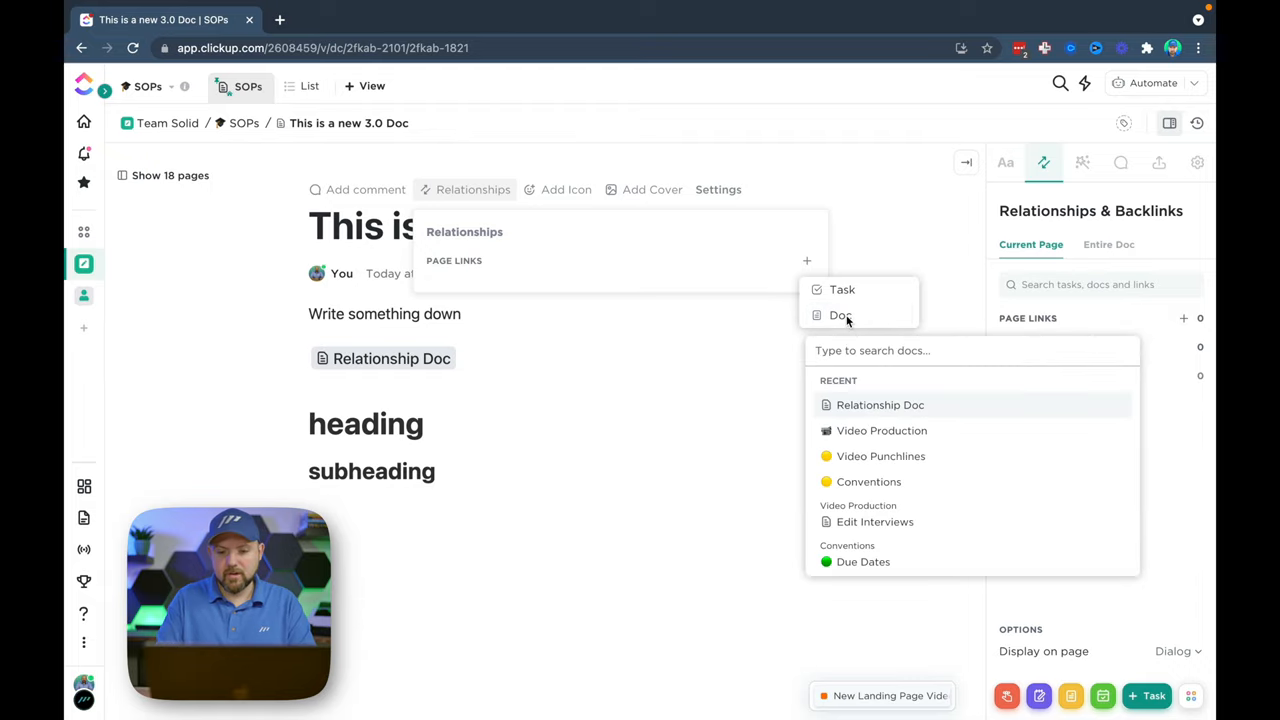
left_click(877, 405)
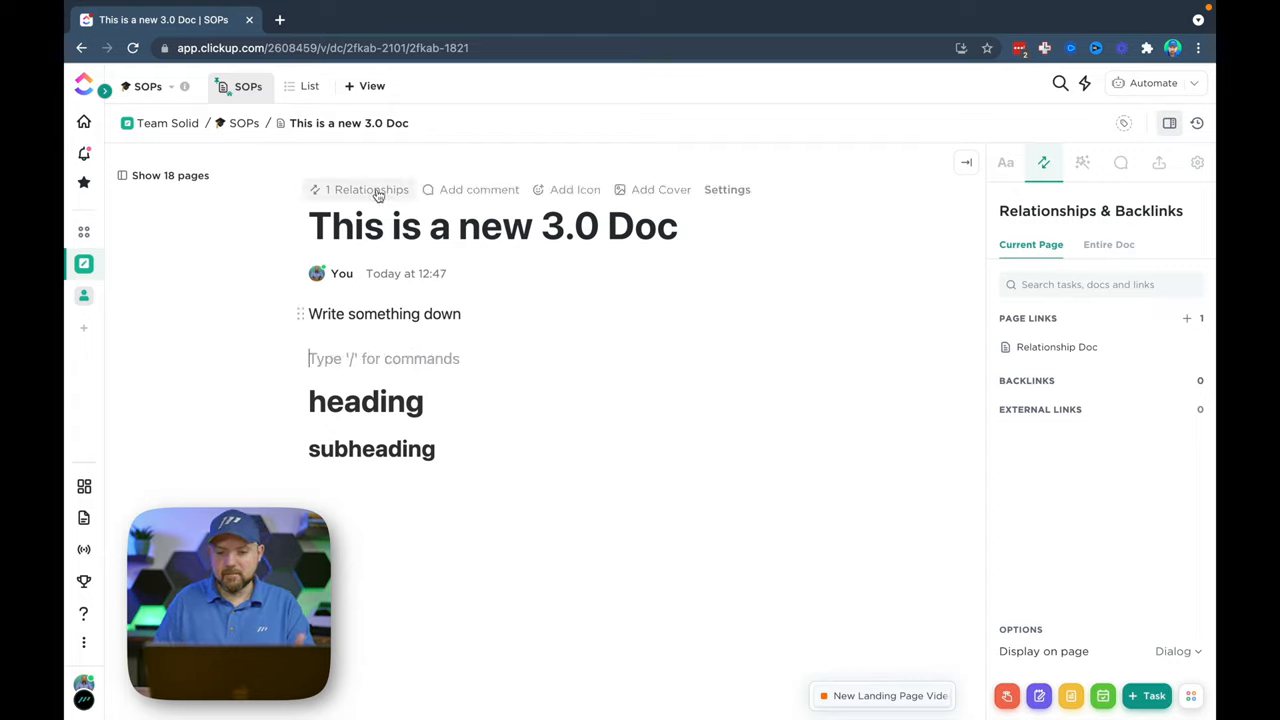
left_click(1057, 347)
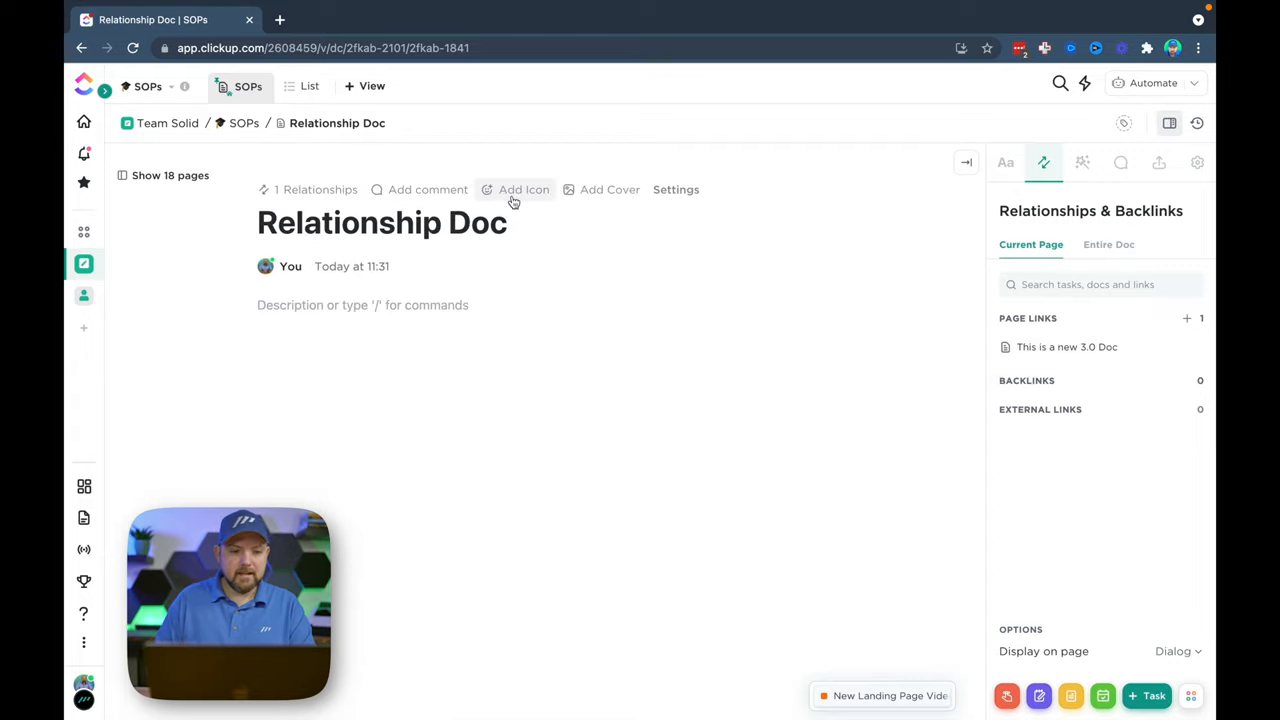
left_click(315, 189)
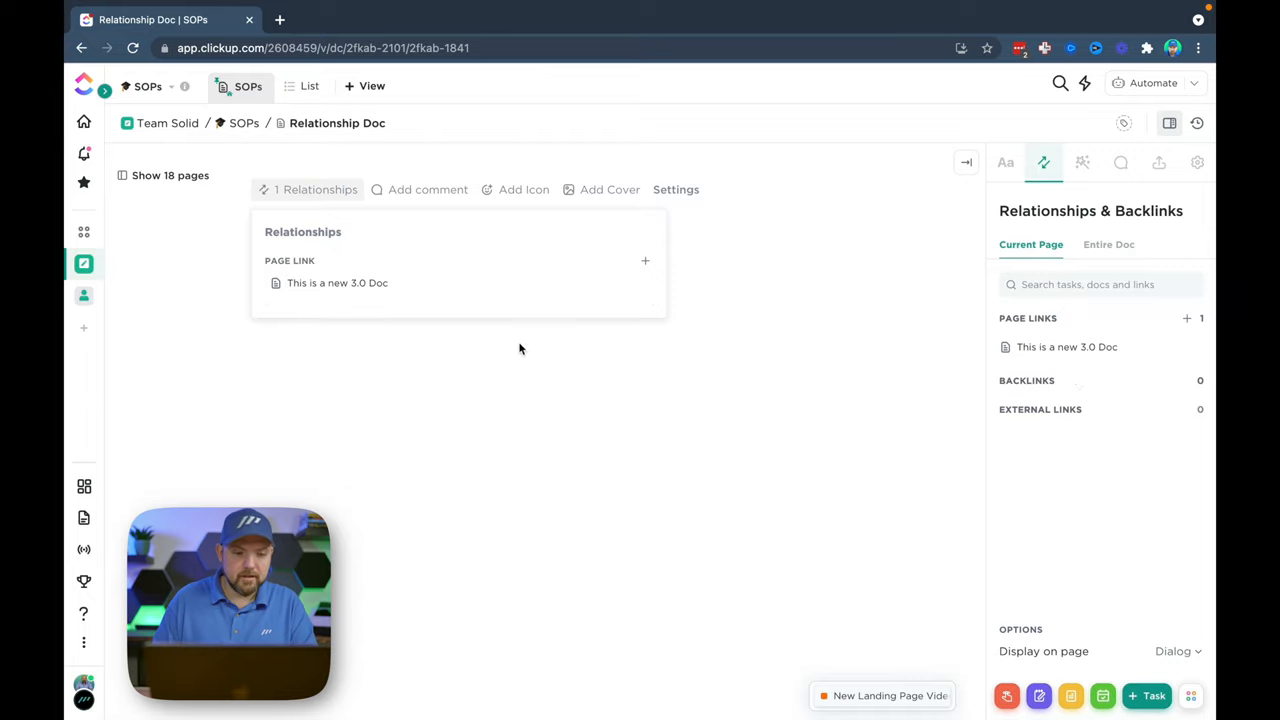
Step: Open 'This is a new 3.0 Doc' and view Relationship Doc in its relationships
left_click(337, 283)
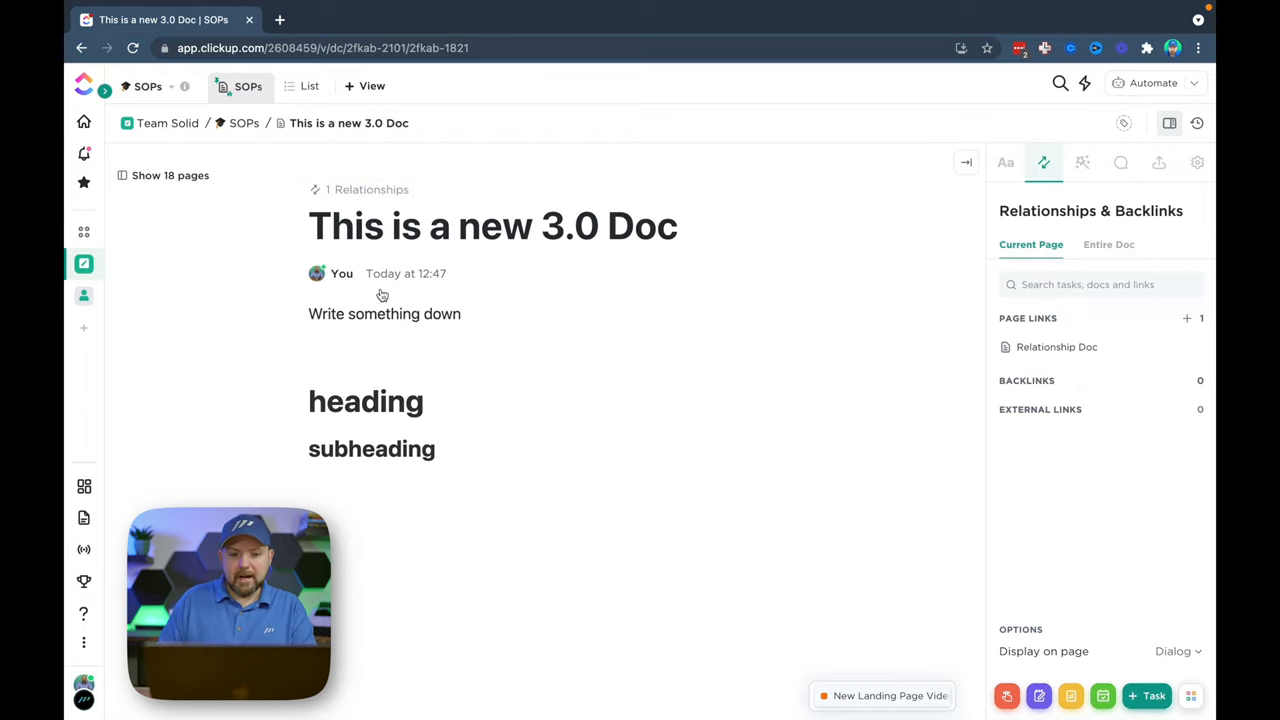
left_click(384, 358)
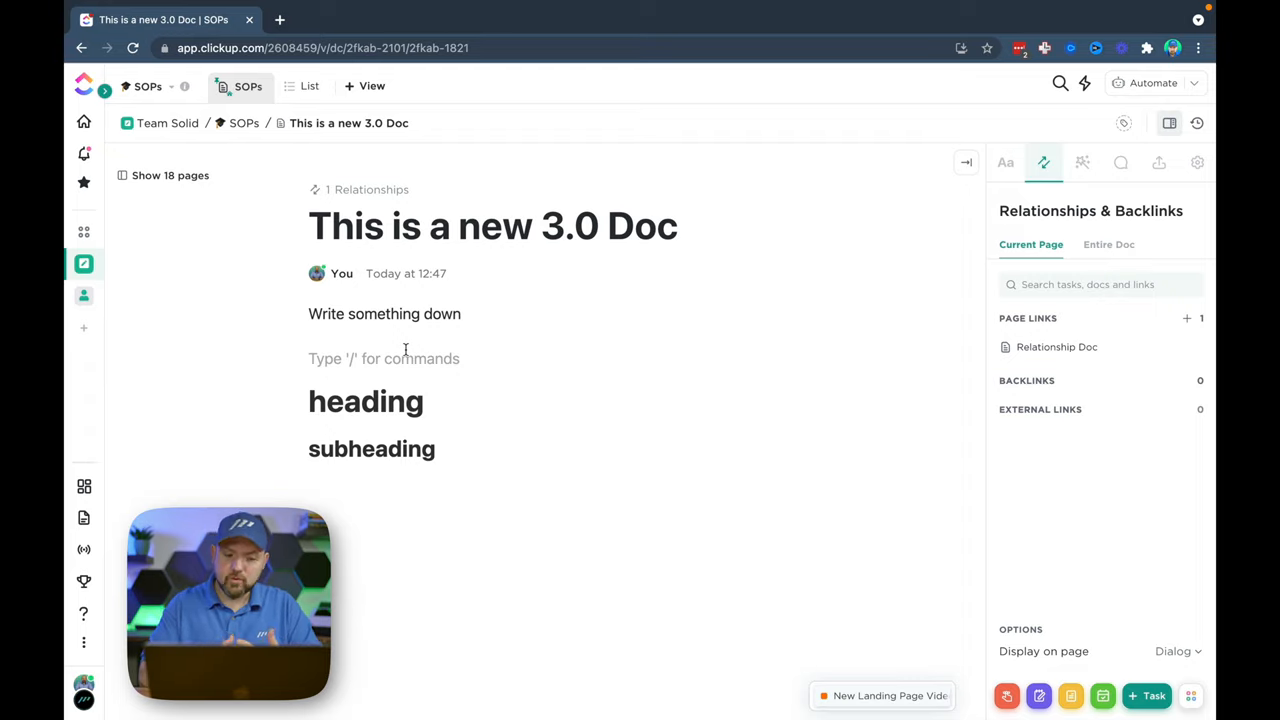
left_click(361, 189)
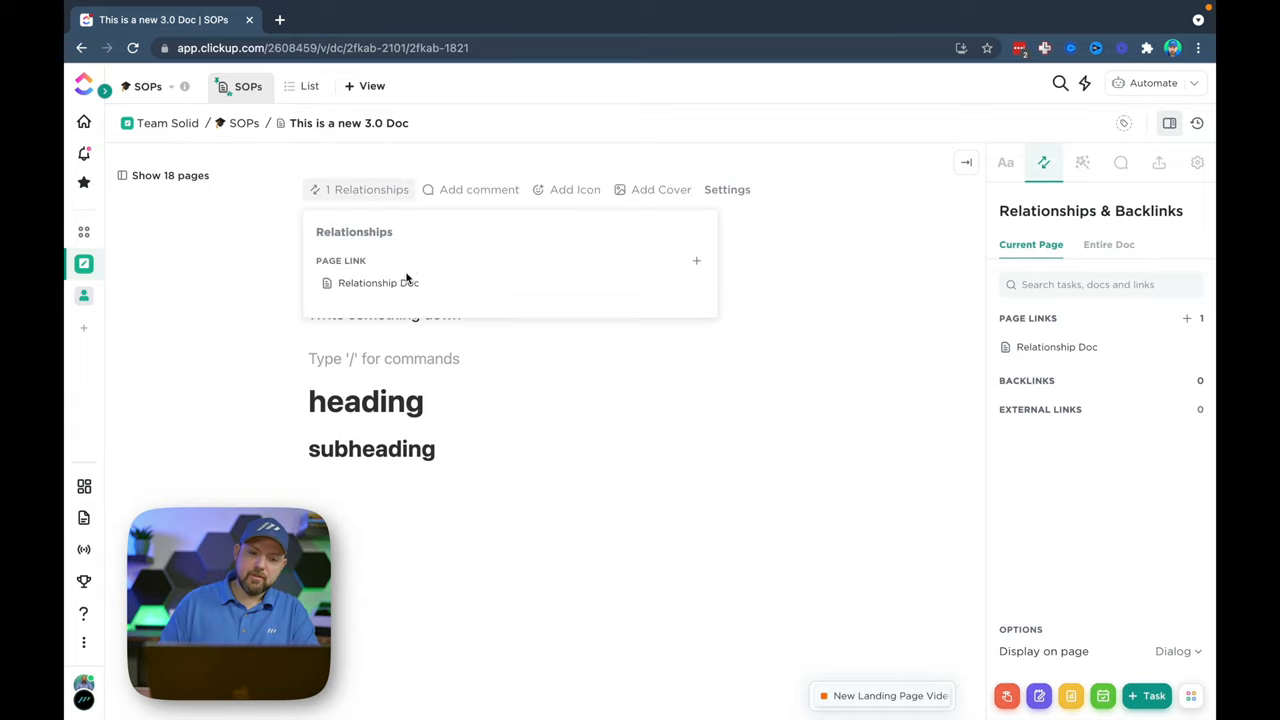
mouse_move(378, 282)
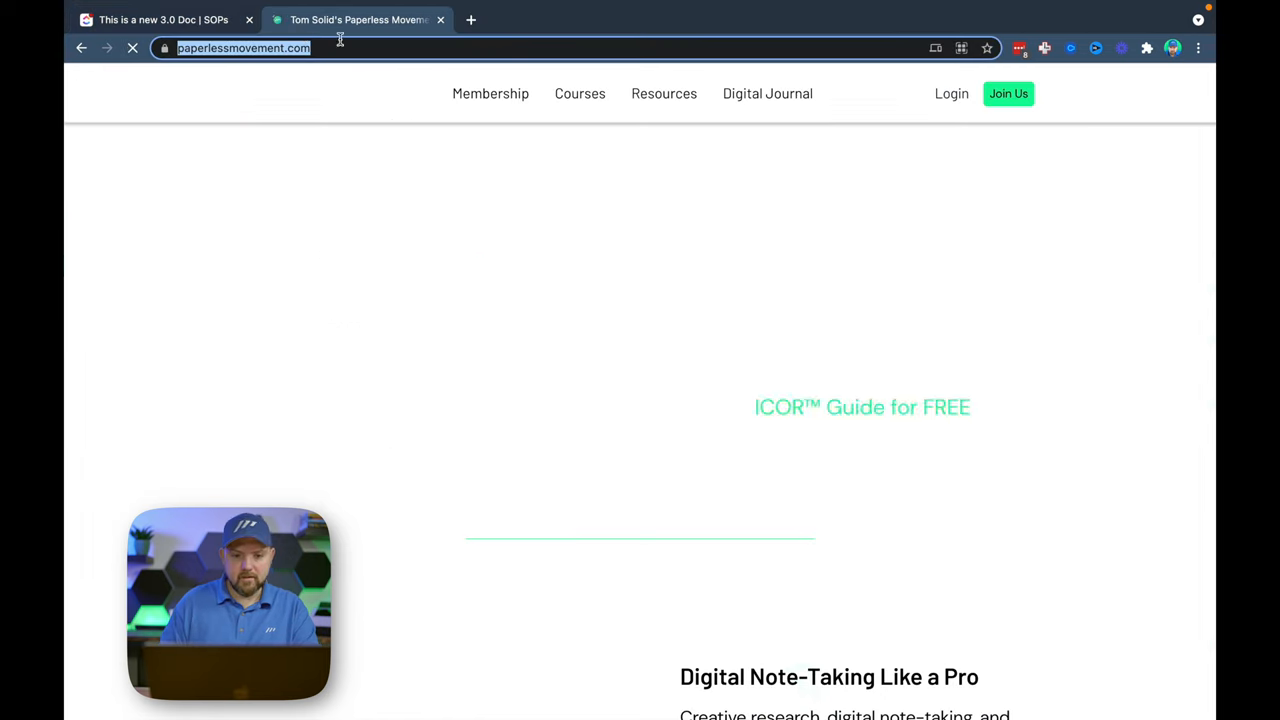
Step: Select the paperlessmovement.com web address in the new browser tab
left_click(160, 19)
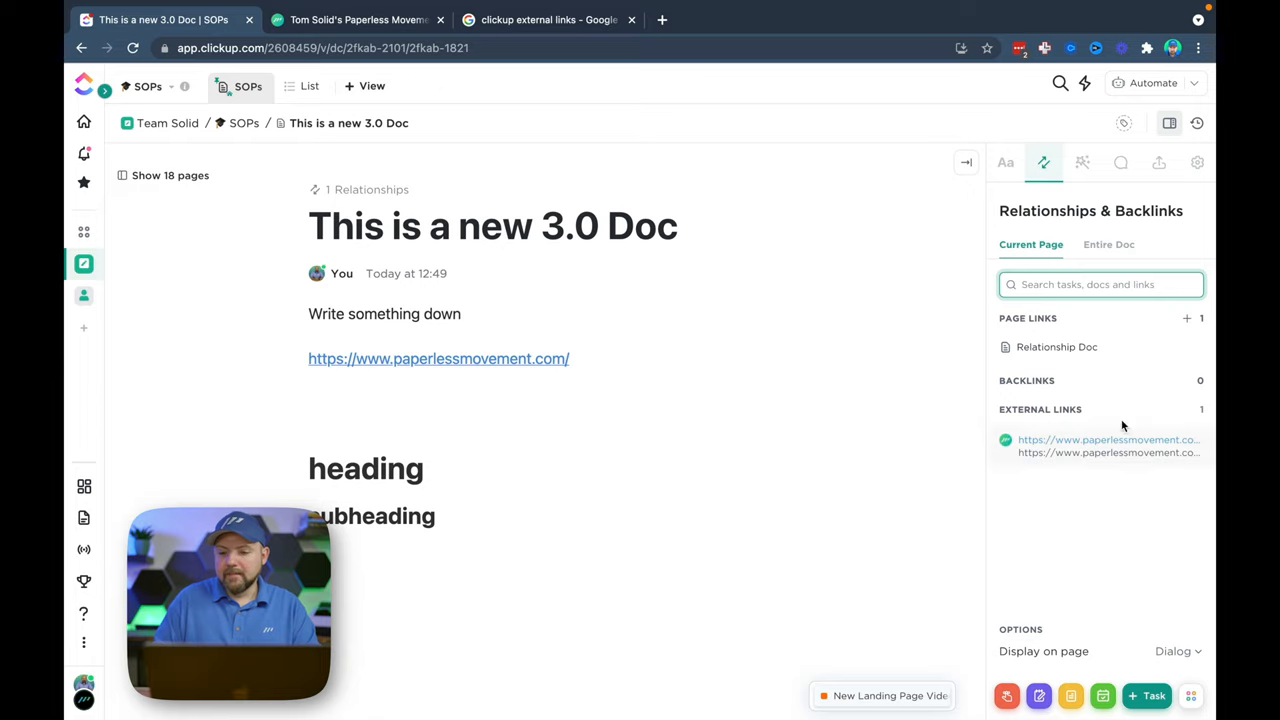
mouse_move(1078, 465)
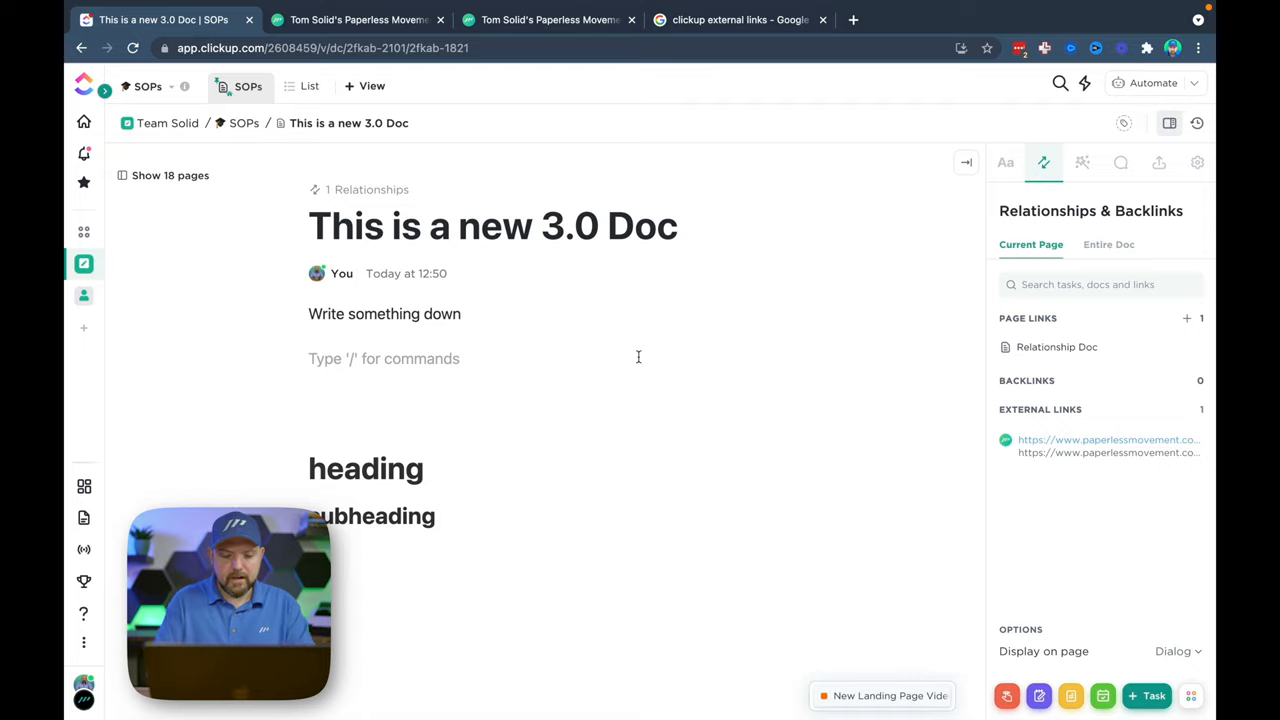
Step: Relabel the pasted link 'External Website', reload, and check the Relationships & Backlinks details
type("External Website")
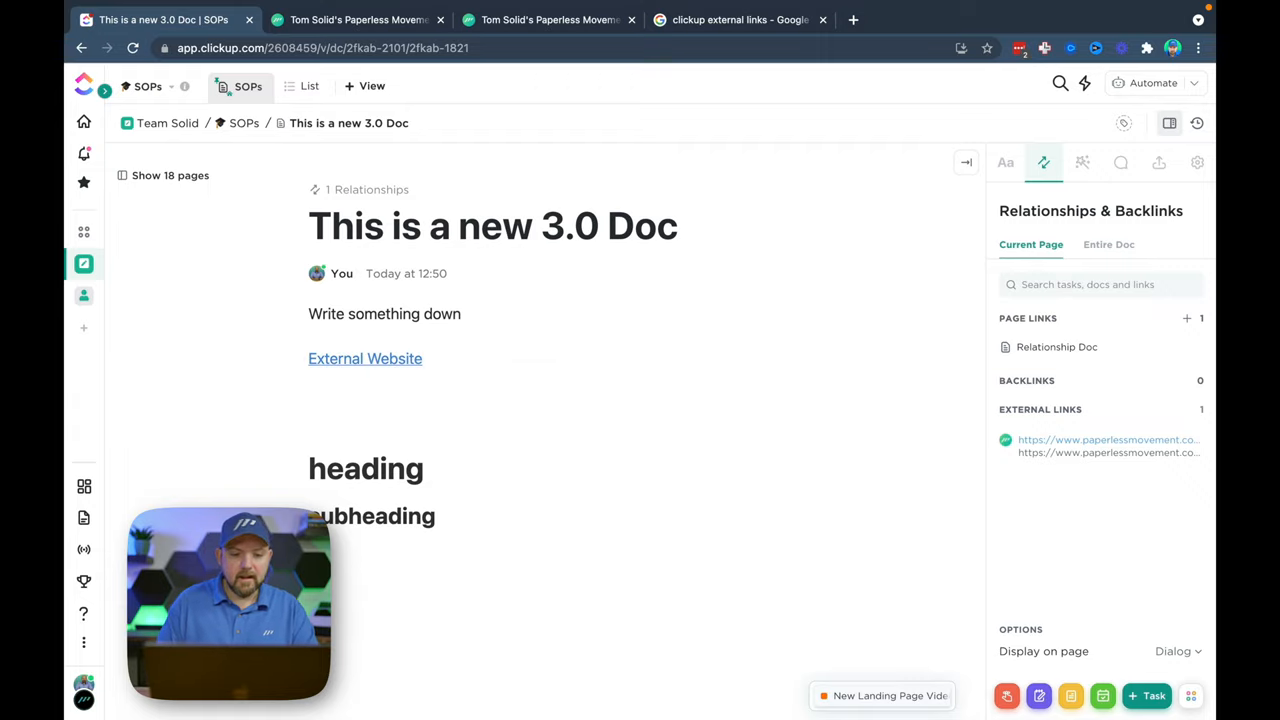
mouse_move(365, 358)
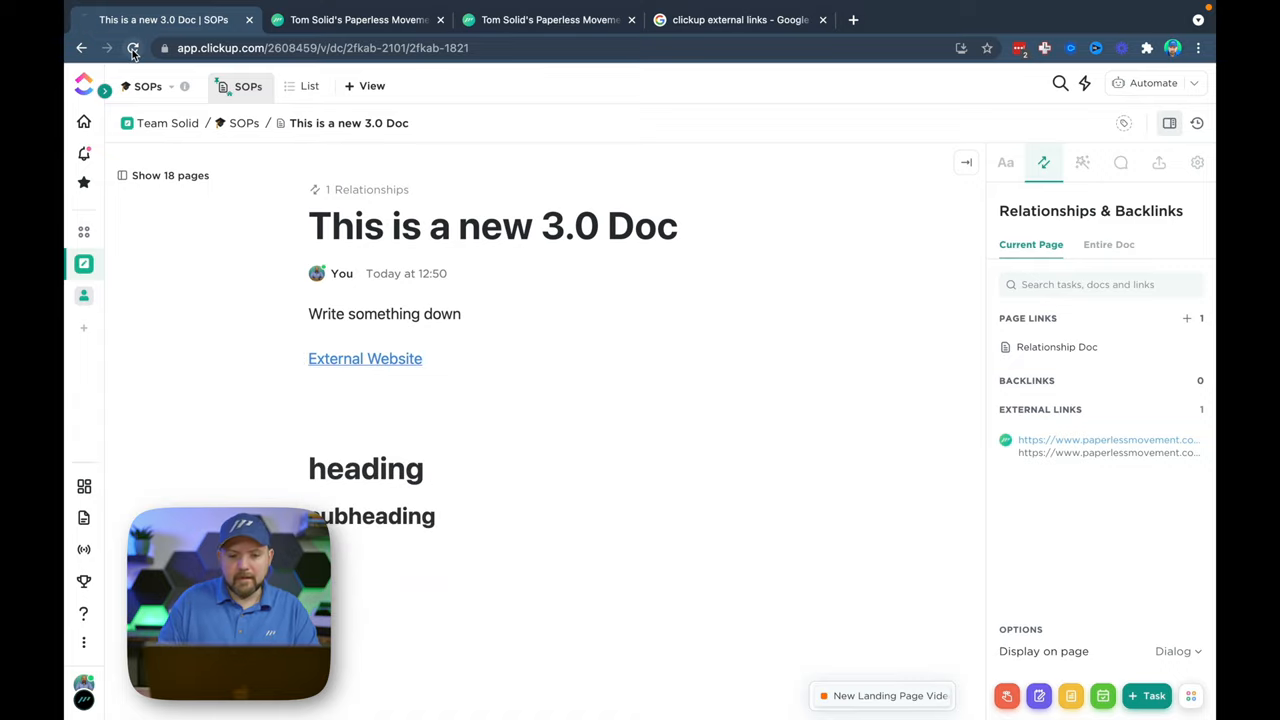
left_click(131, 48)
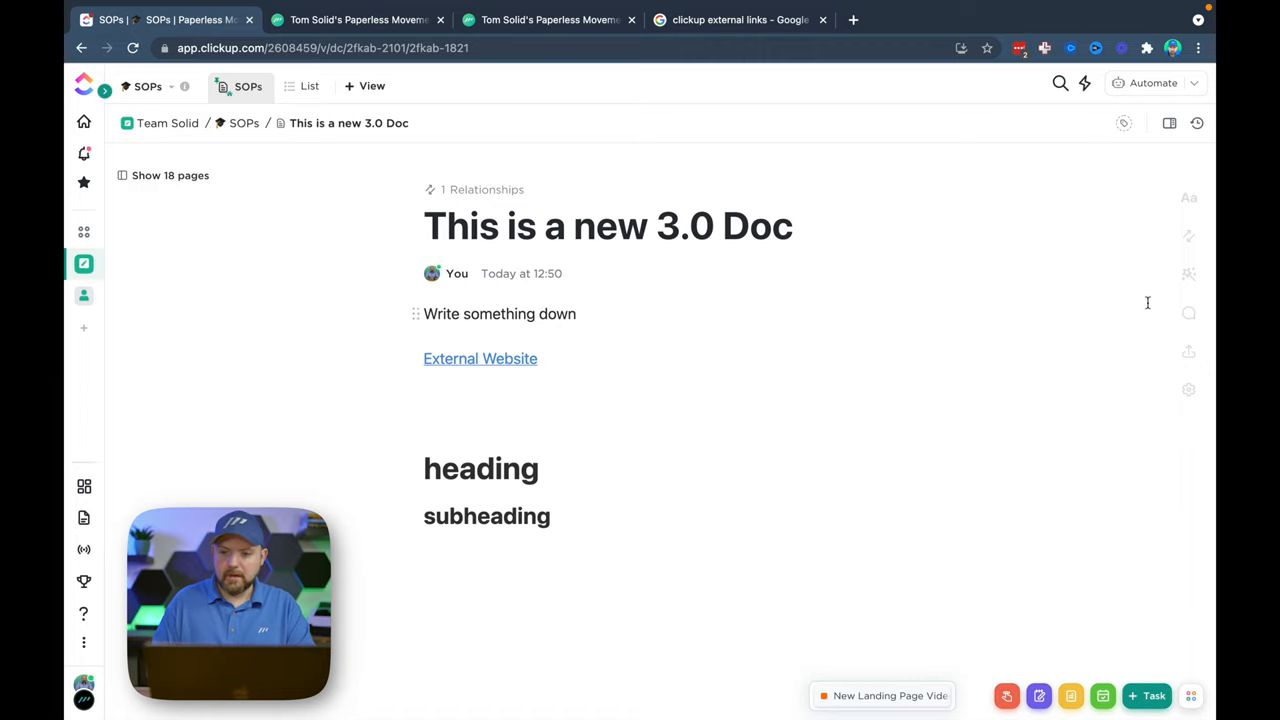
left_click(1188, 236)
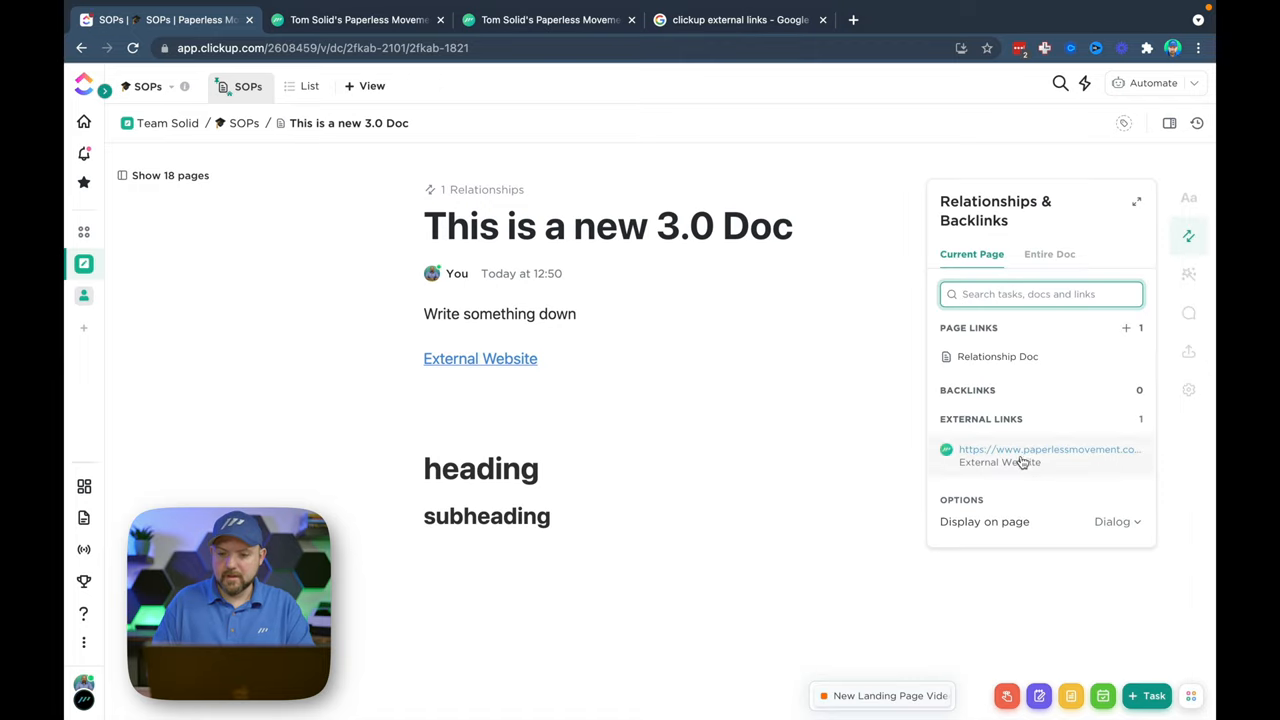
mouse_move(990, 470)
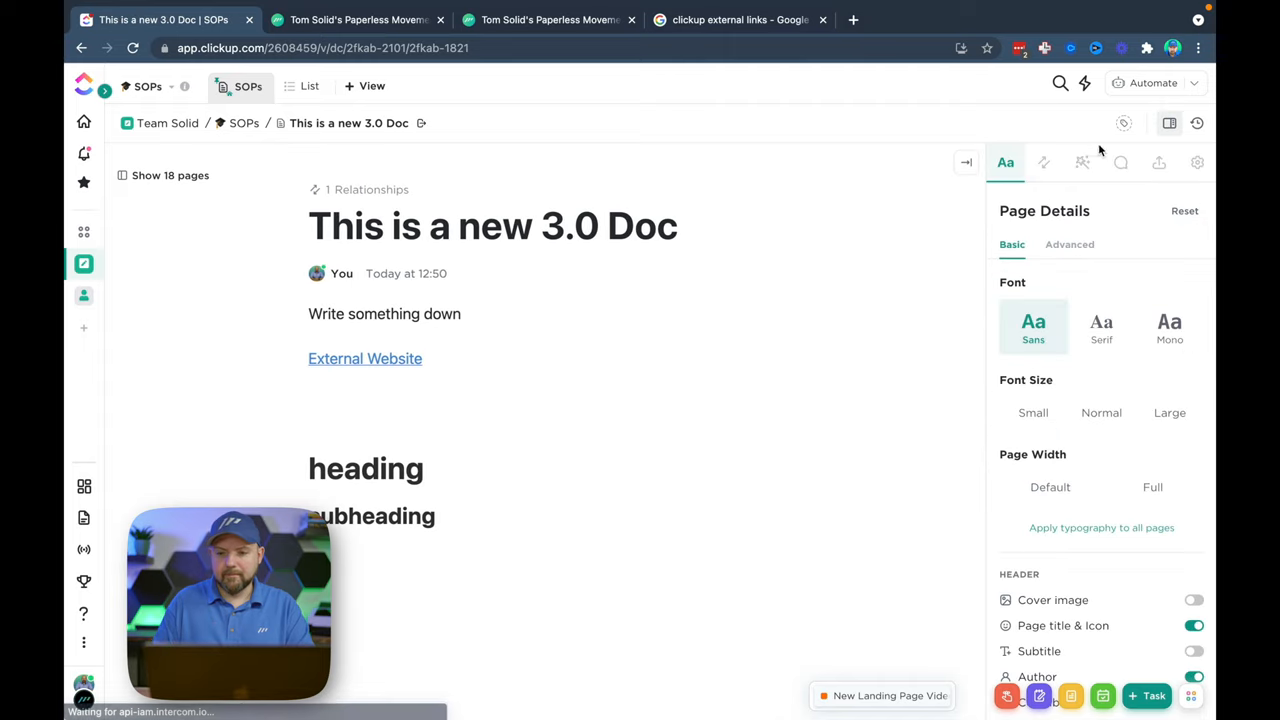
left_click(1043, 162)
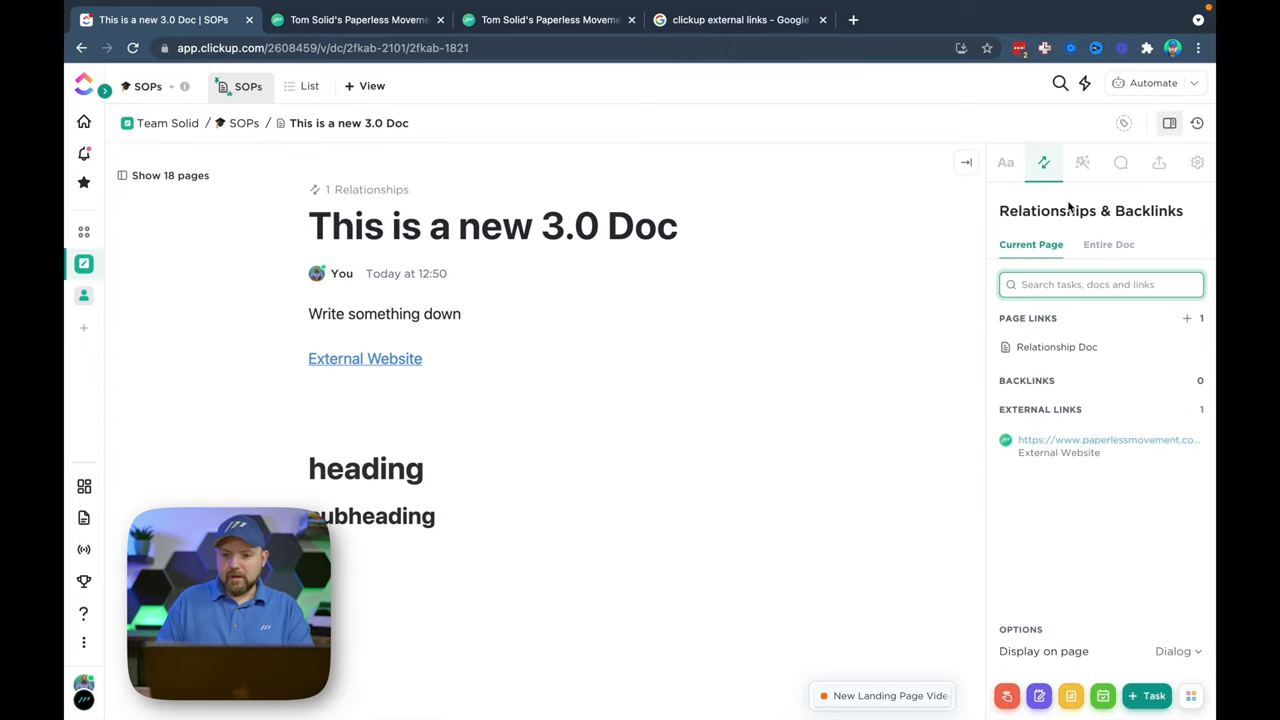
Step: Add an Economics notes page from the Education Class Notes template
left_click(1082, 162)
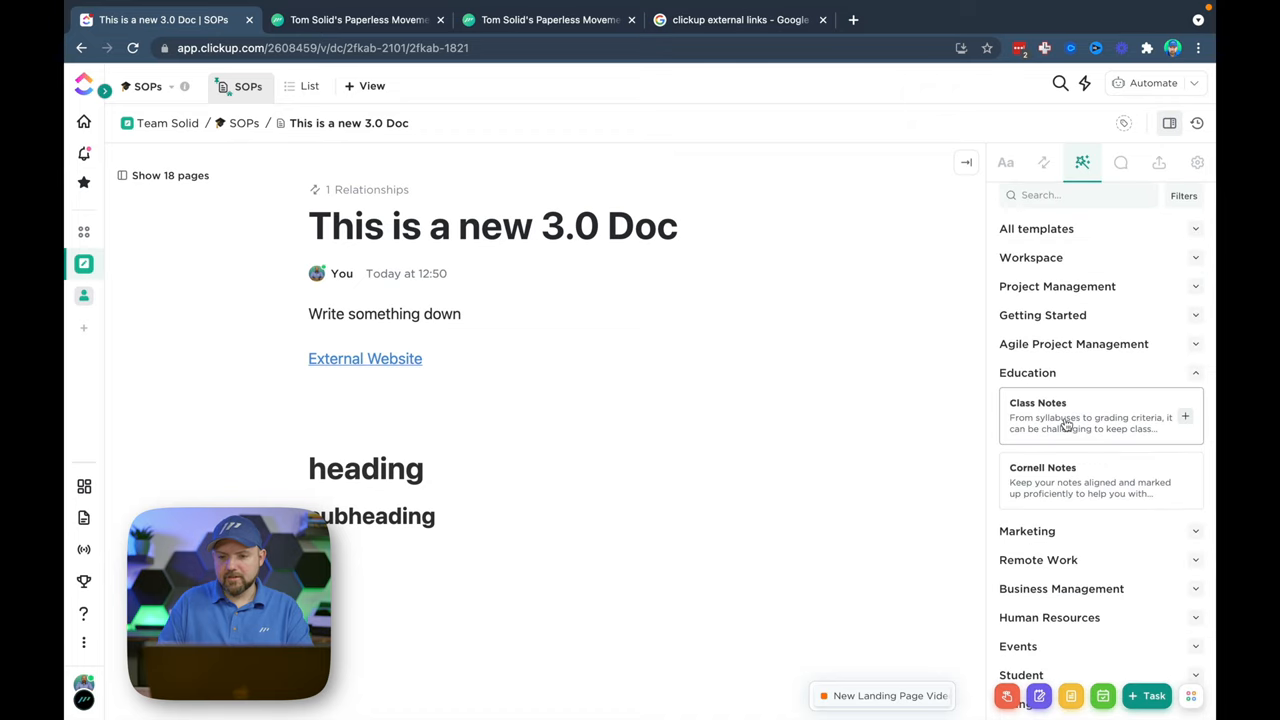
left_click(1167, 123)
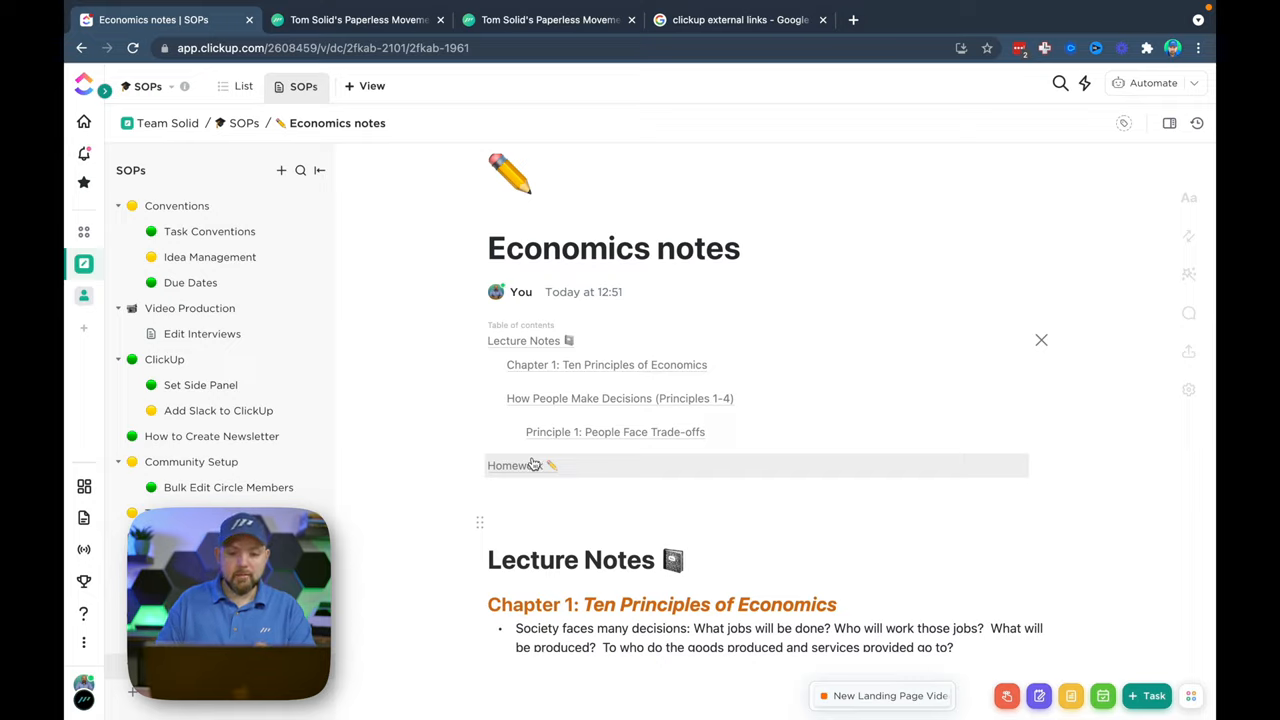
mouse_move(638, 482)
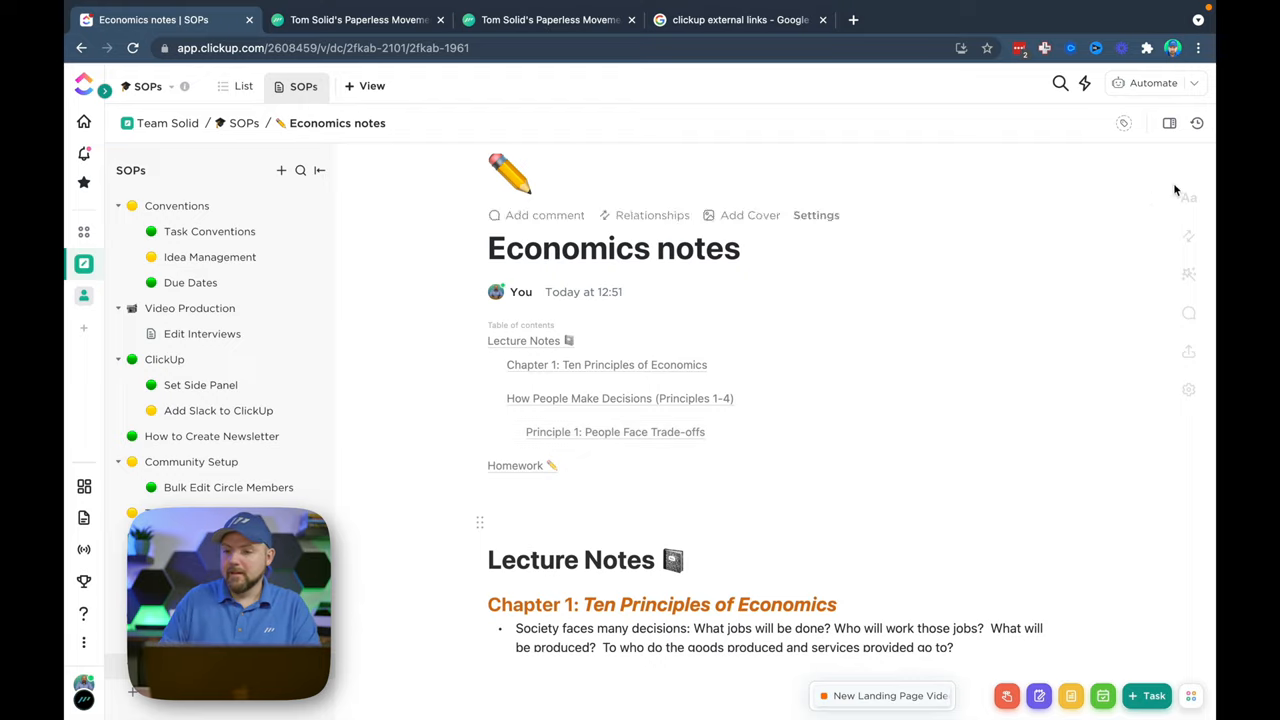
Step: Enable Sticky table of contents in Page Details, delete the inline TOC, and view it
left_click(1188, 197)
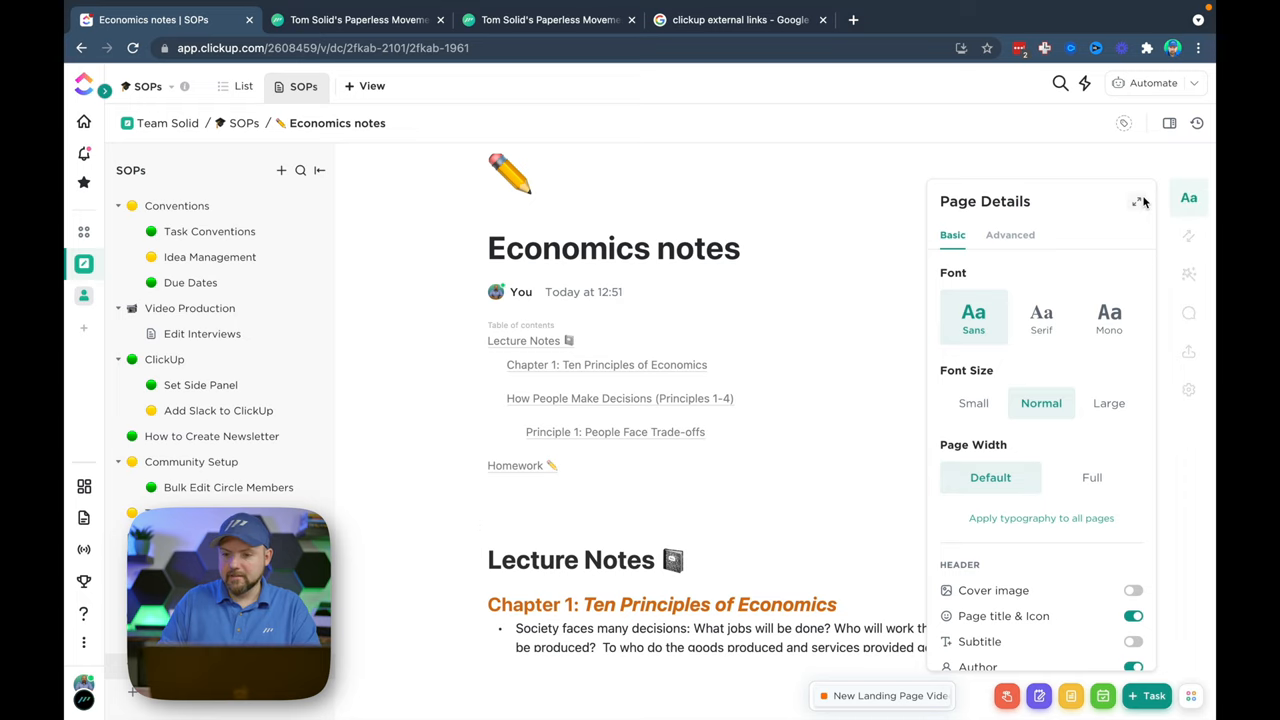
scroll("down", 3)
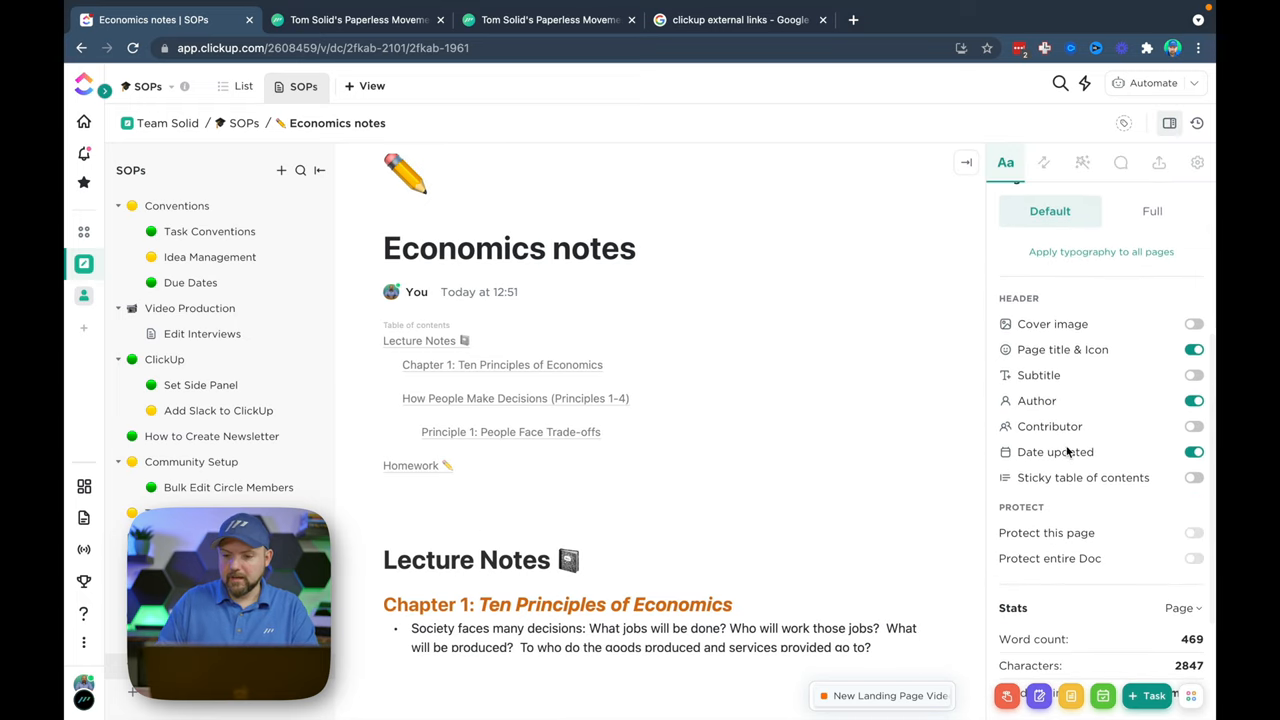
left_click(1194, 477)
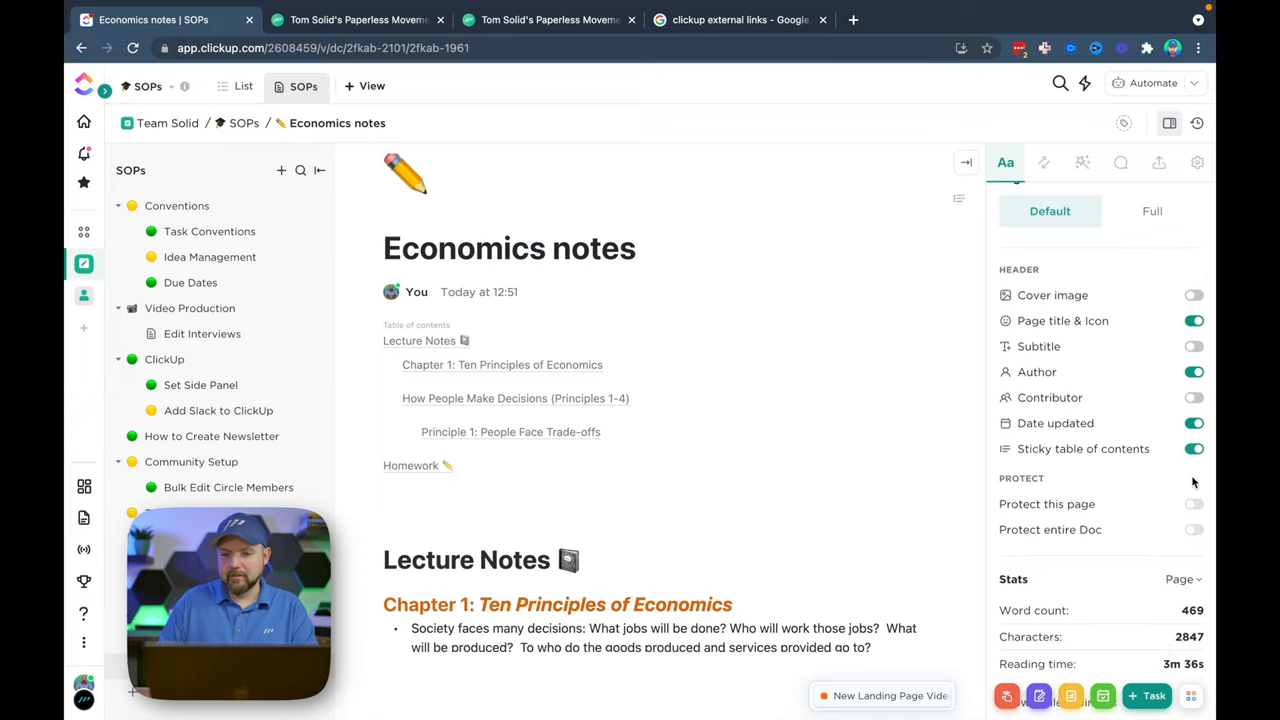
mouse_move(958, 200)
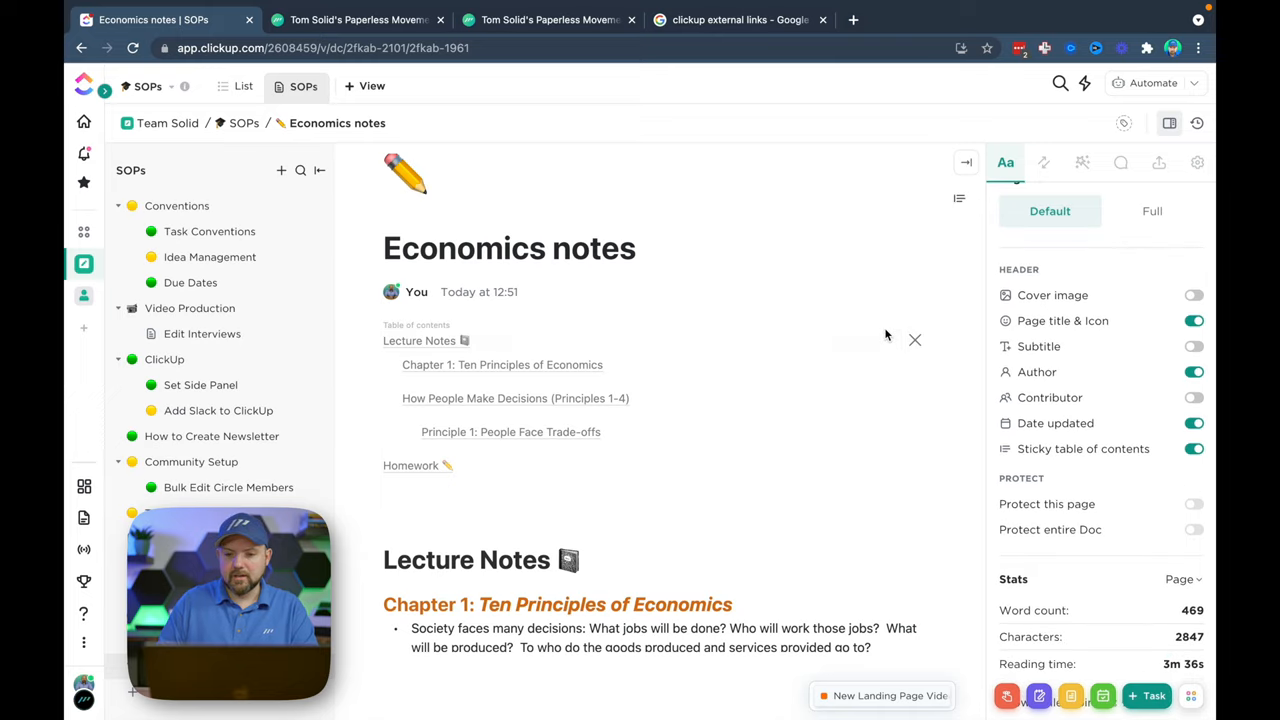
left_click(915, 340)
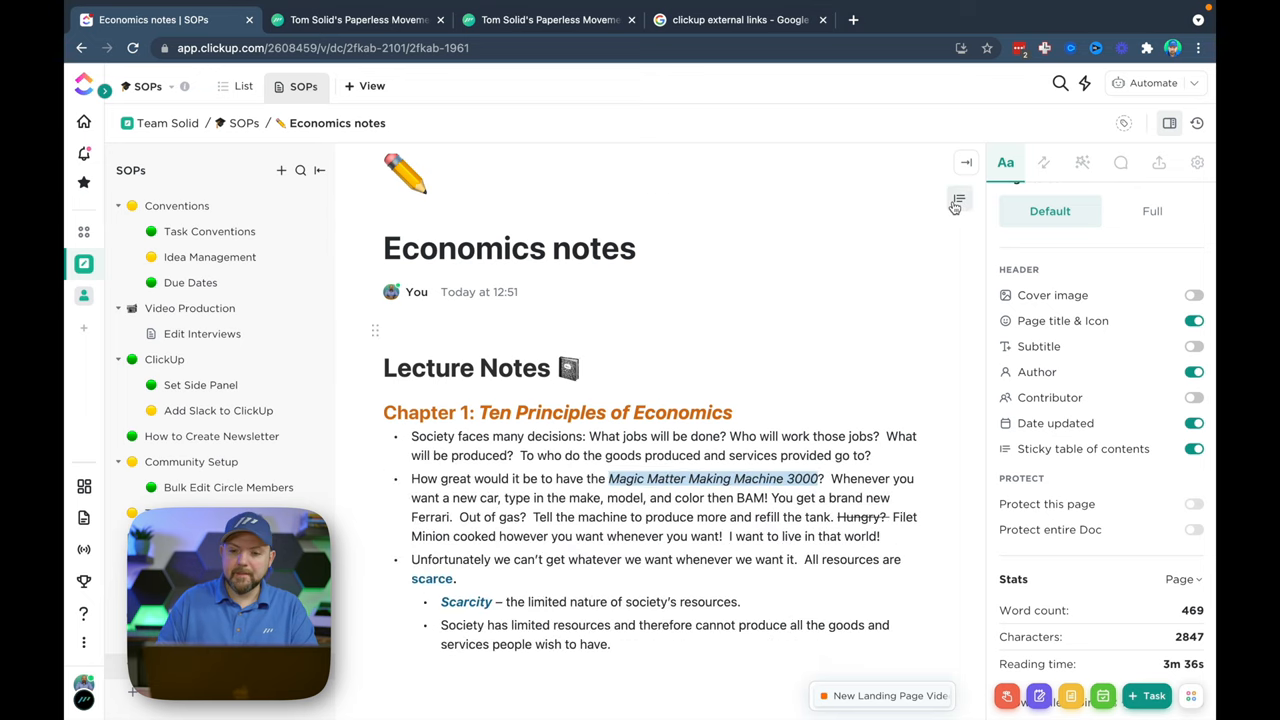
left_click(958, 202)
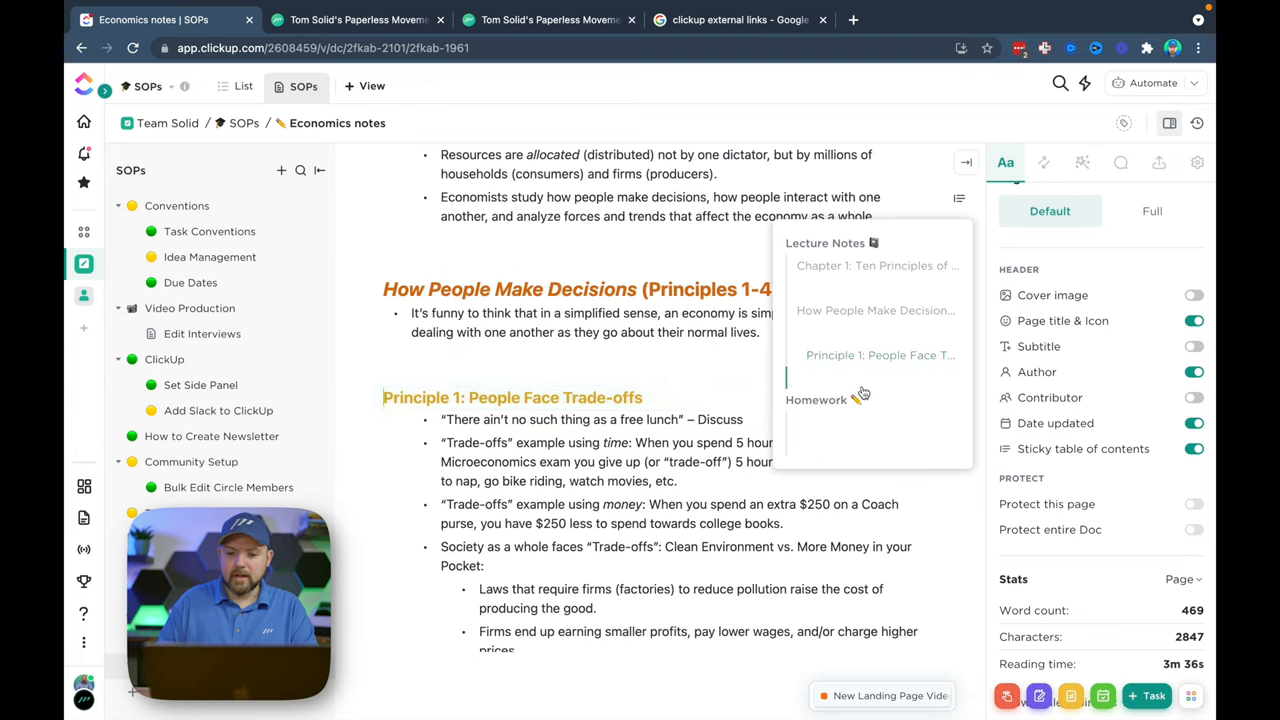
scroll("down", 3)
type("This is acomment")
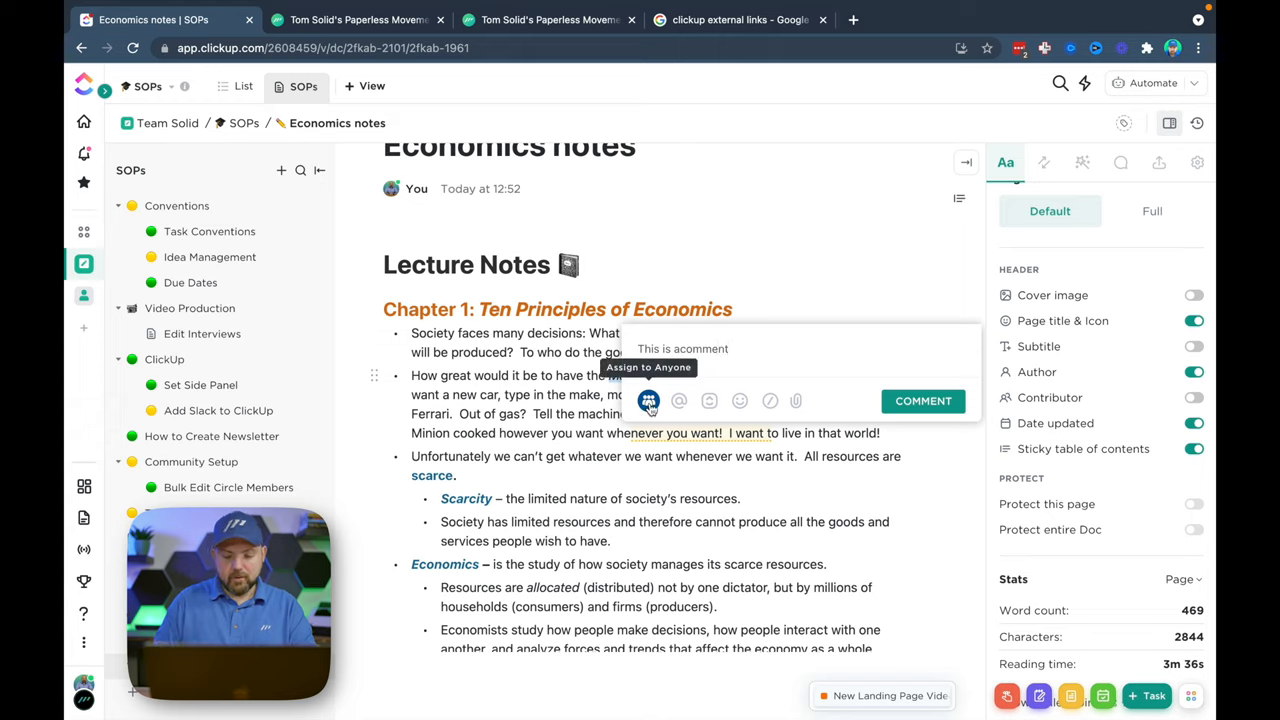
Step: Post the comment 'This is a comment' with an assignee set
left_click(648, 401)
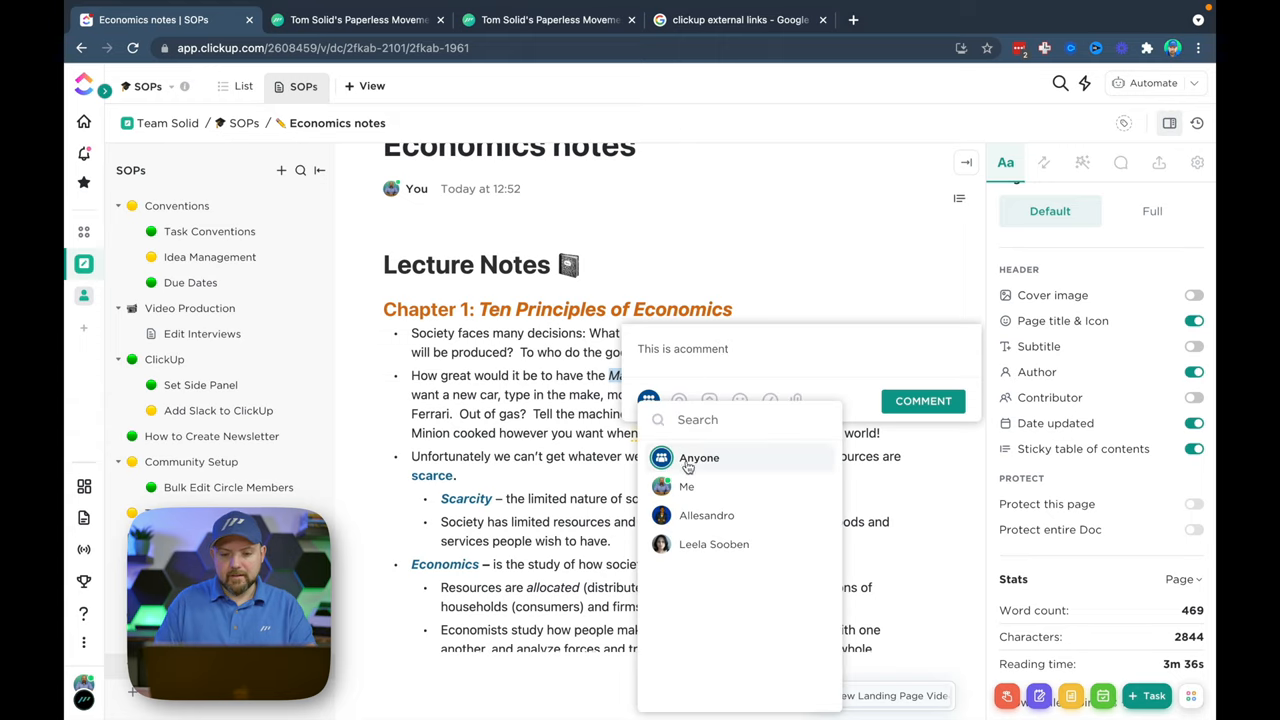
left_click(699, 457)
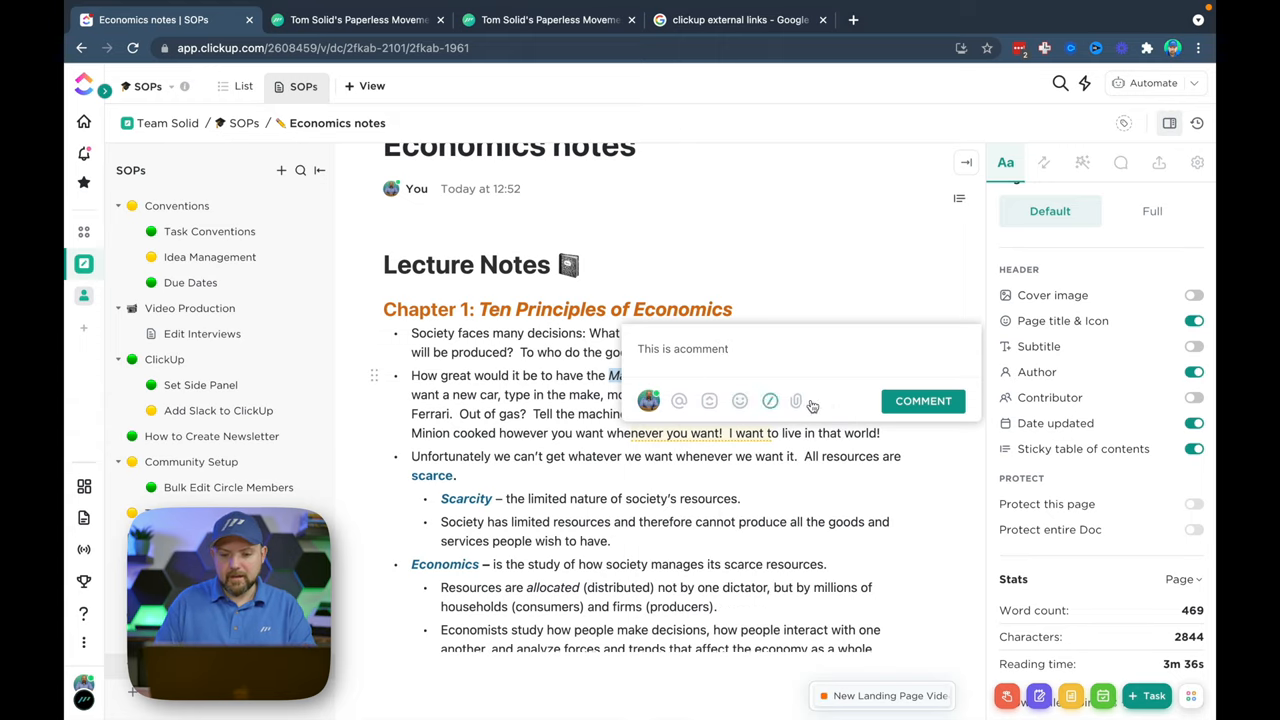
left_click(934, 470)
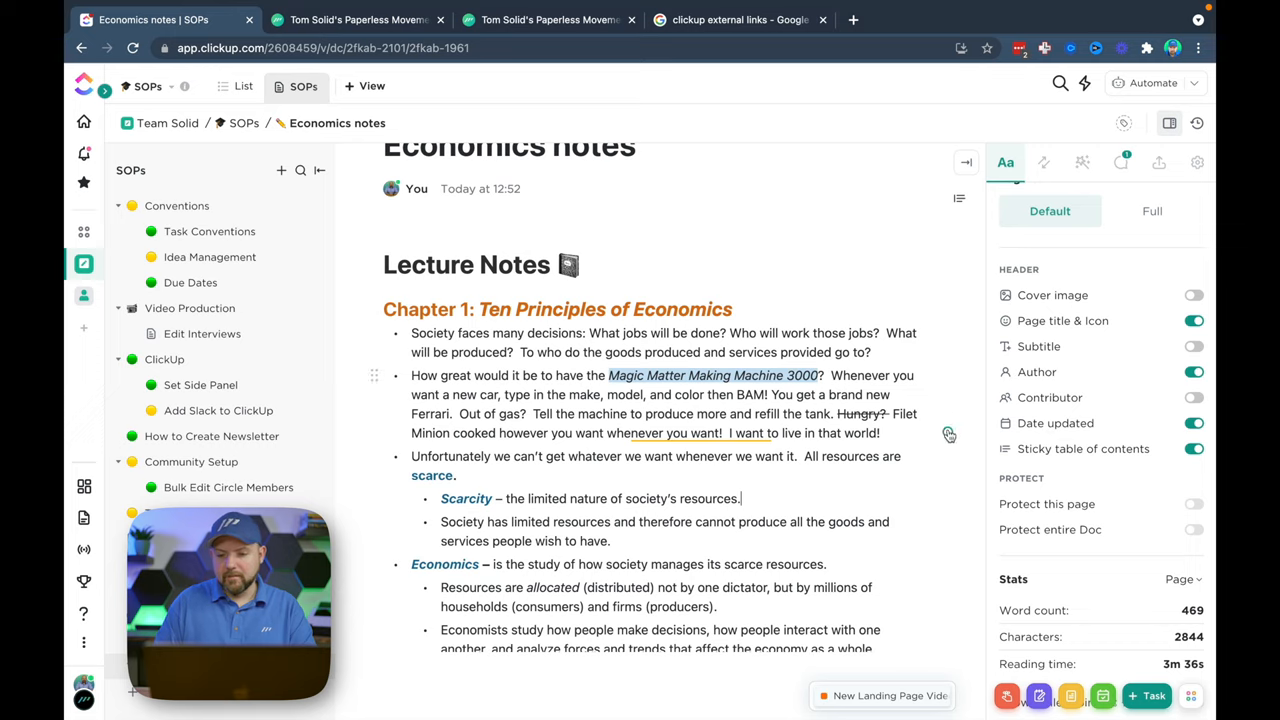
Step: Review the open comment in the Comments panel and check the empty Resolved tab
left_click(700, 433)
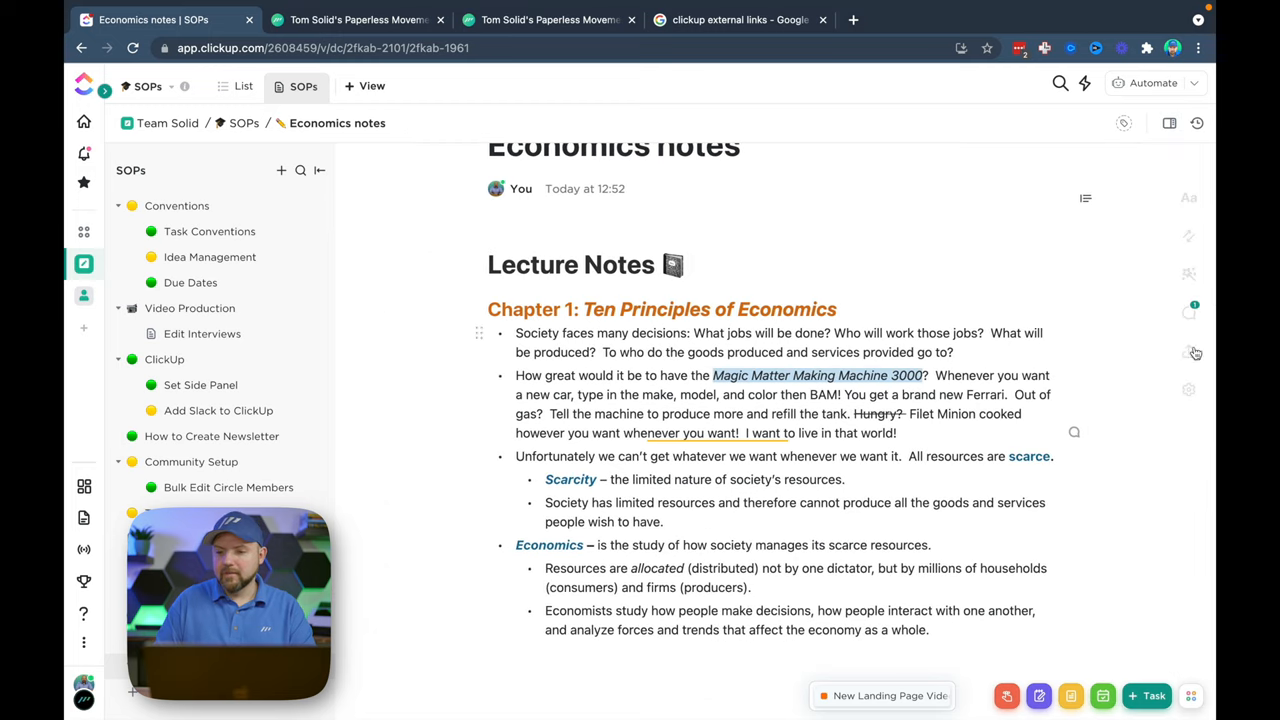
mouse_move(1190, 311)
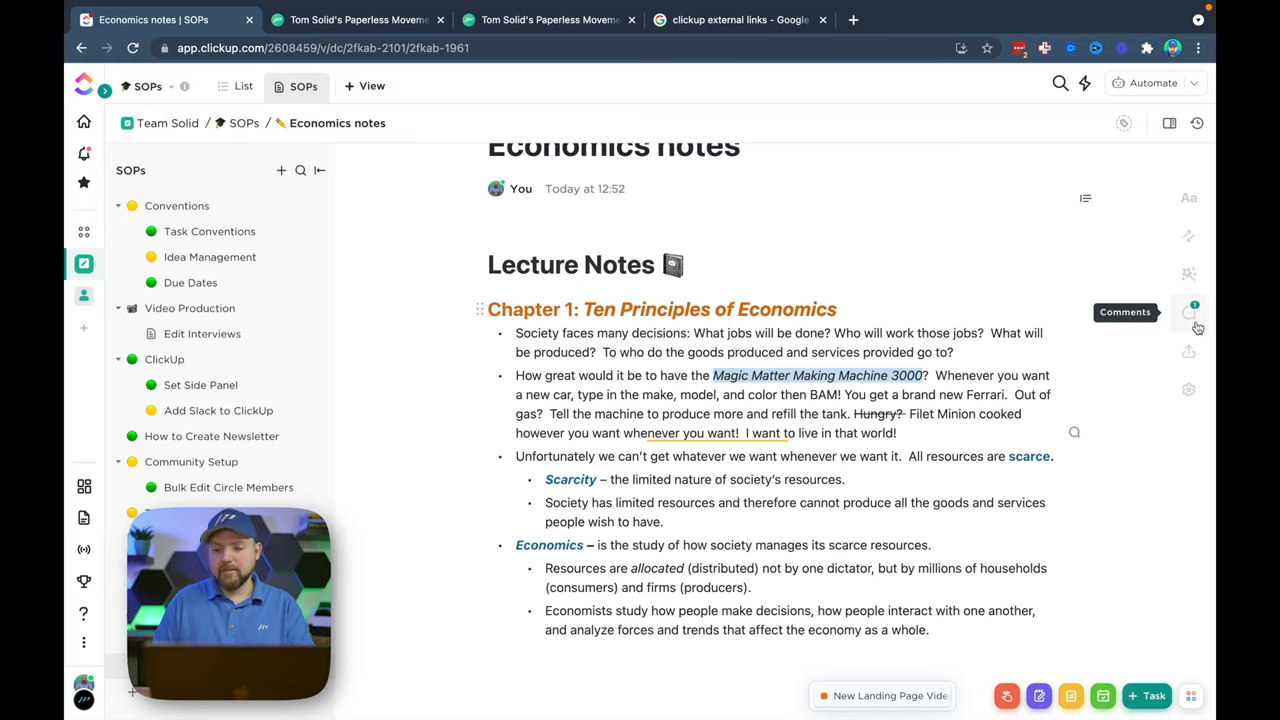
left_click(1189, 312)
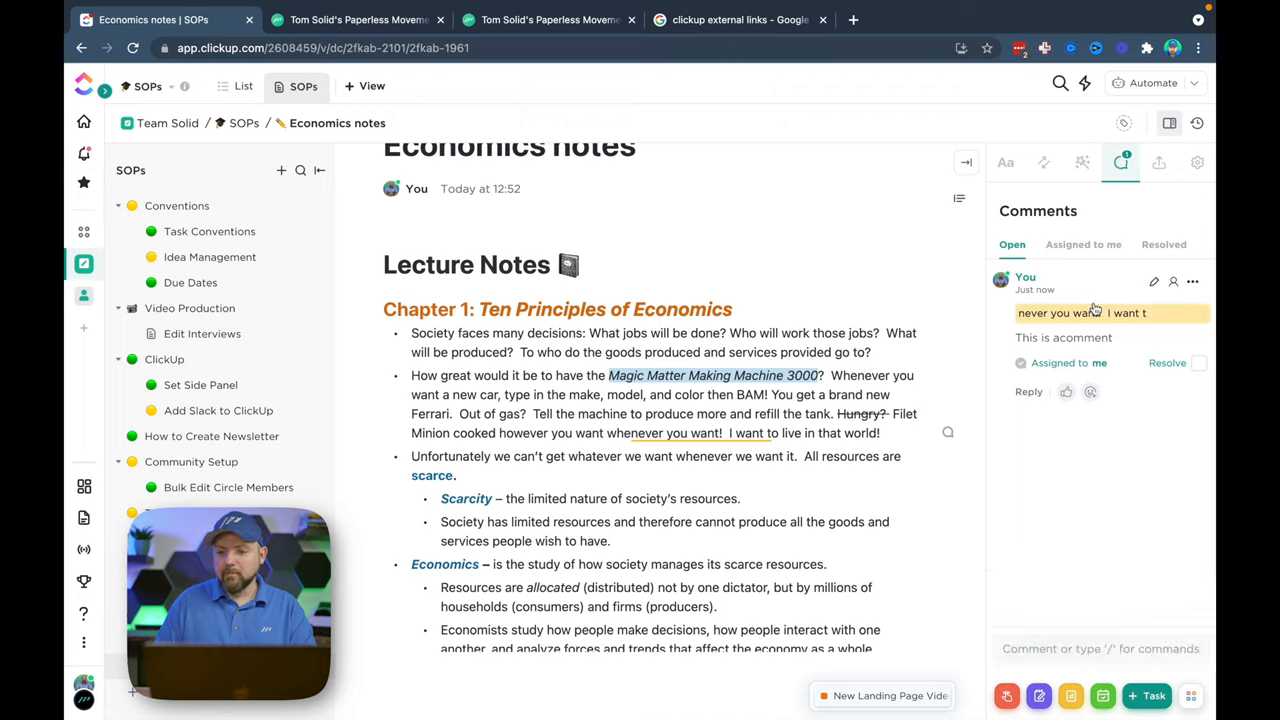
left_click(1163, 244)
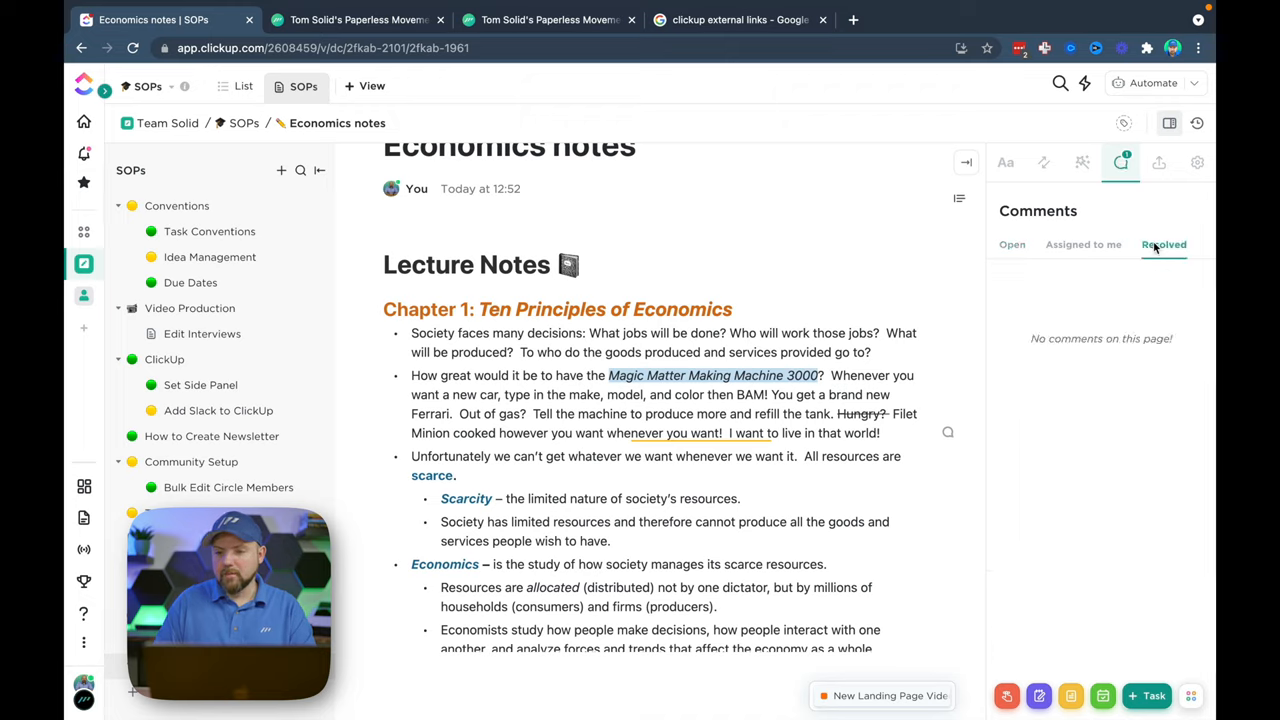
left_click(1012, 244)
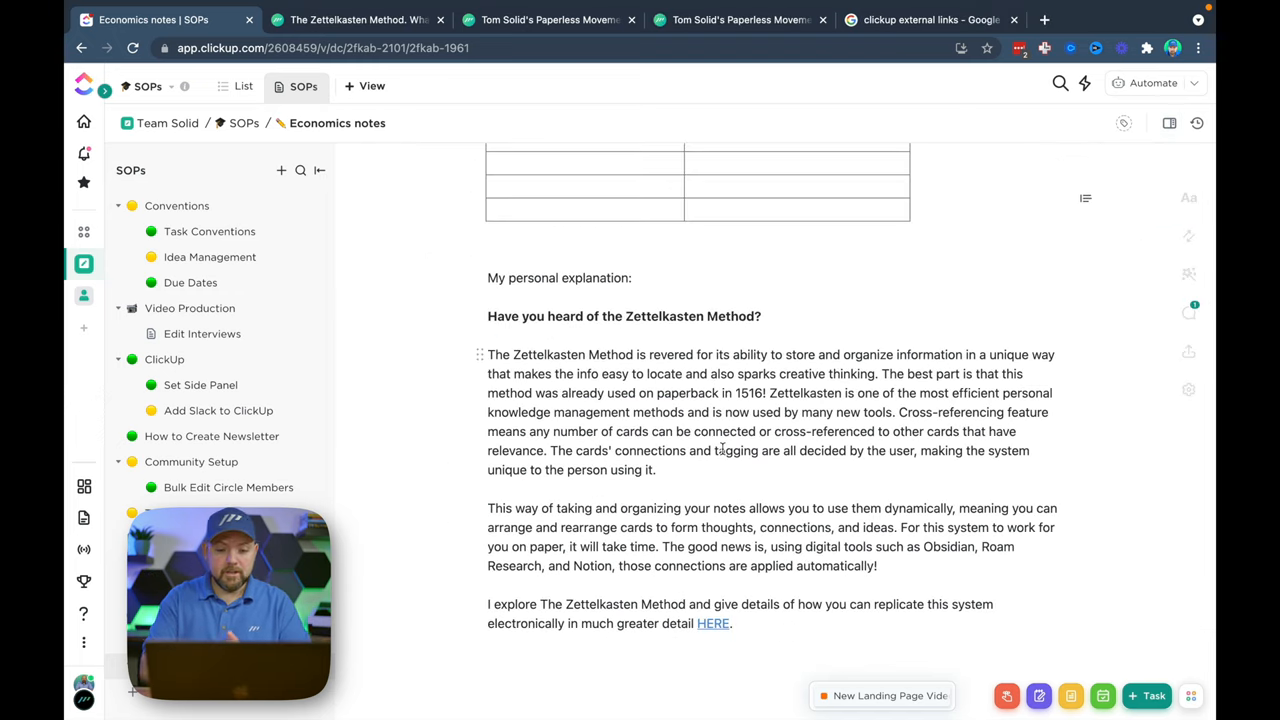
Step: Insert a Table view of Video Production tasks at the top using /view
scroll("up", 3)
type("/ view")
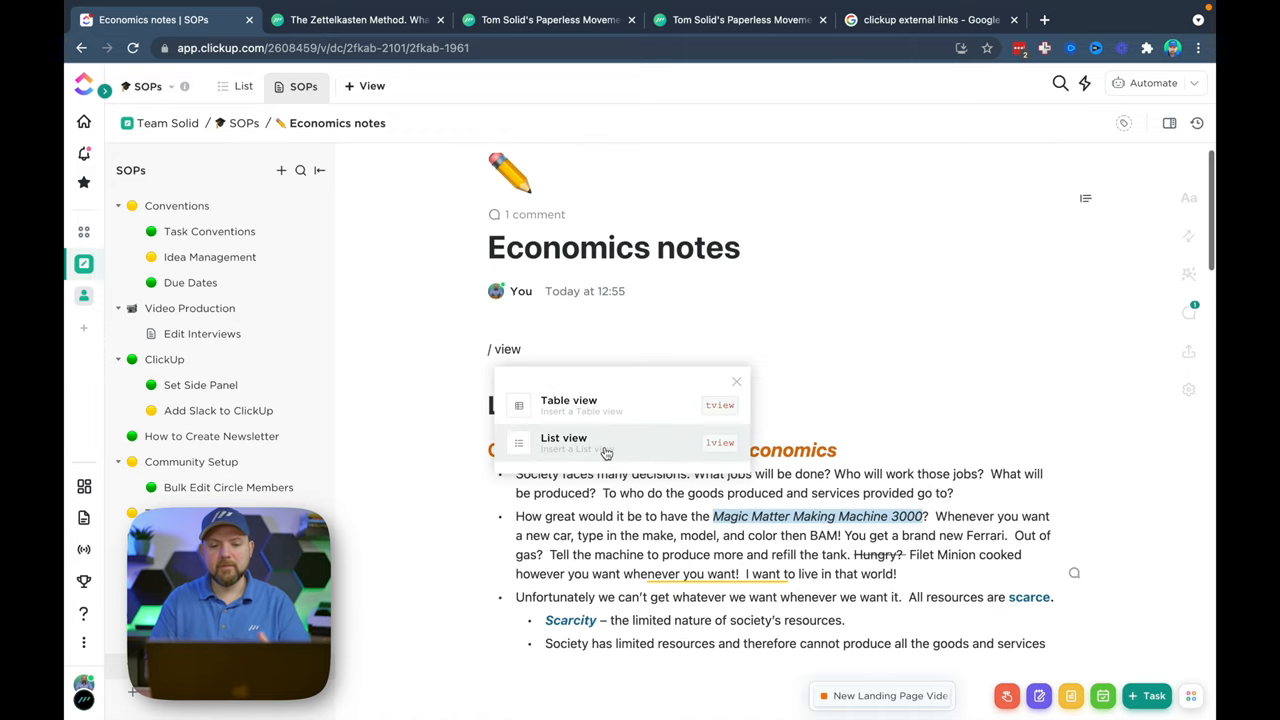
mouse_move(632, 413)
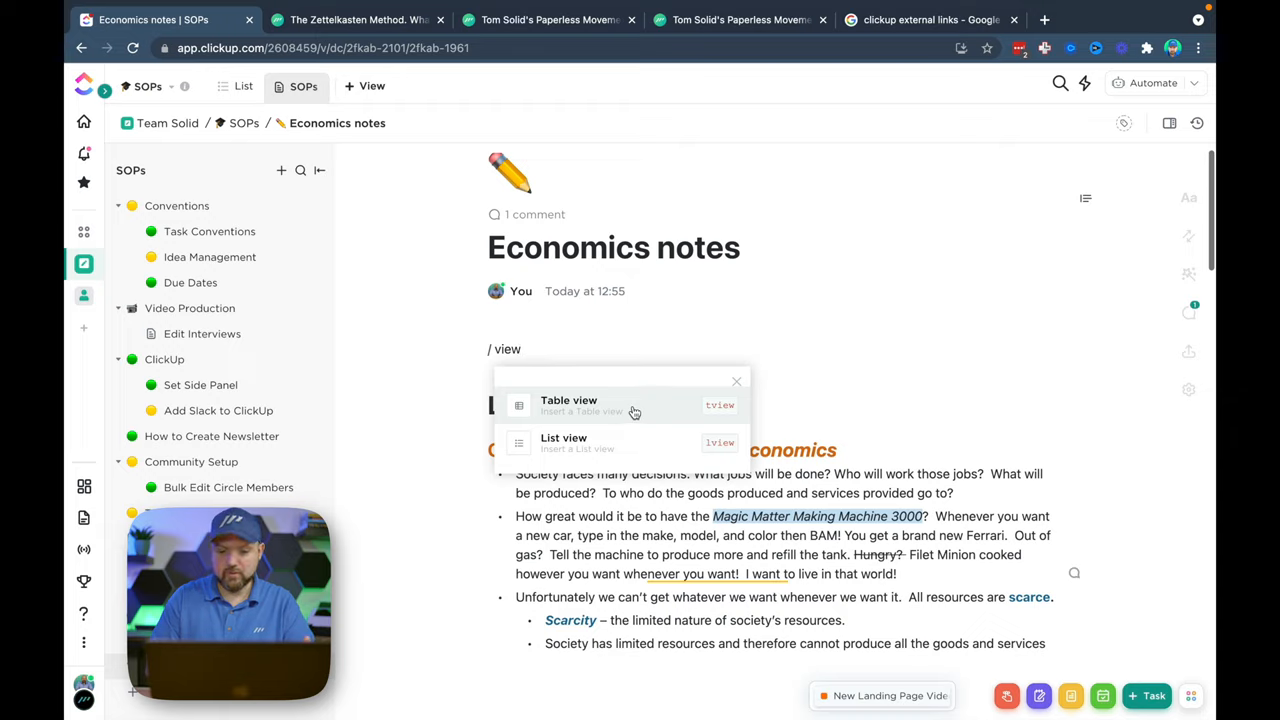
left_click(564, 442)
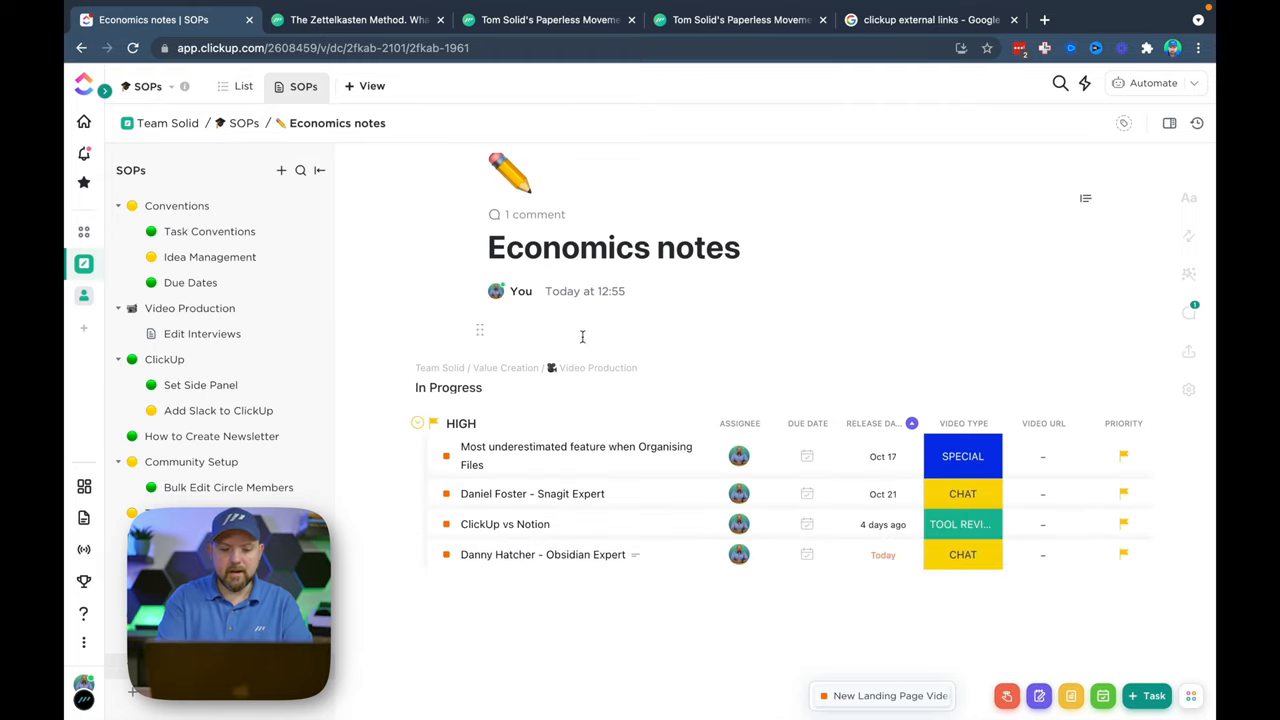
type("/tview")
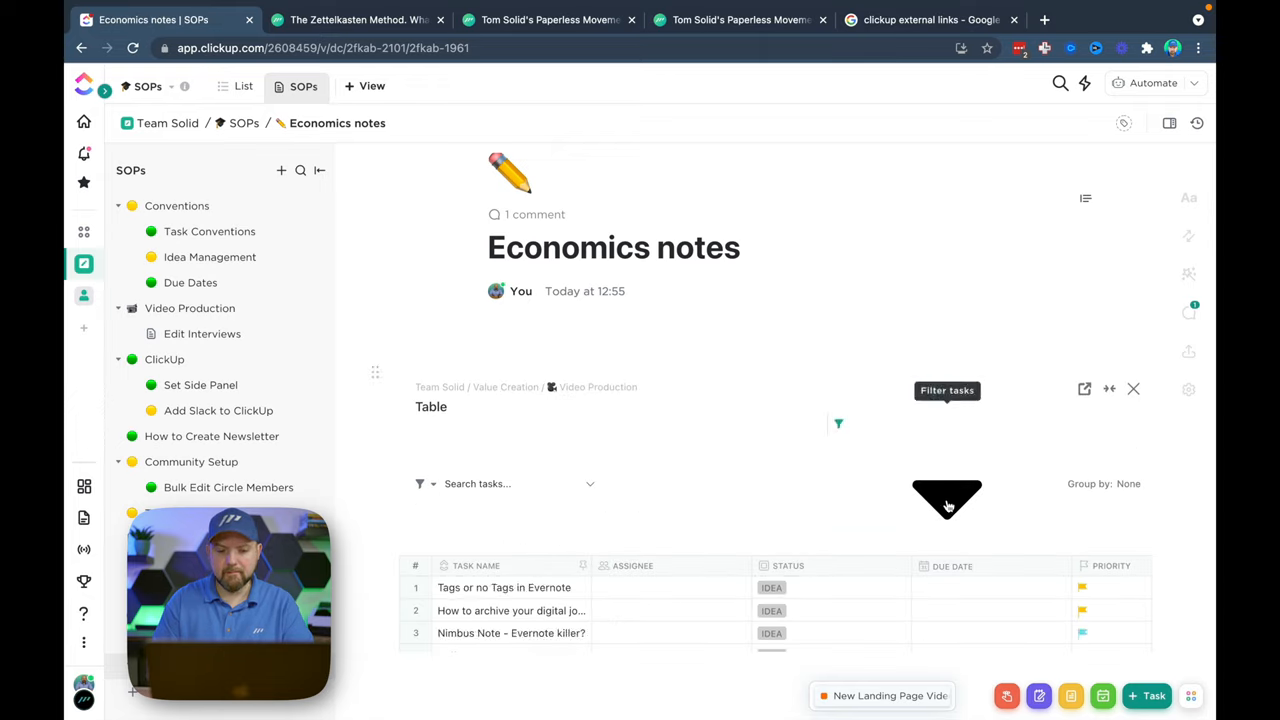
mouse_move(745, 453)
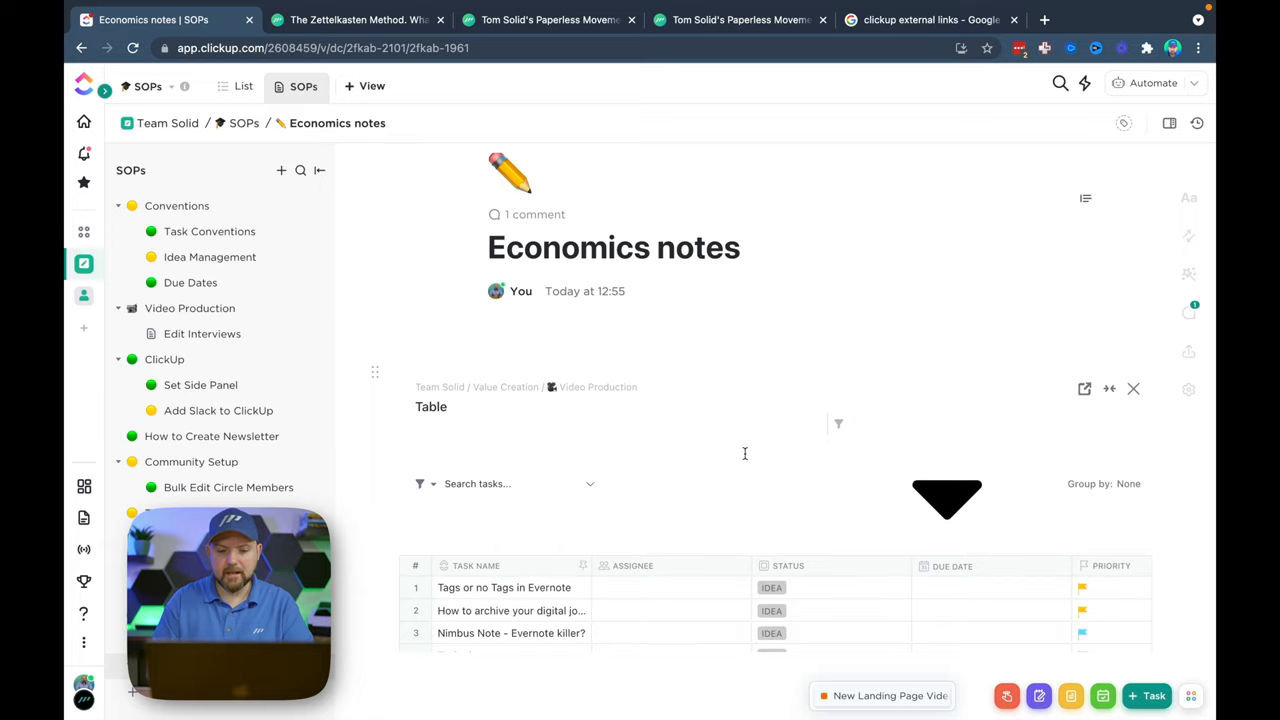
Step: Group the embedded table by Priority and collapse the HIGH, LOW and NO PRIORITY groups
scroll("down", 3)
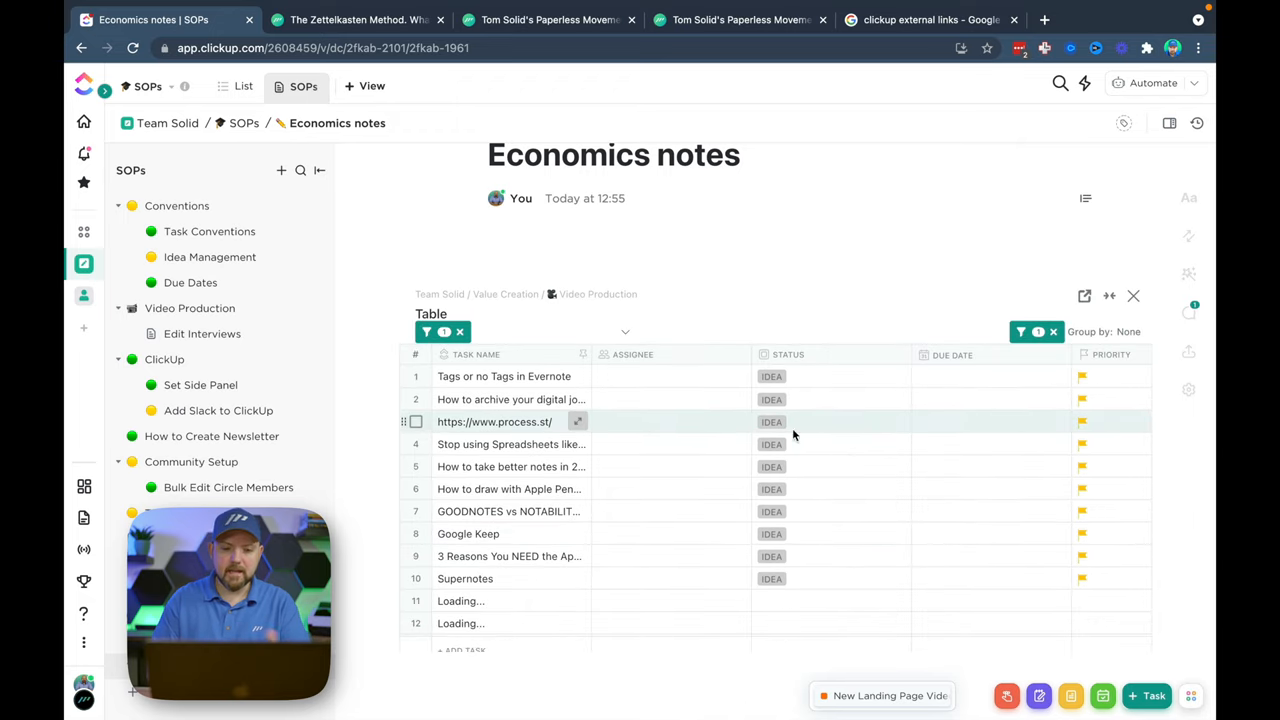
mouse_move(645, 408)
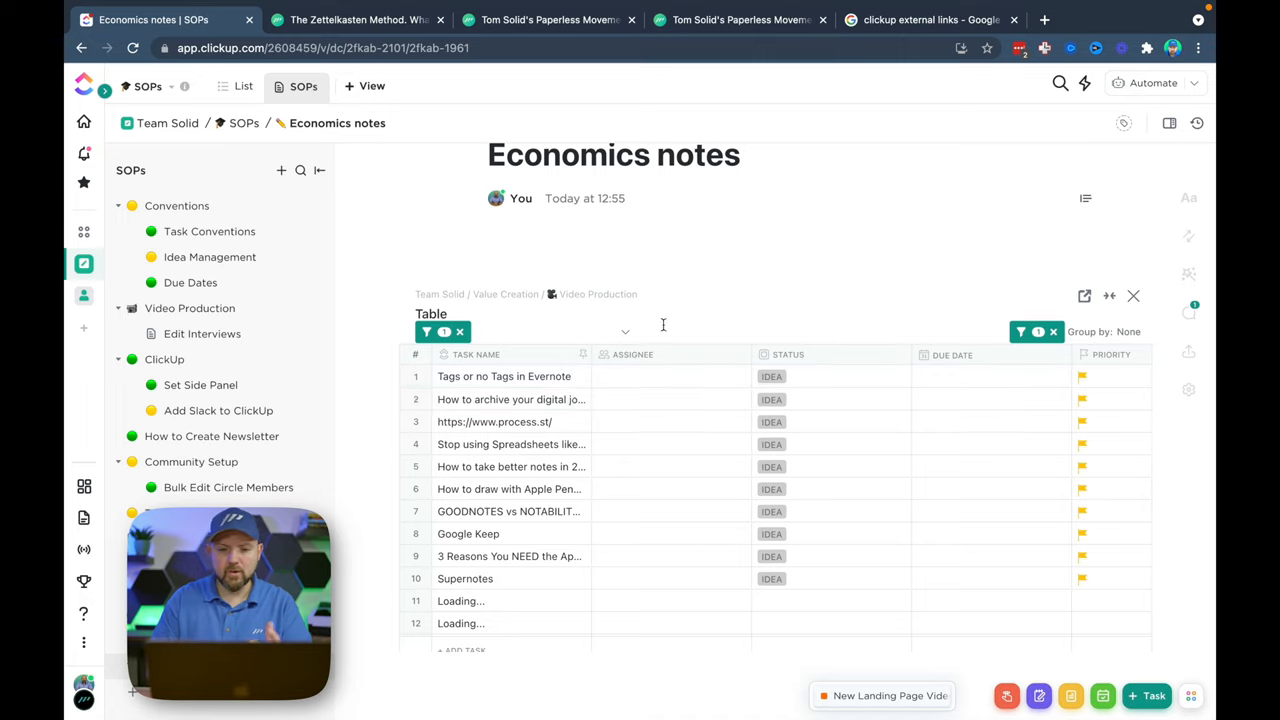
scroll("down", 3)
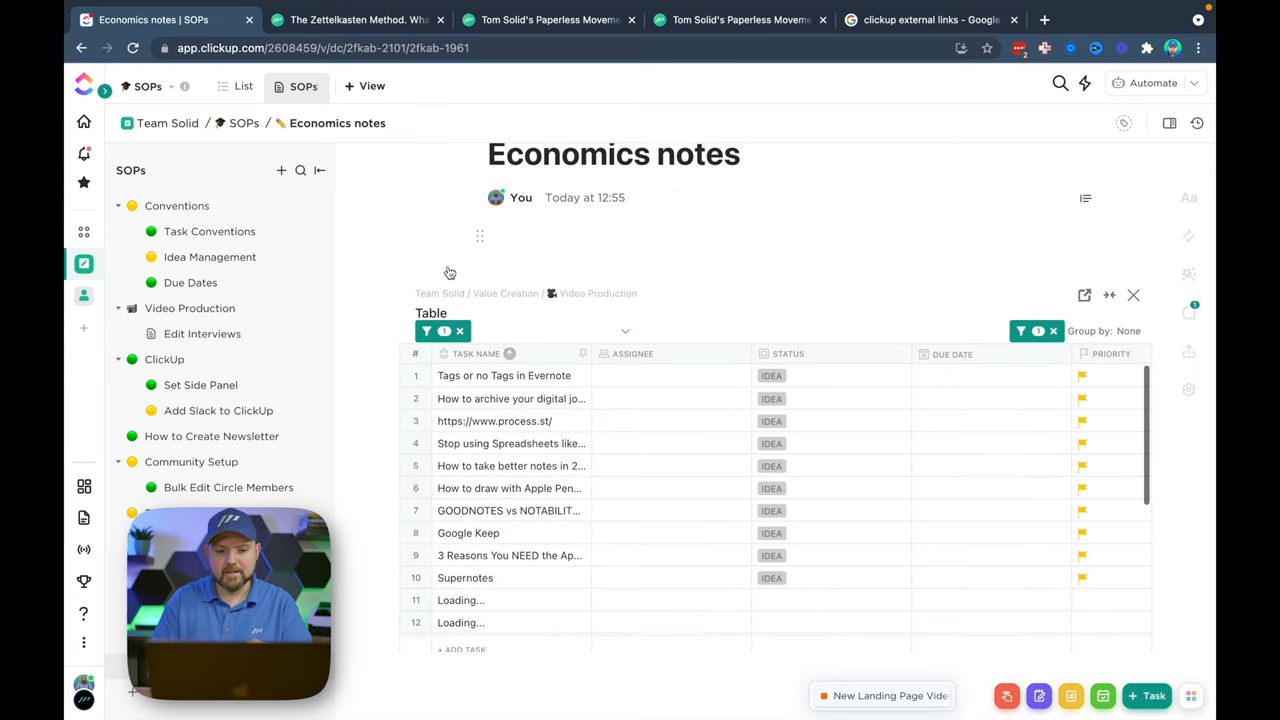
left_click(1127, 330)
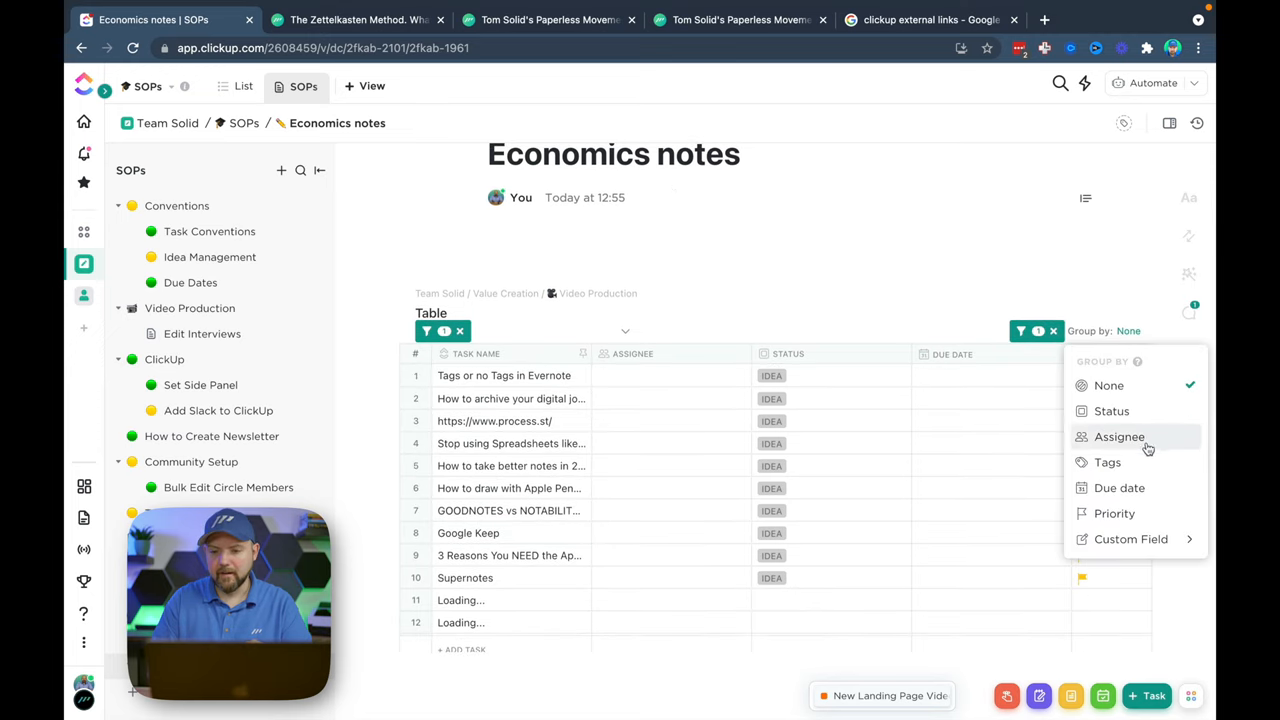
left_click(1114, 514)
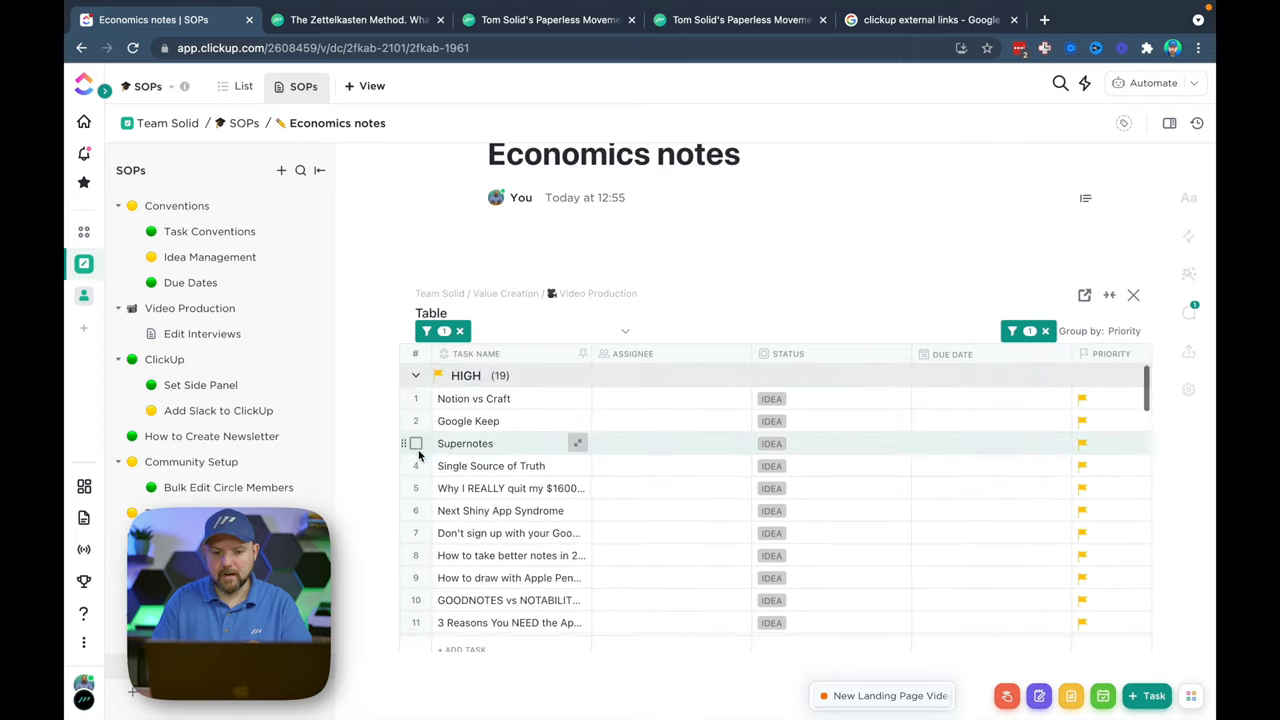
left_click(415, 375)
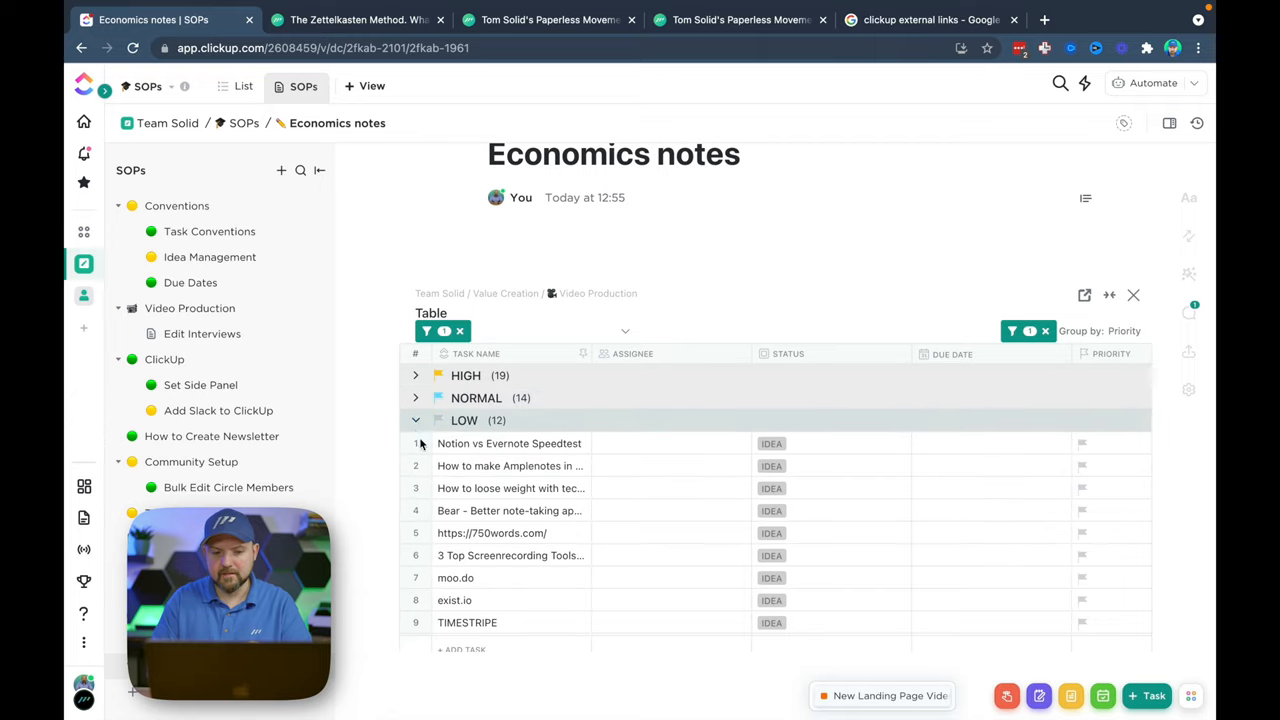
left_click(415, 420)
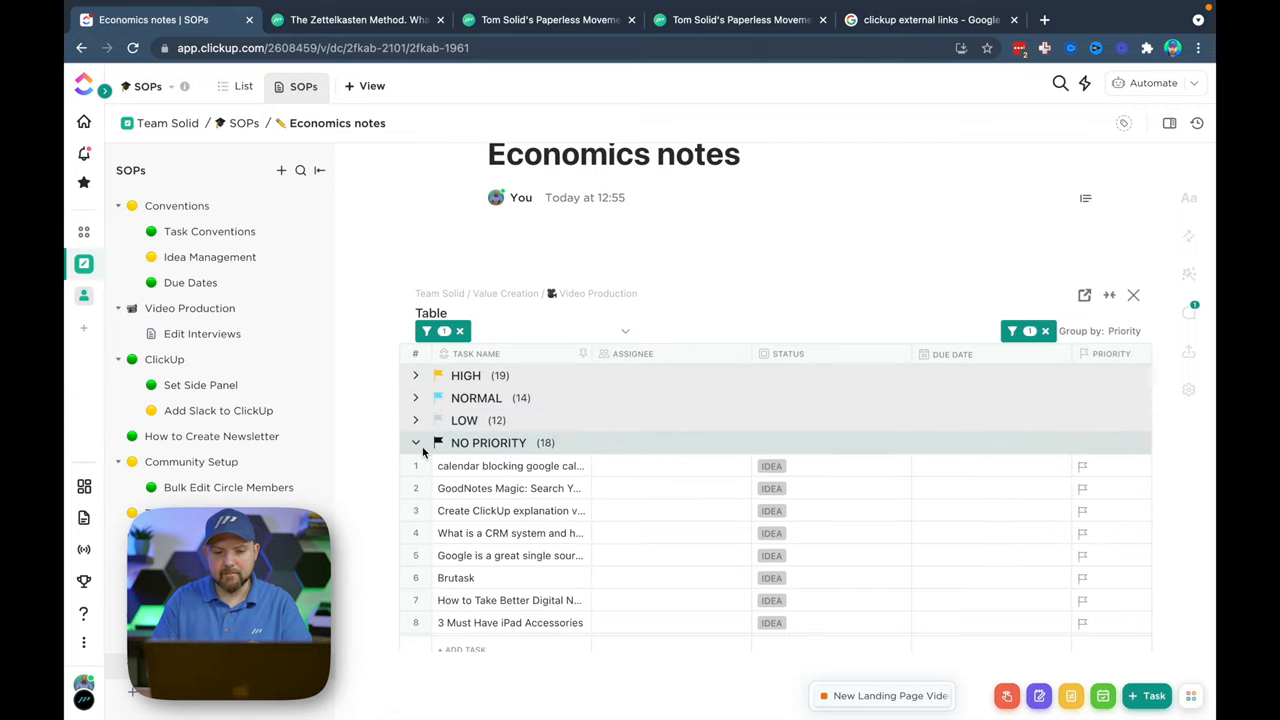
left_click(415, 443)
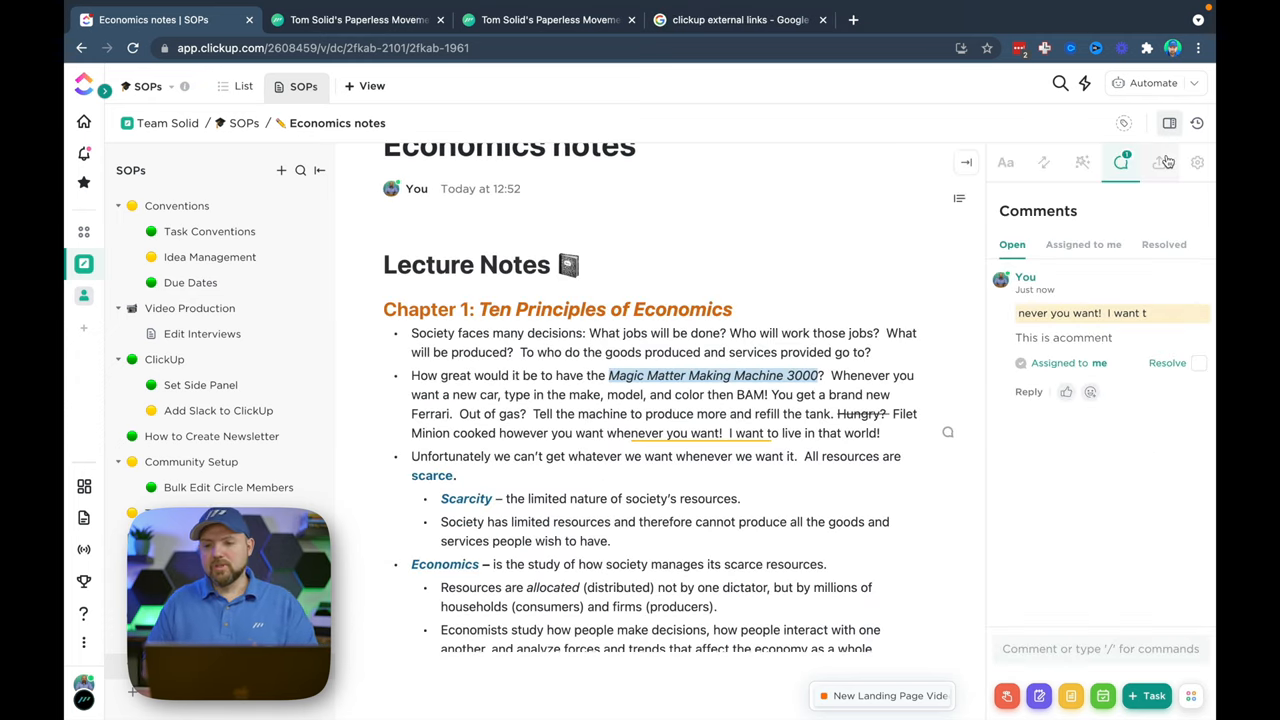
Step: Choose Markdown under Import in the doc's Export/Import options
left_click(1160, 162)
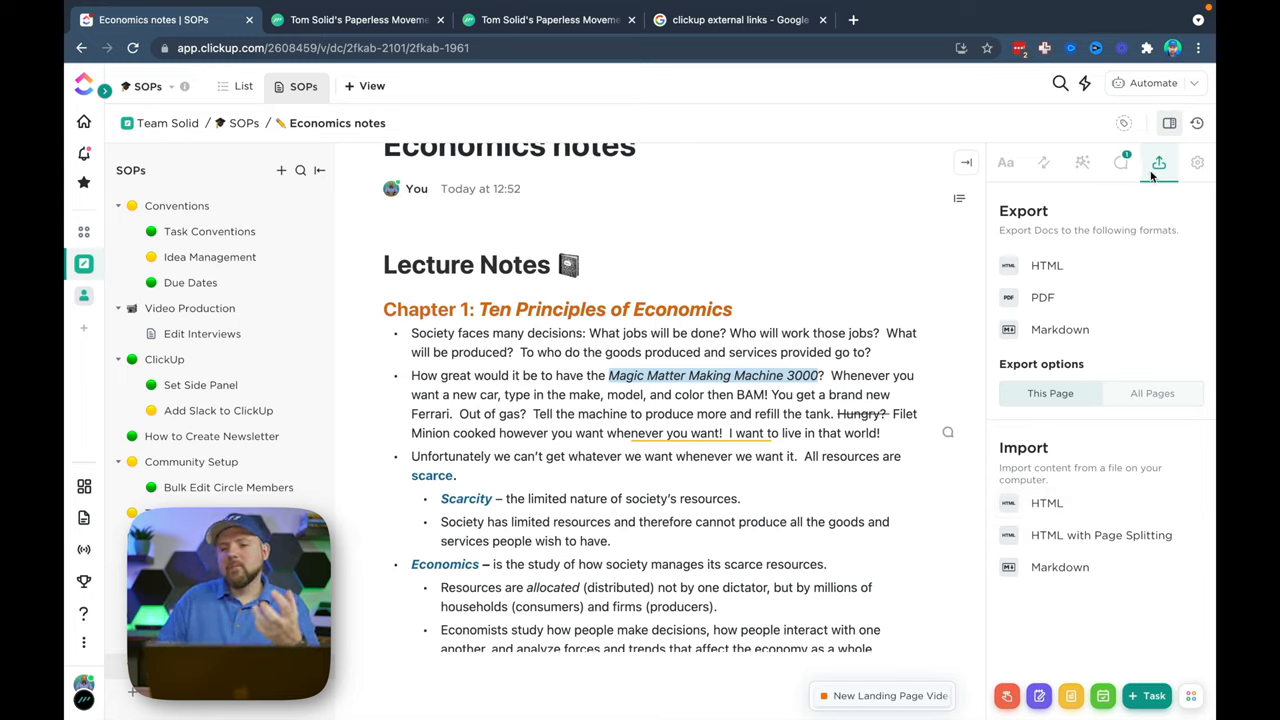
mouse_move(1159, 165)
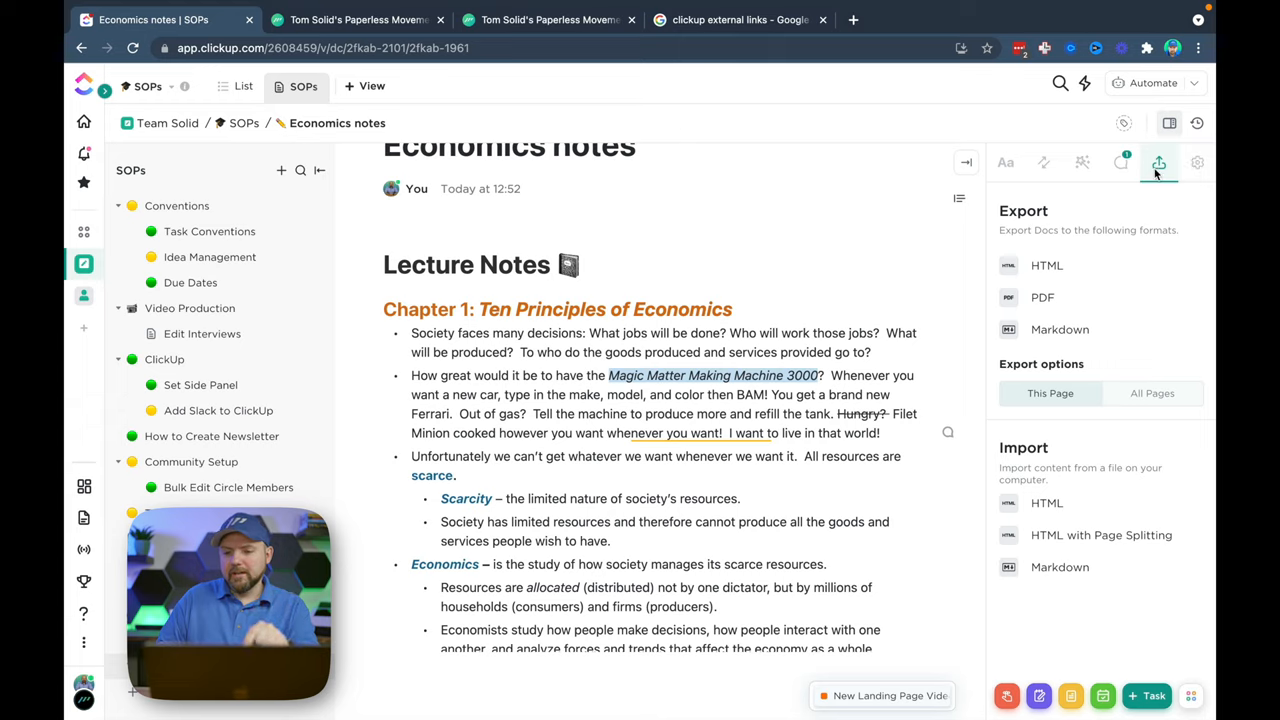
mouse_move(1080, 270)
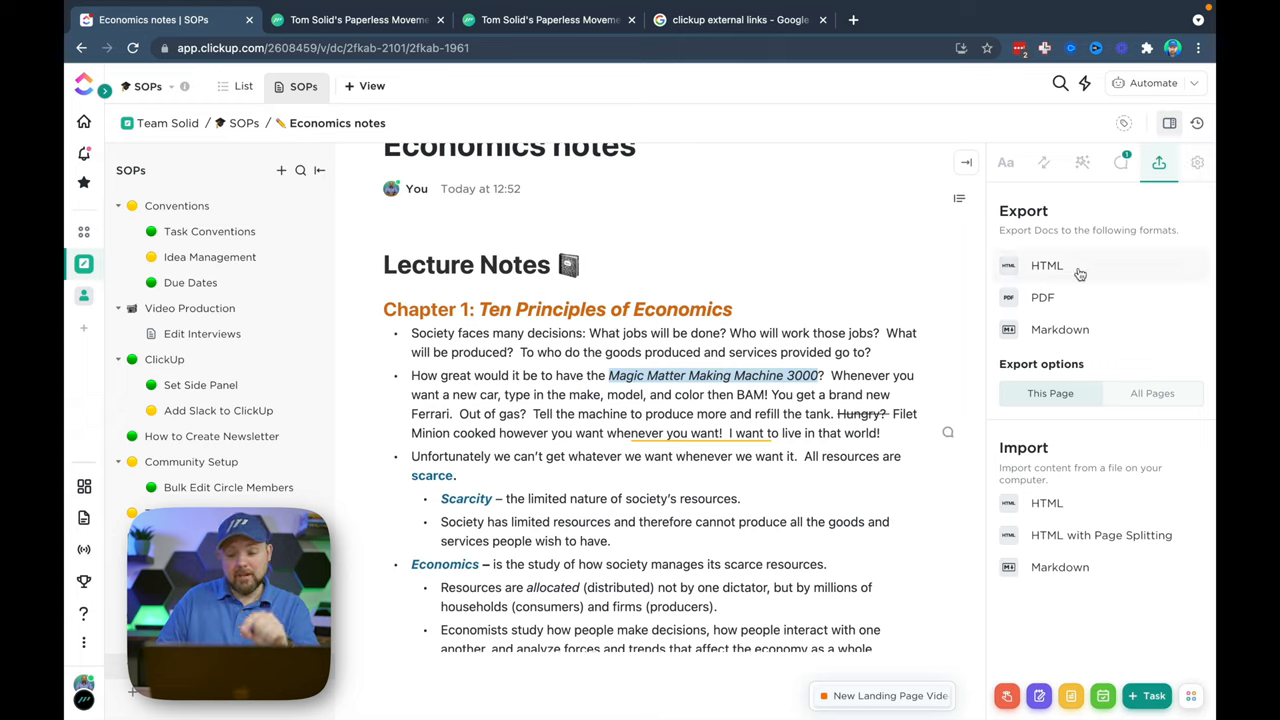
scroll("down", 3)
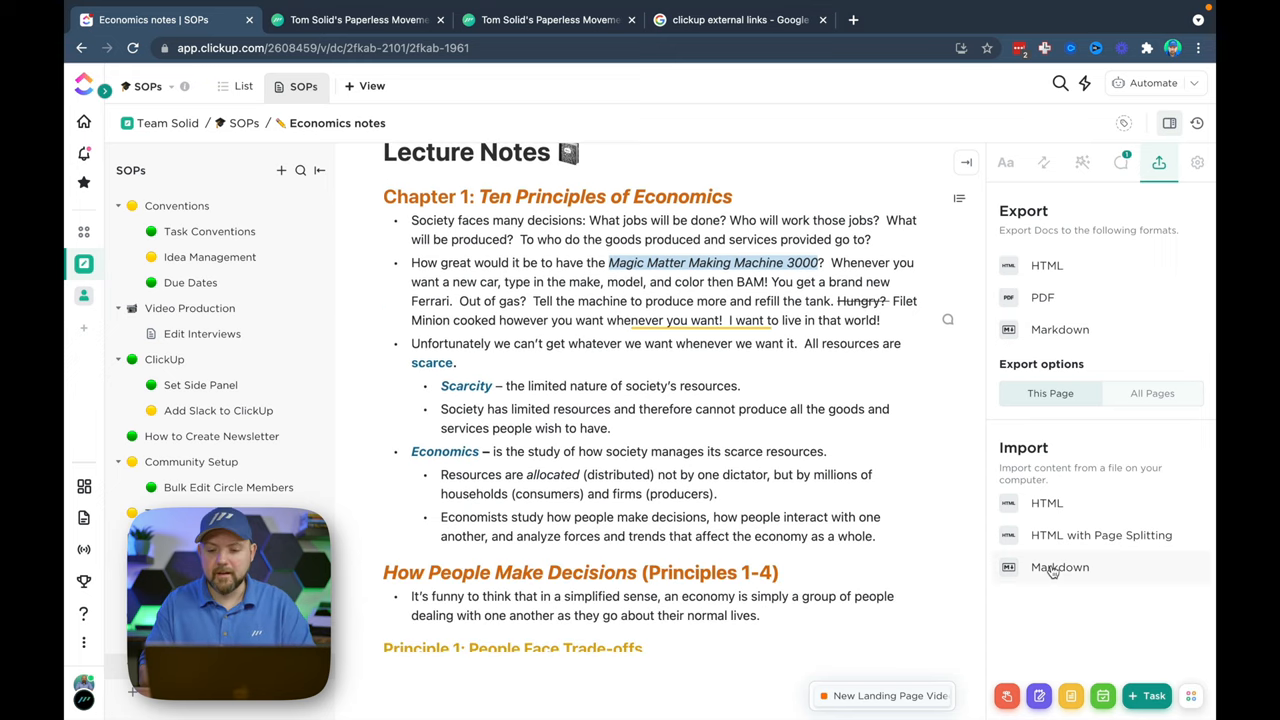
left_click(1058, 567)
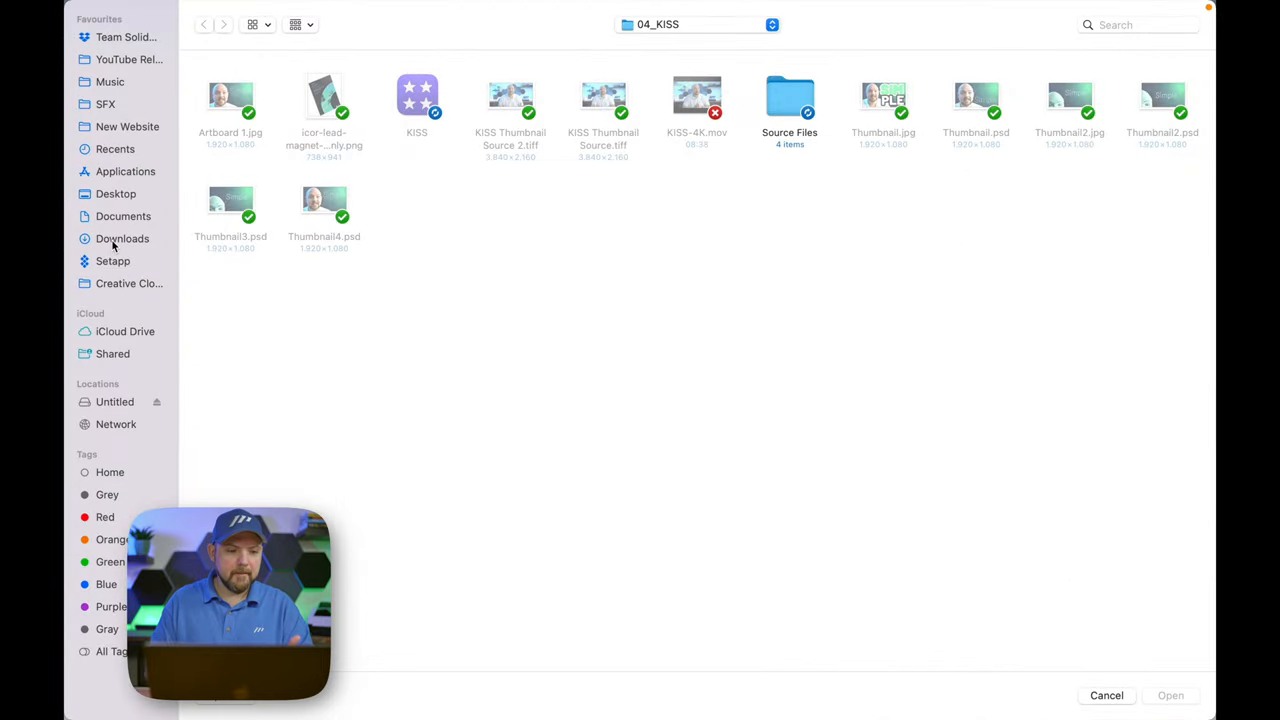
mouse_move(124, 338)
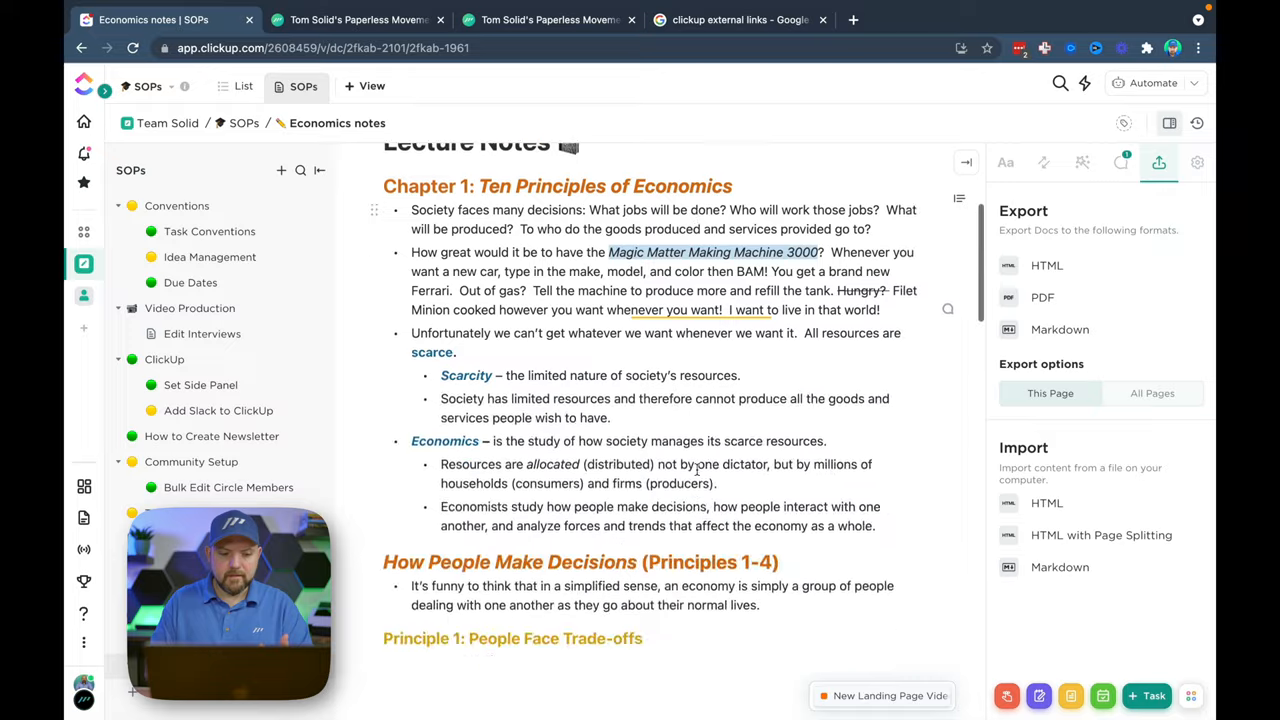
Step: Return to the Economics notes tab after viewing the Paperless Movement article
scroll("down", 3)
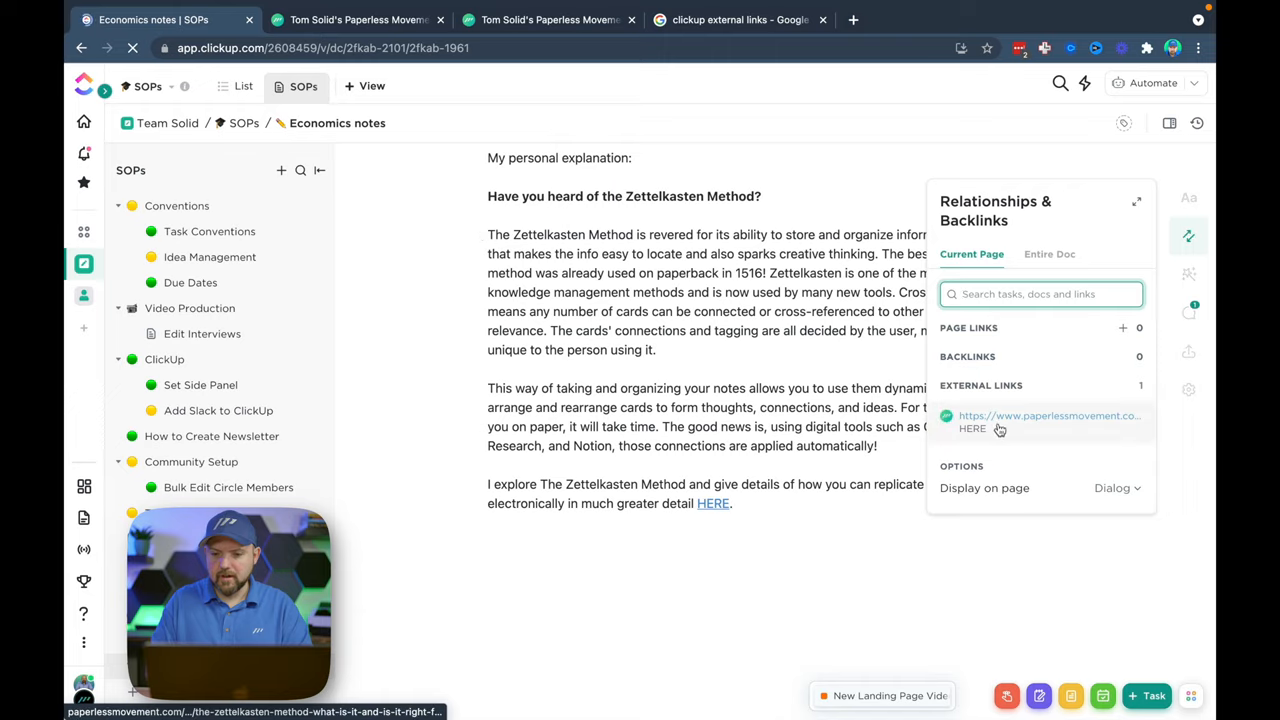
mouse_move(987, 431)
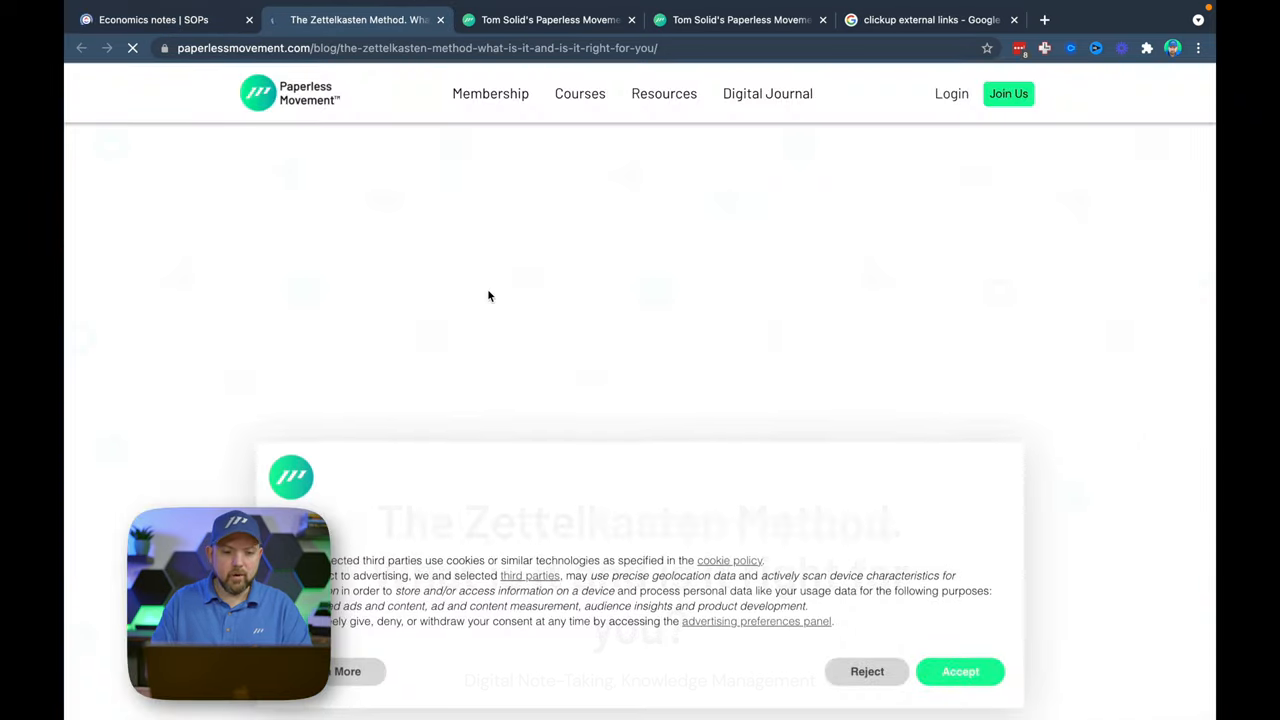
left_click(155, 47)
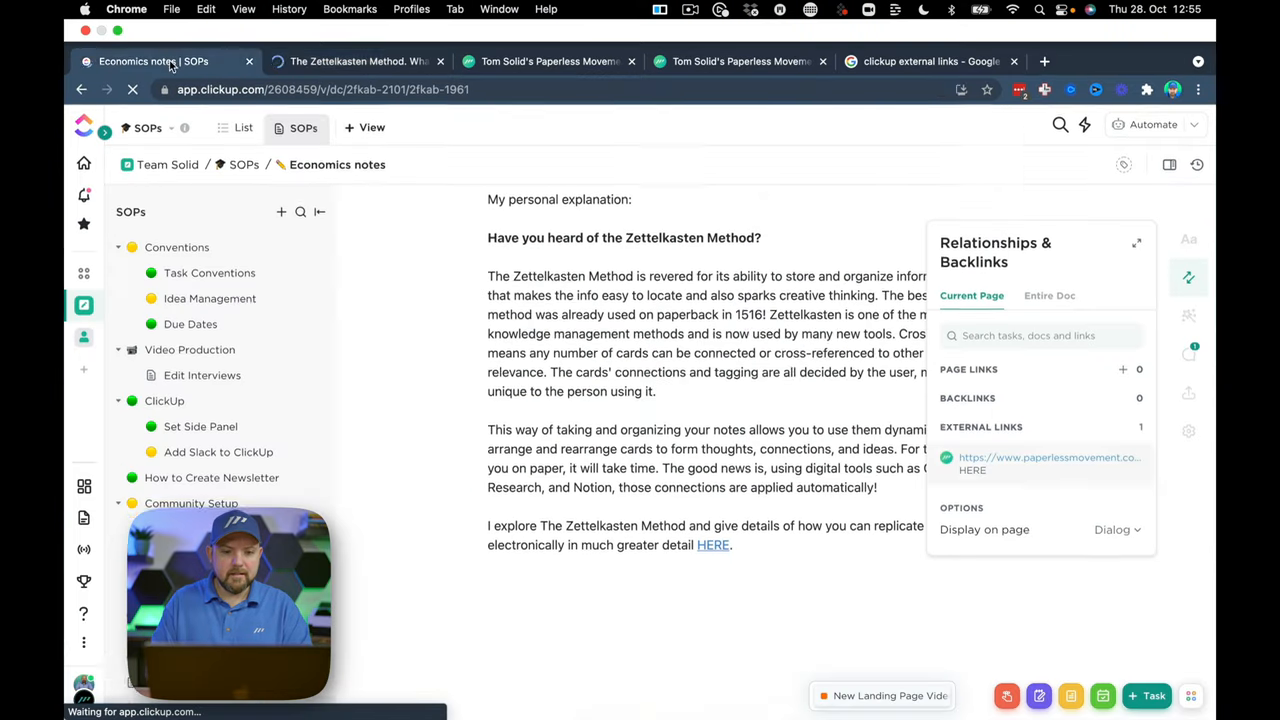